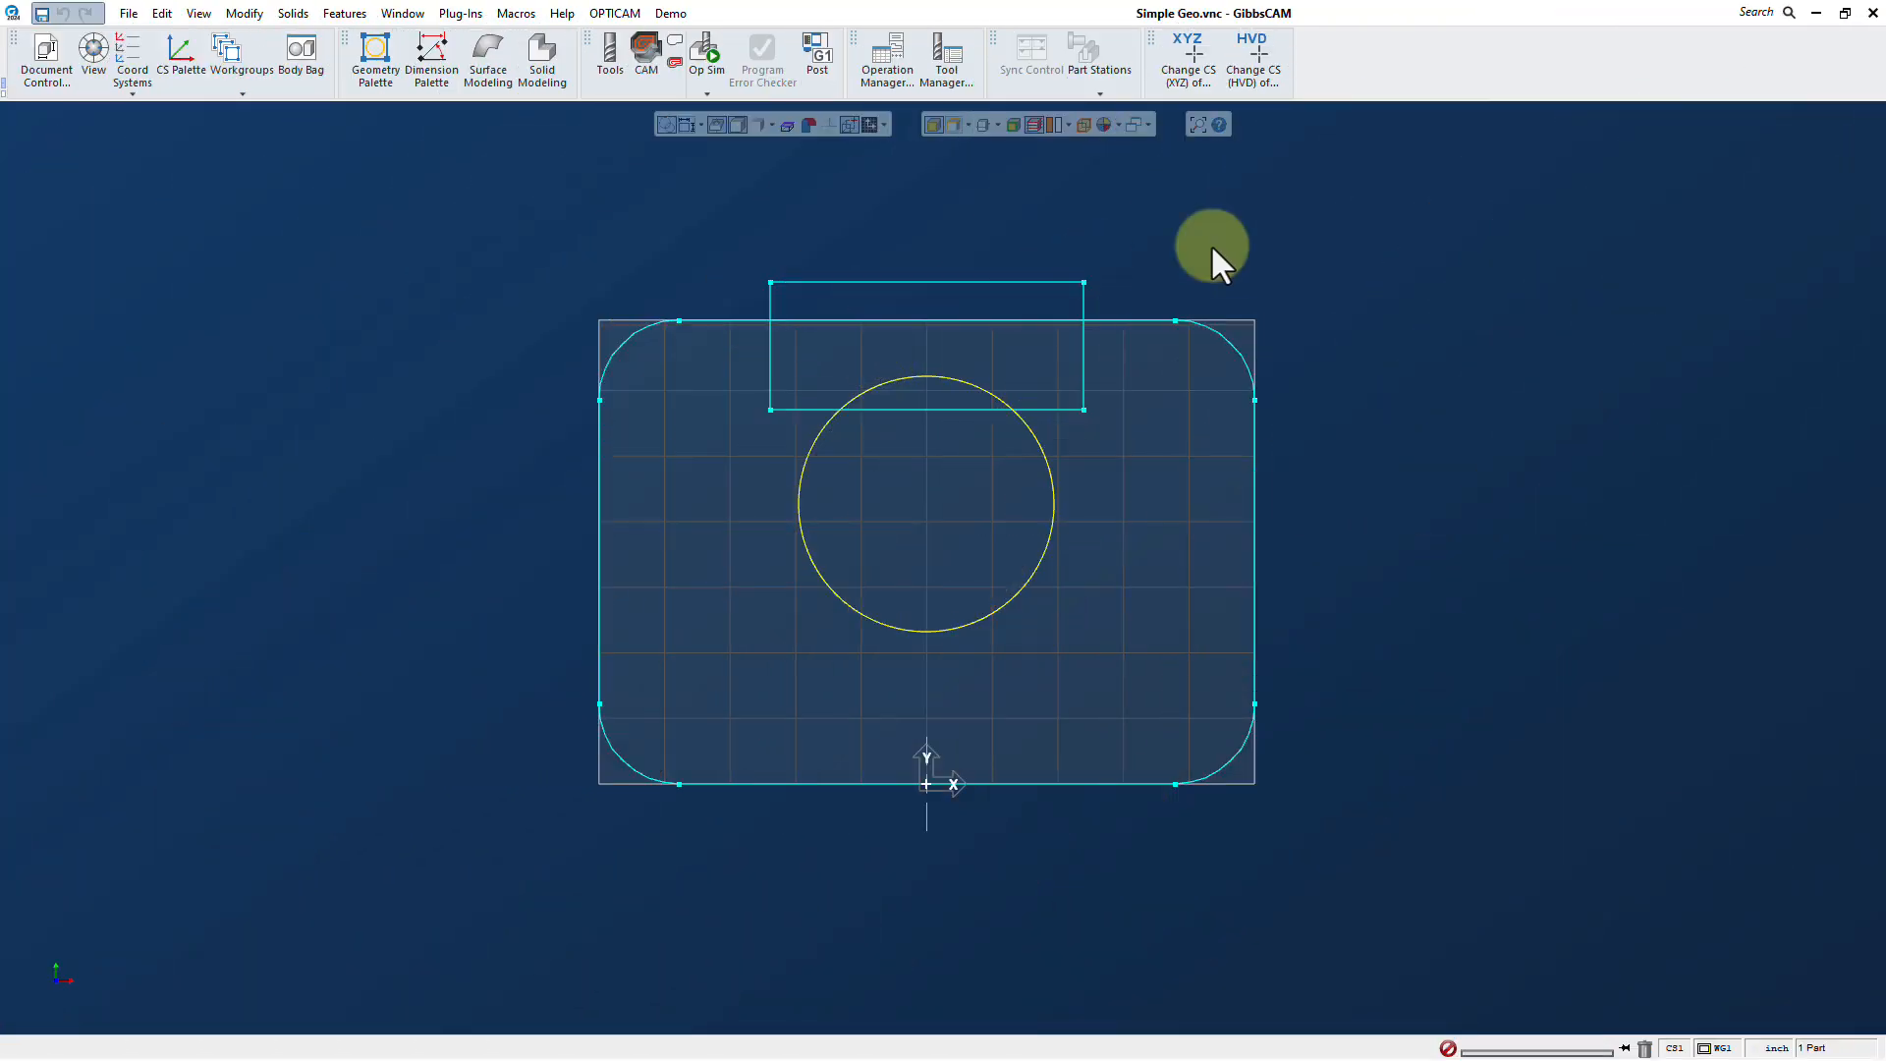
mouse_move(1465, 358)
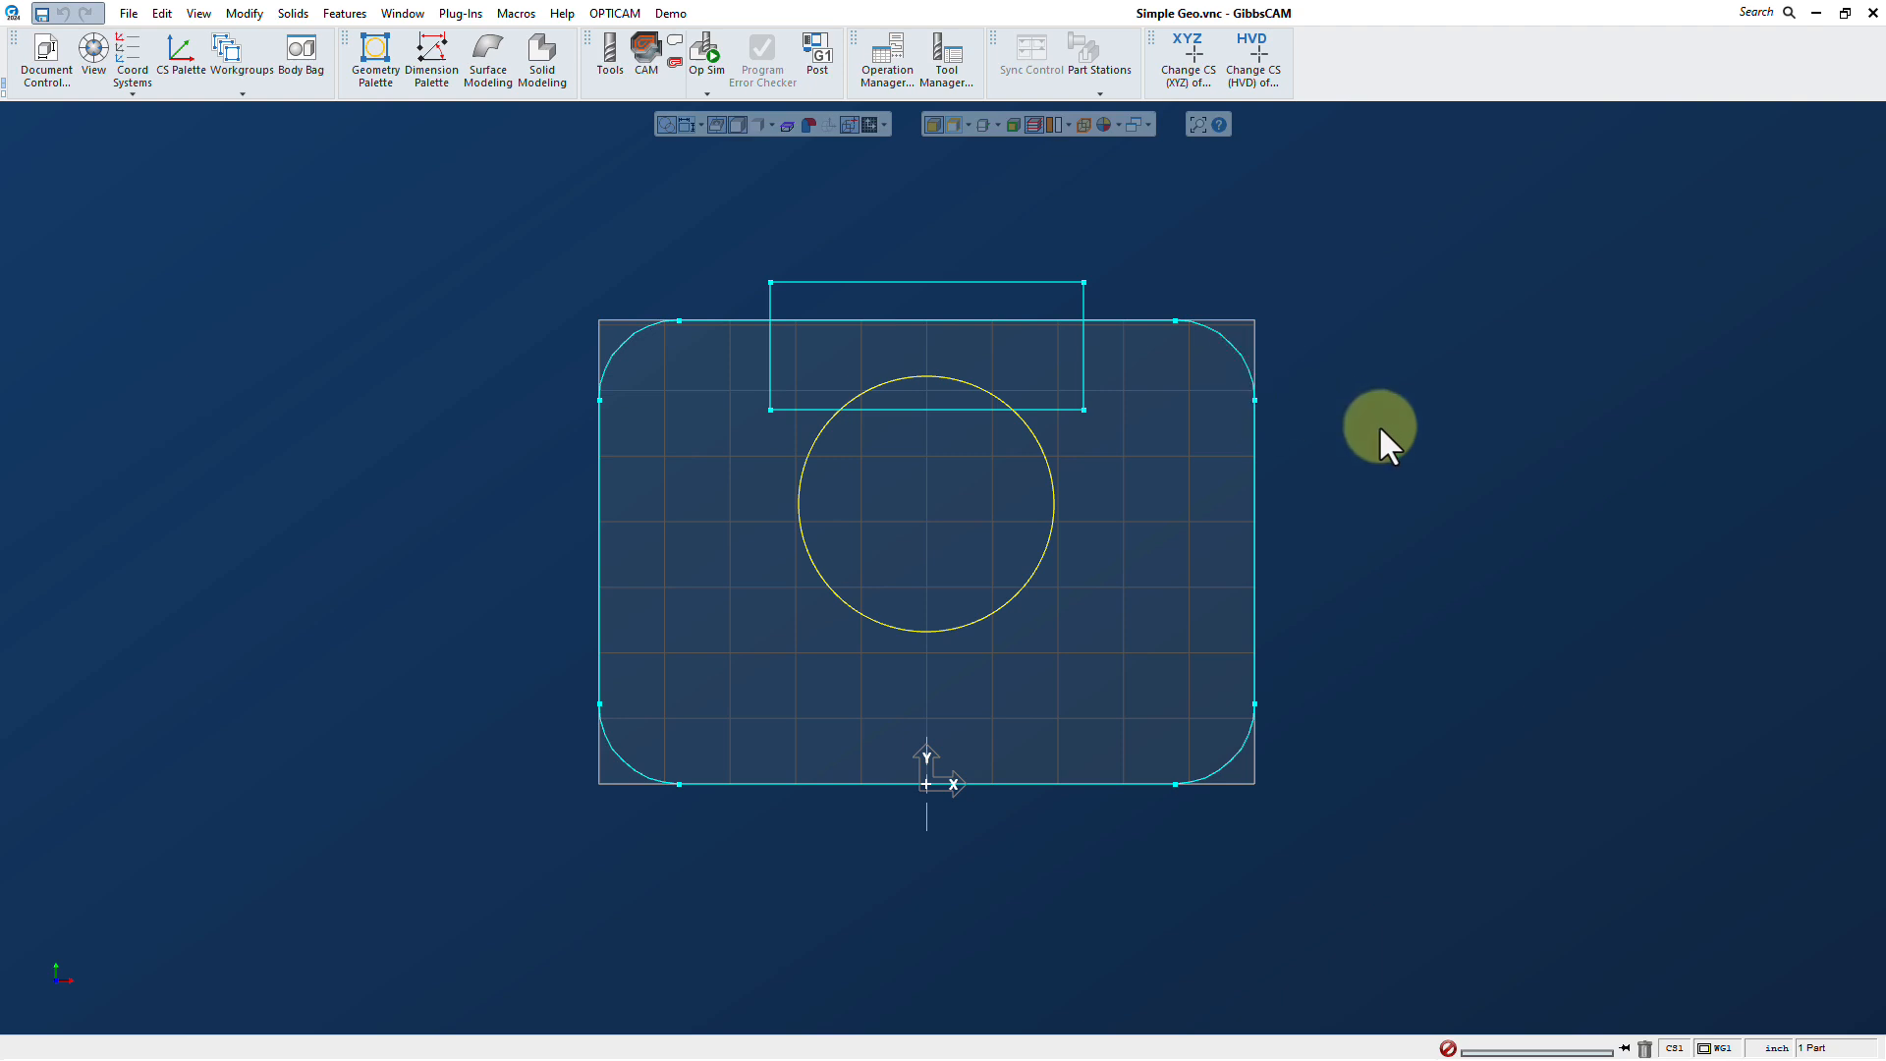
mouse_move(1363, 418)
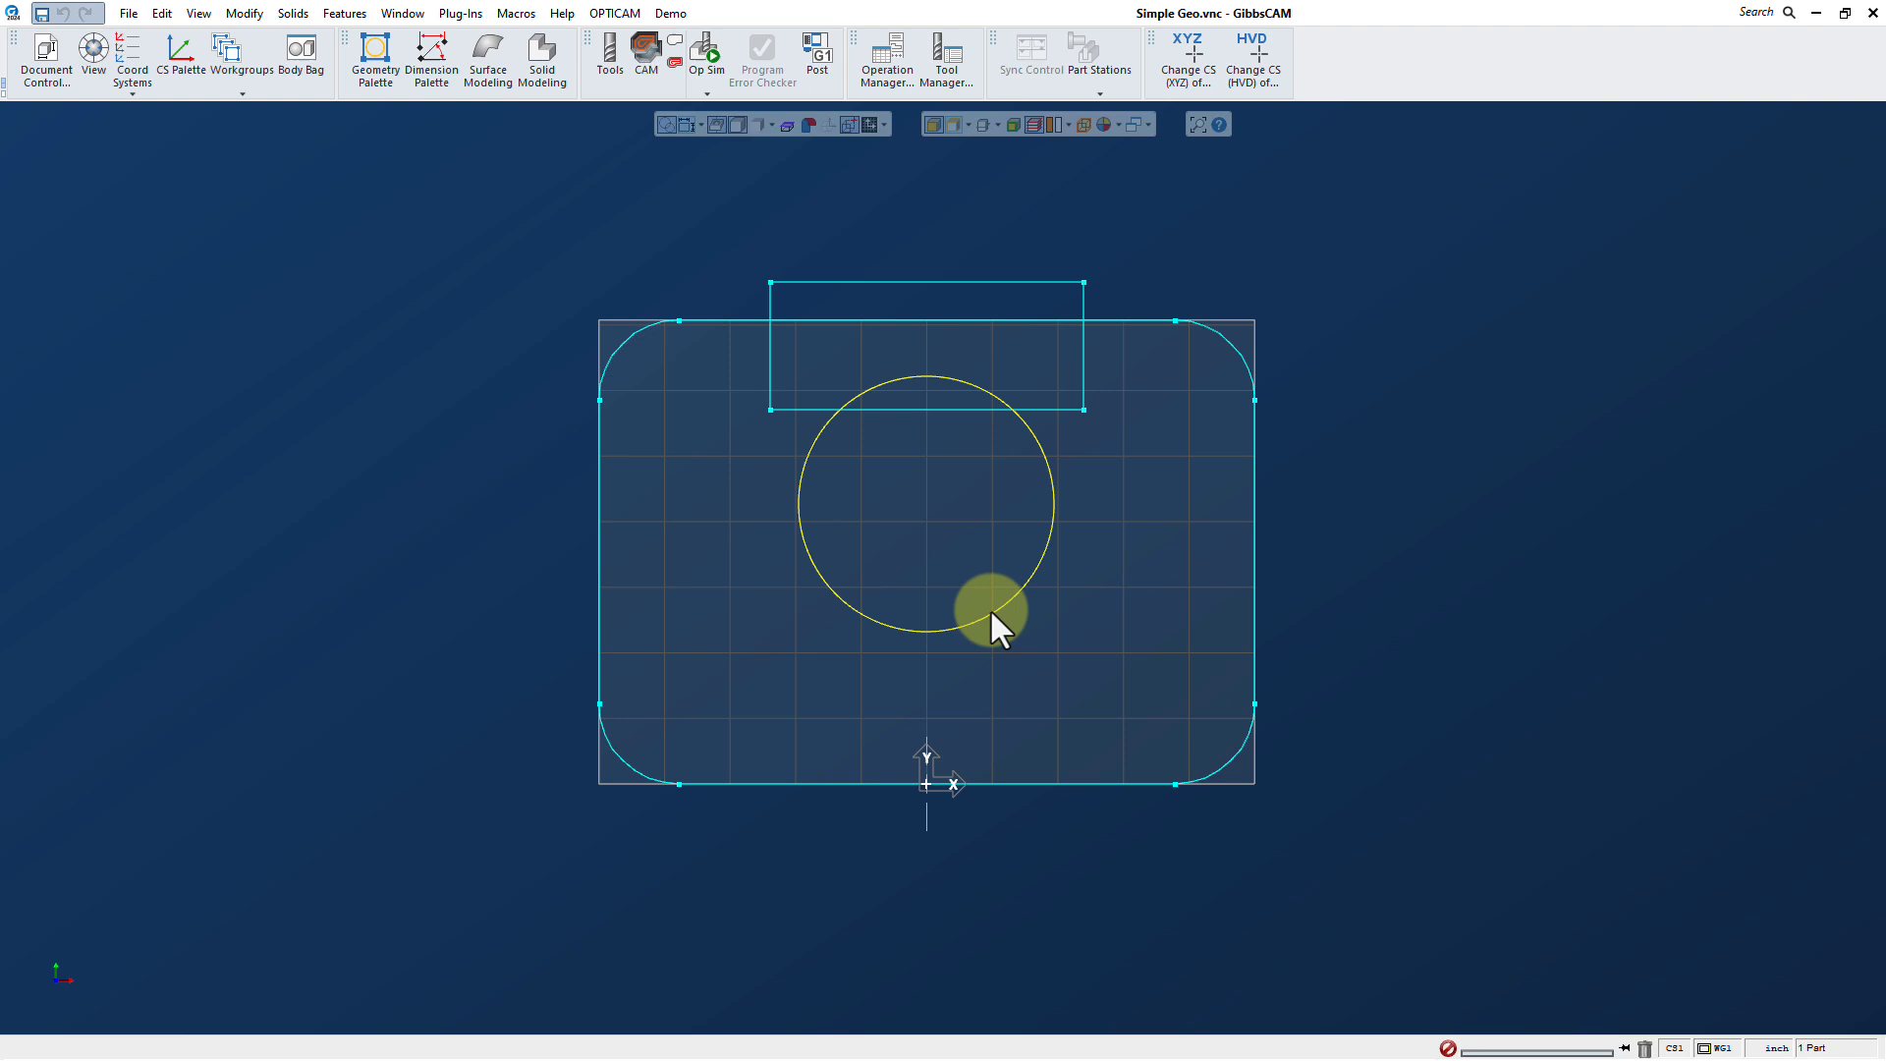
mouse_move(1293, 432)
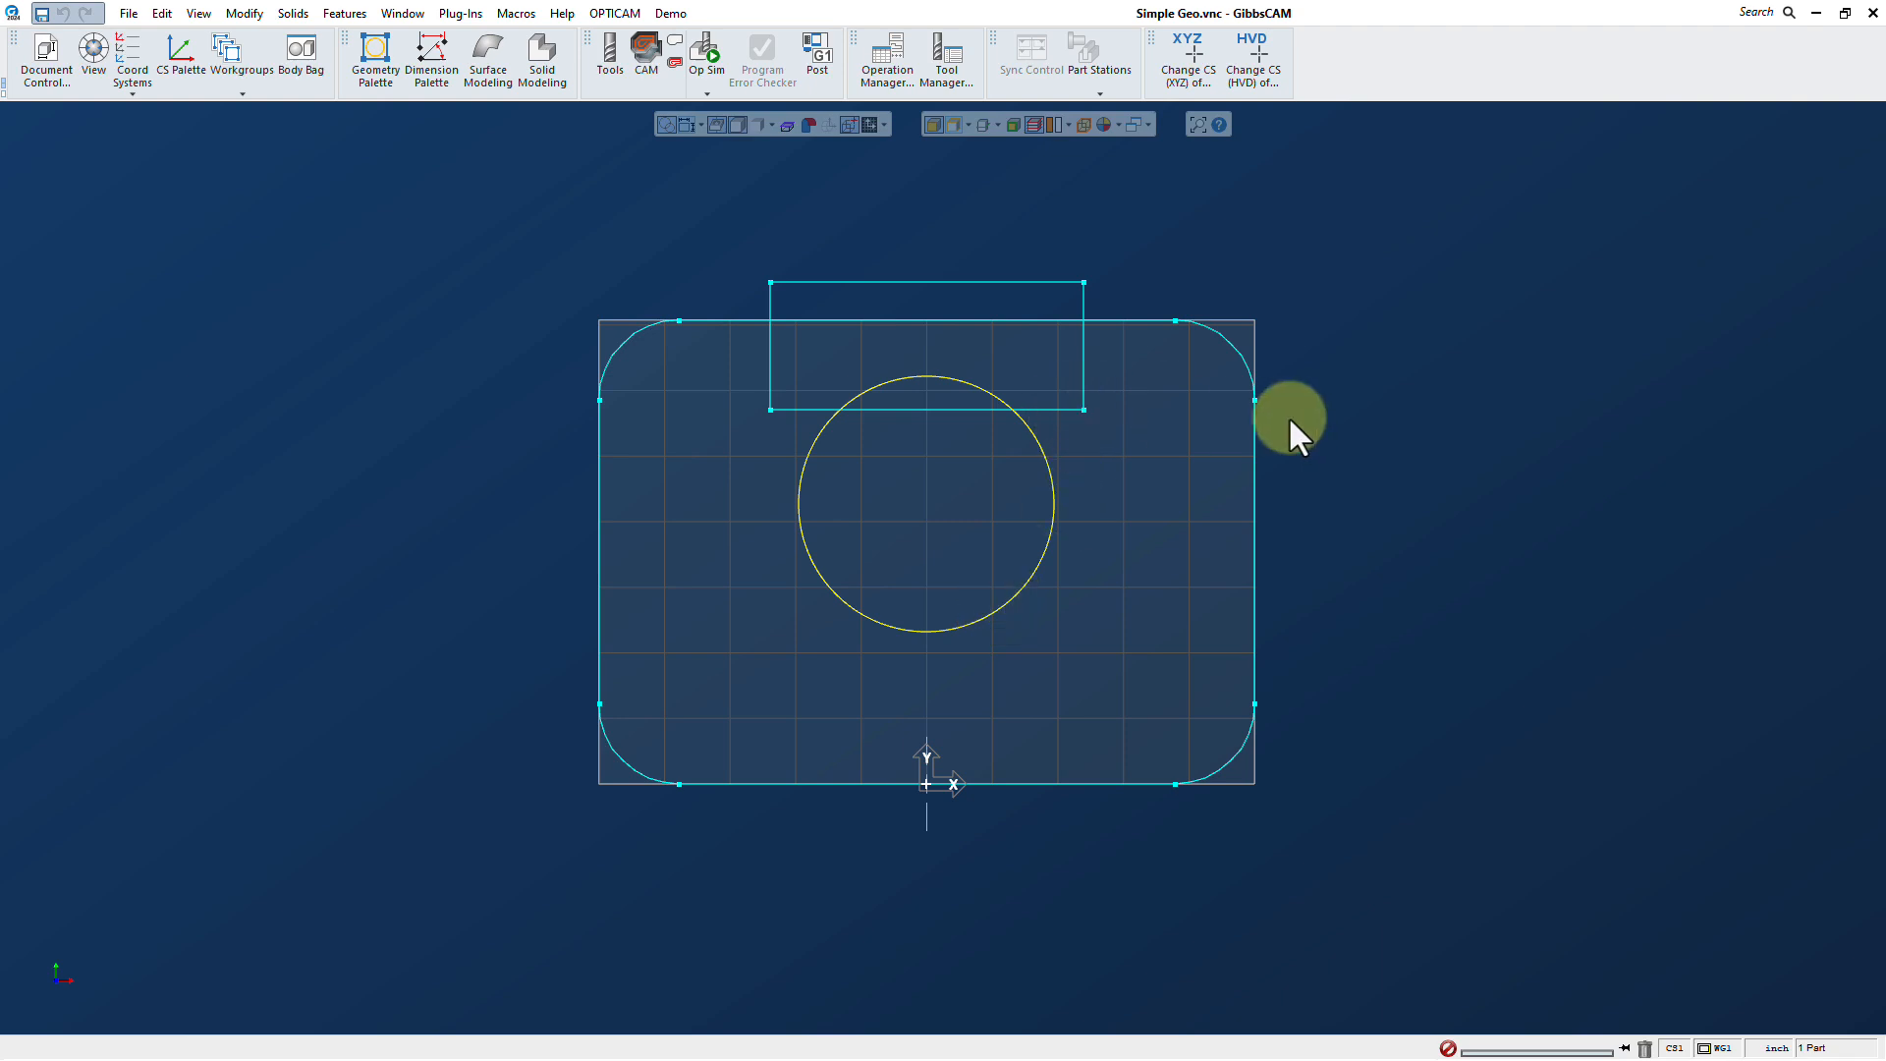
mouse_move(1322, 372)
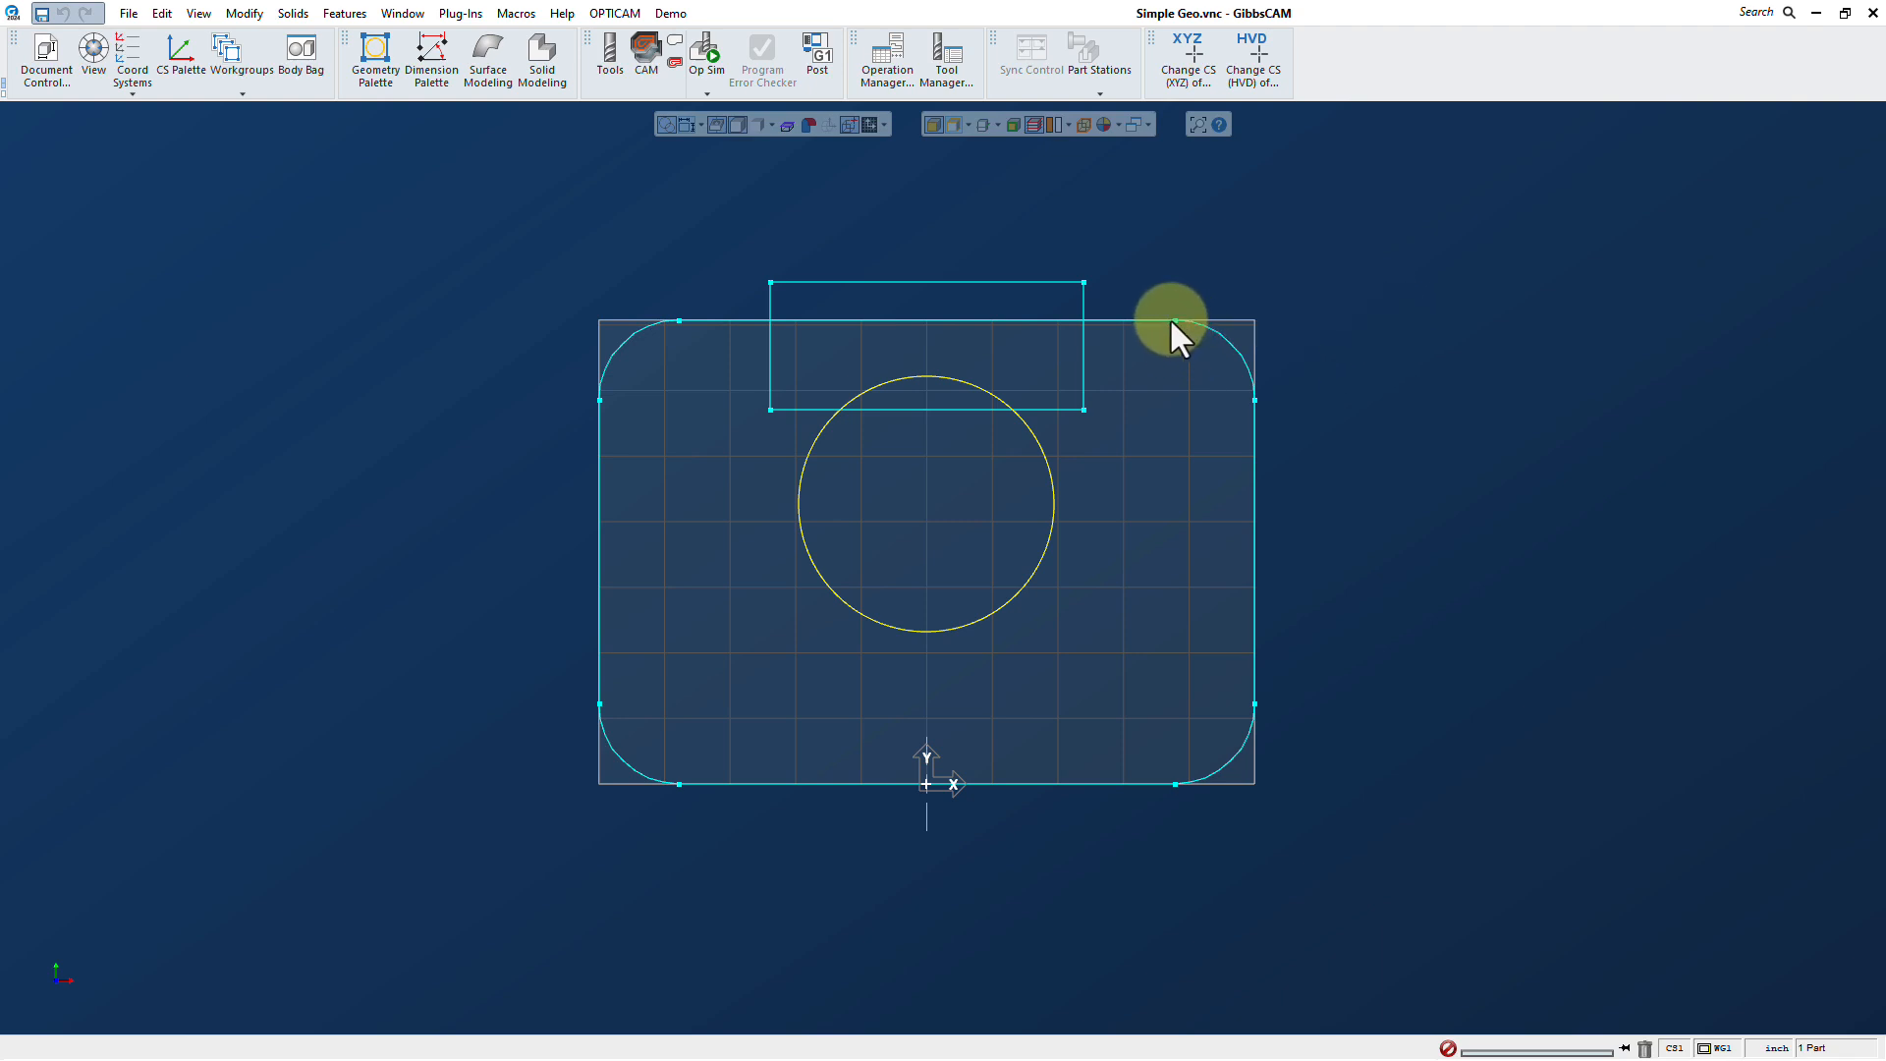
mouse_move(1165, 383)
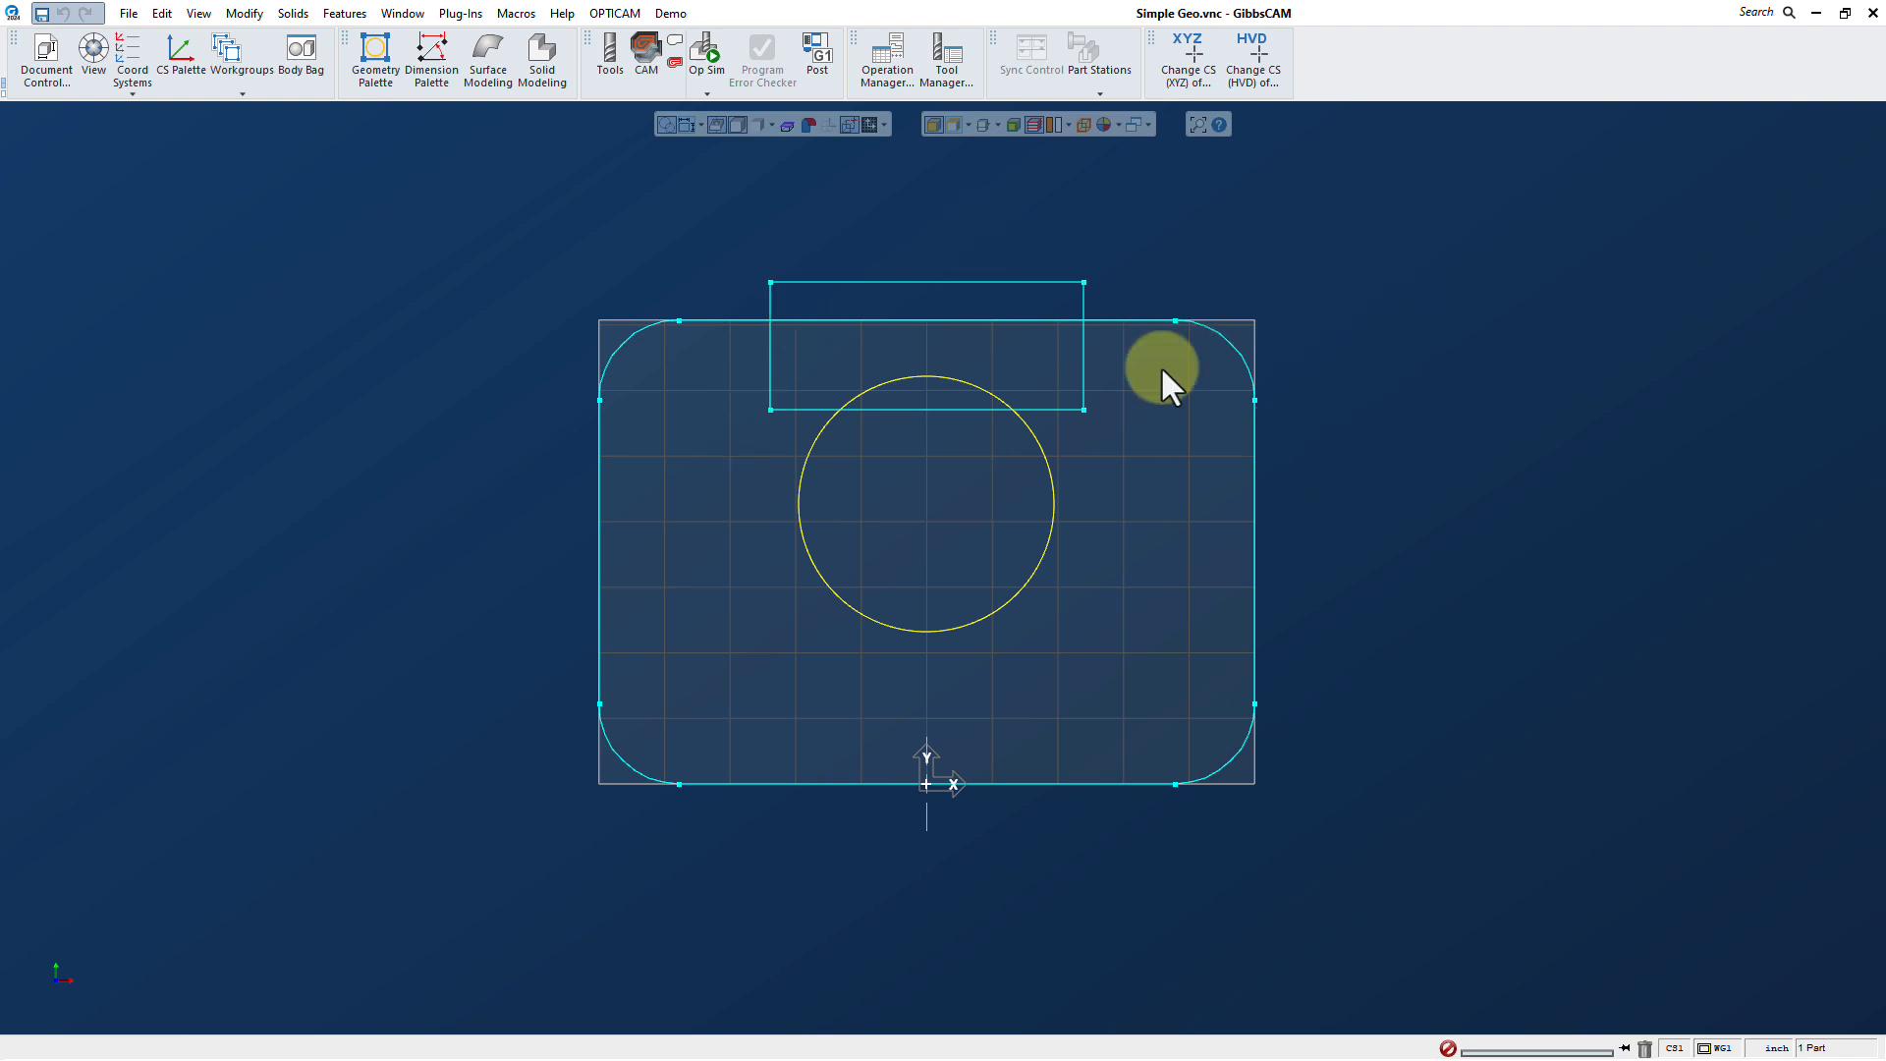
mouse_move(622, 226)
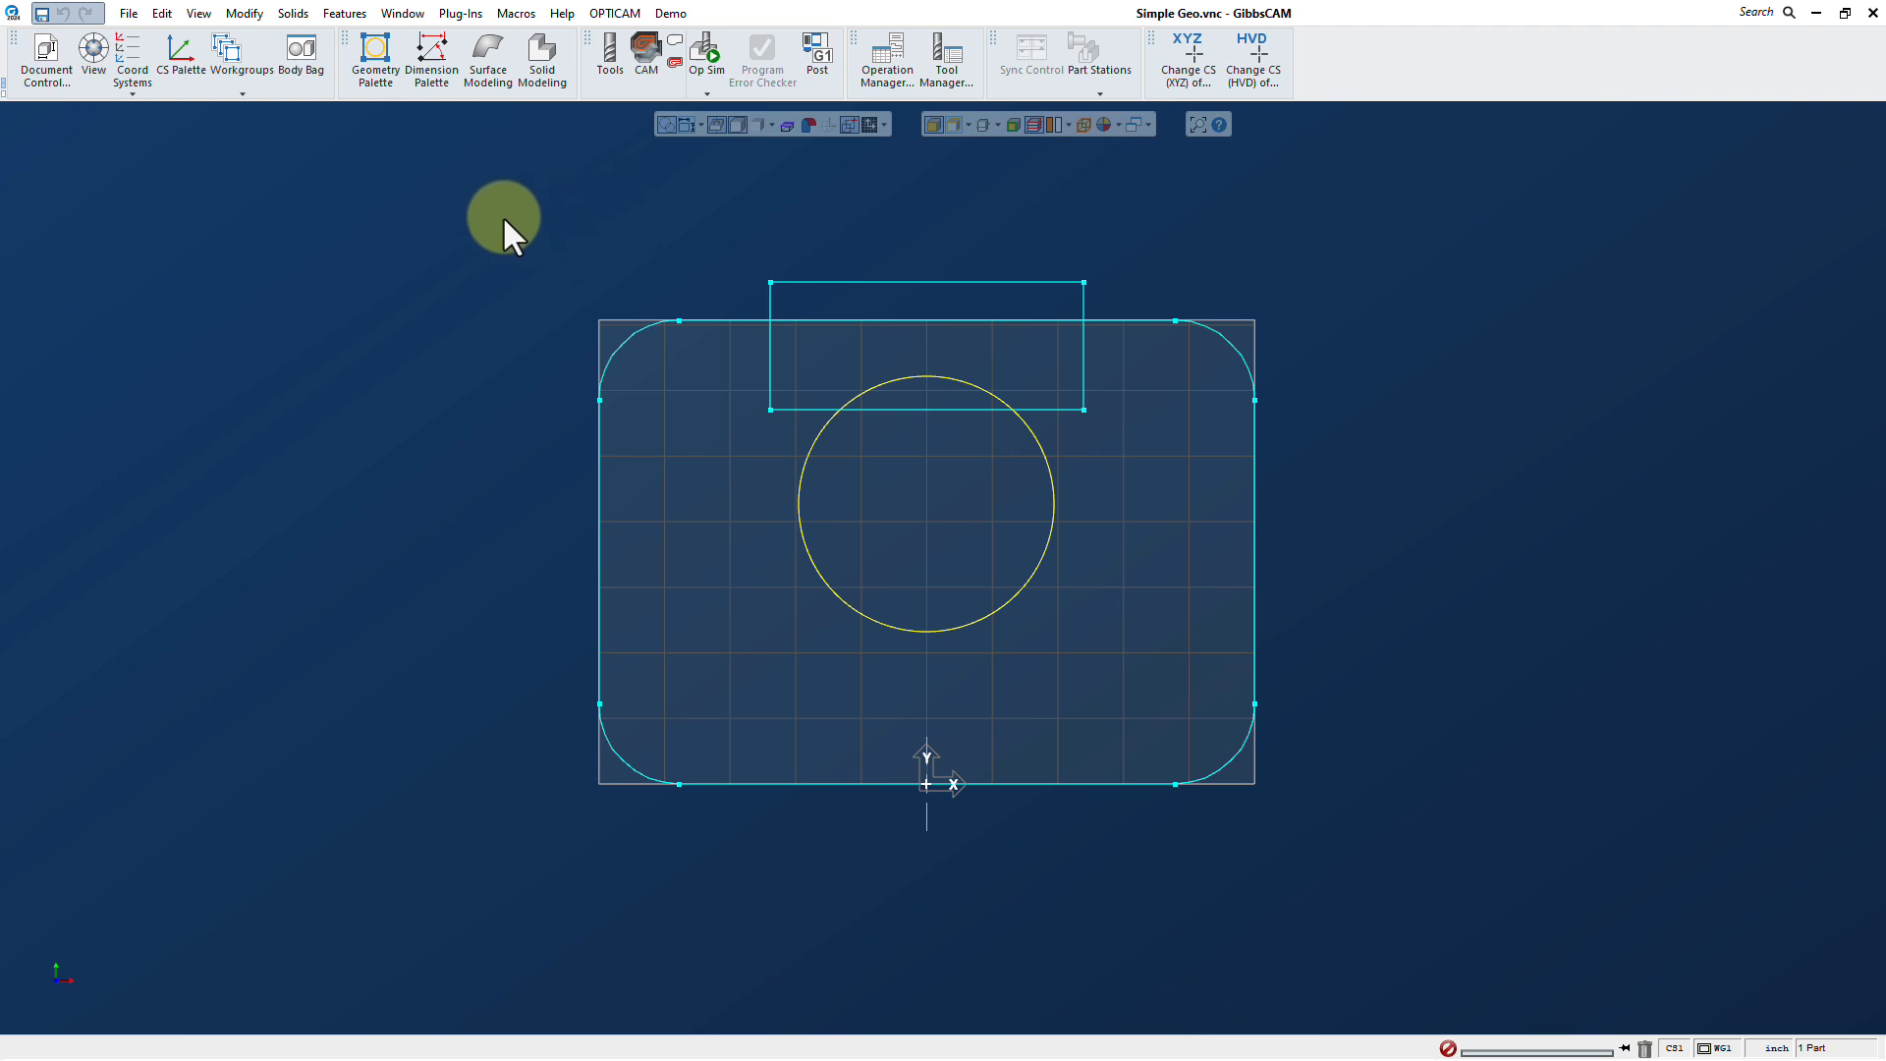
mouse_move(373, 57)
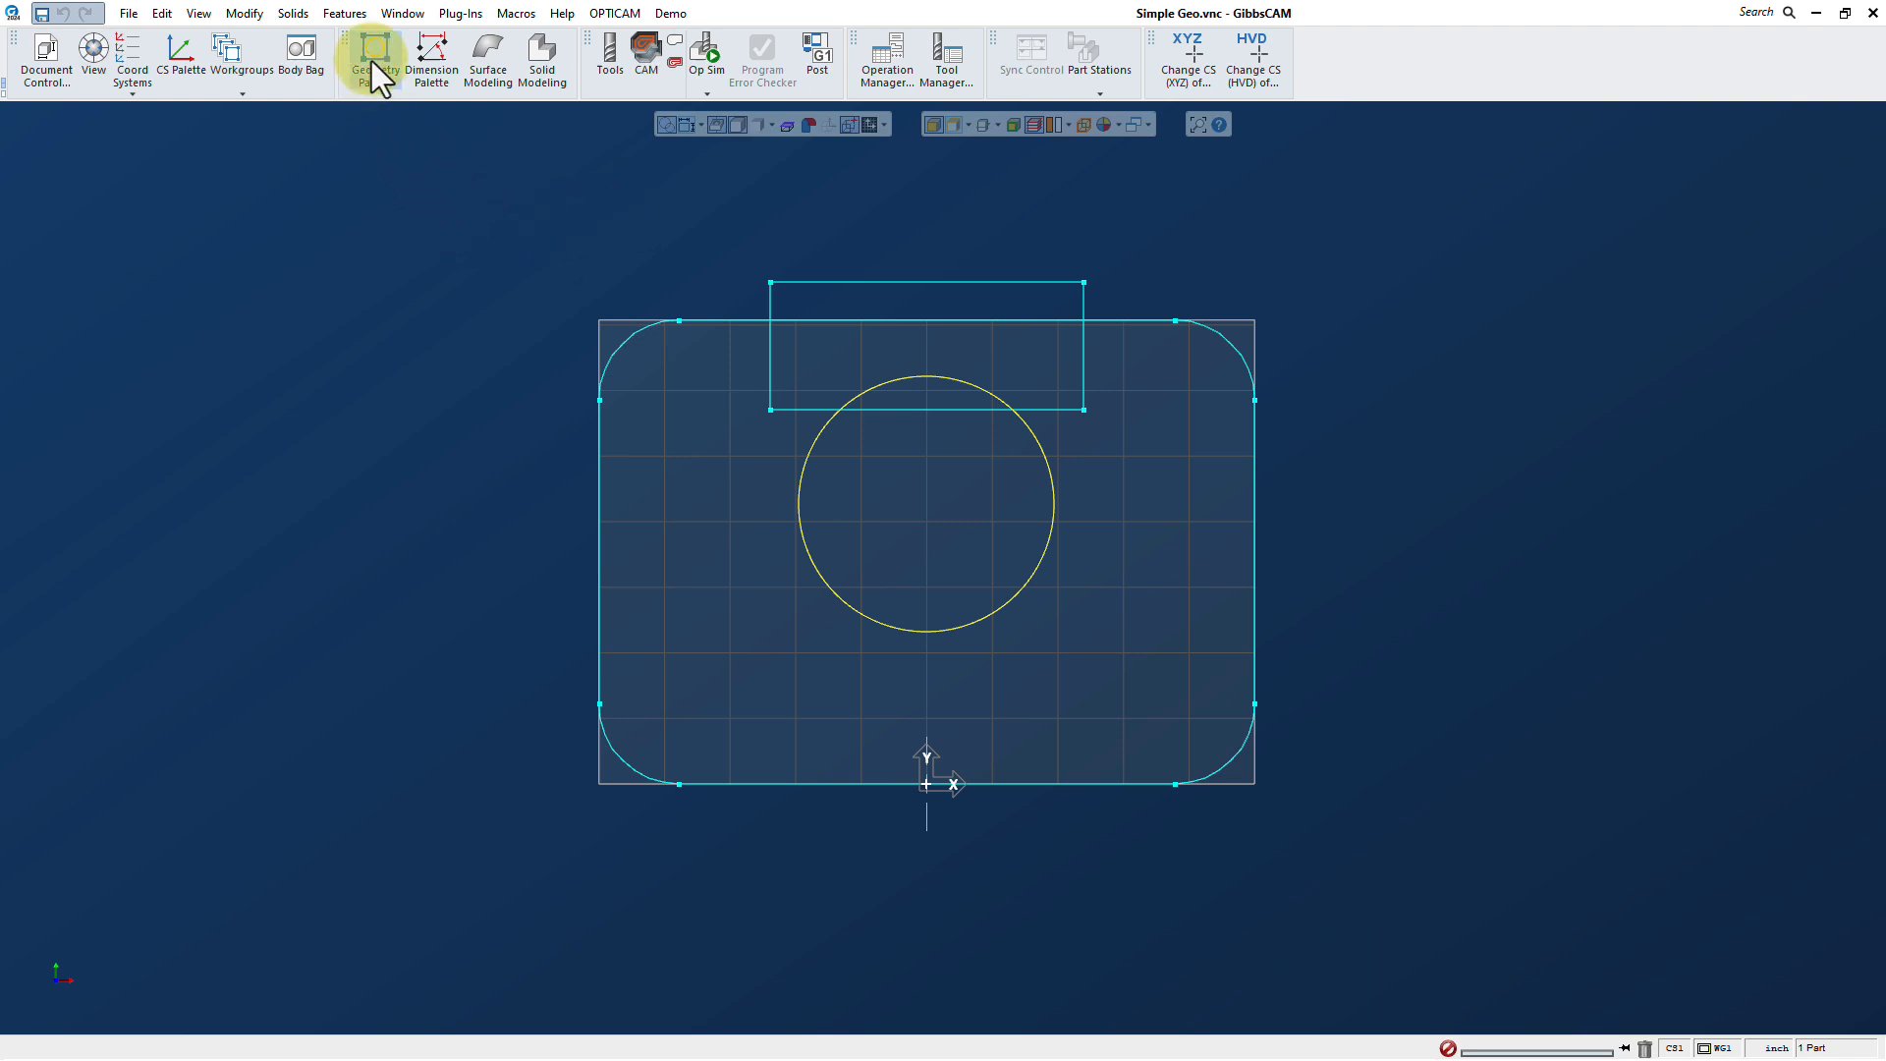
mouse_move(373, 57)
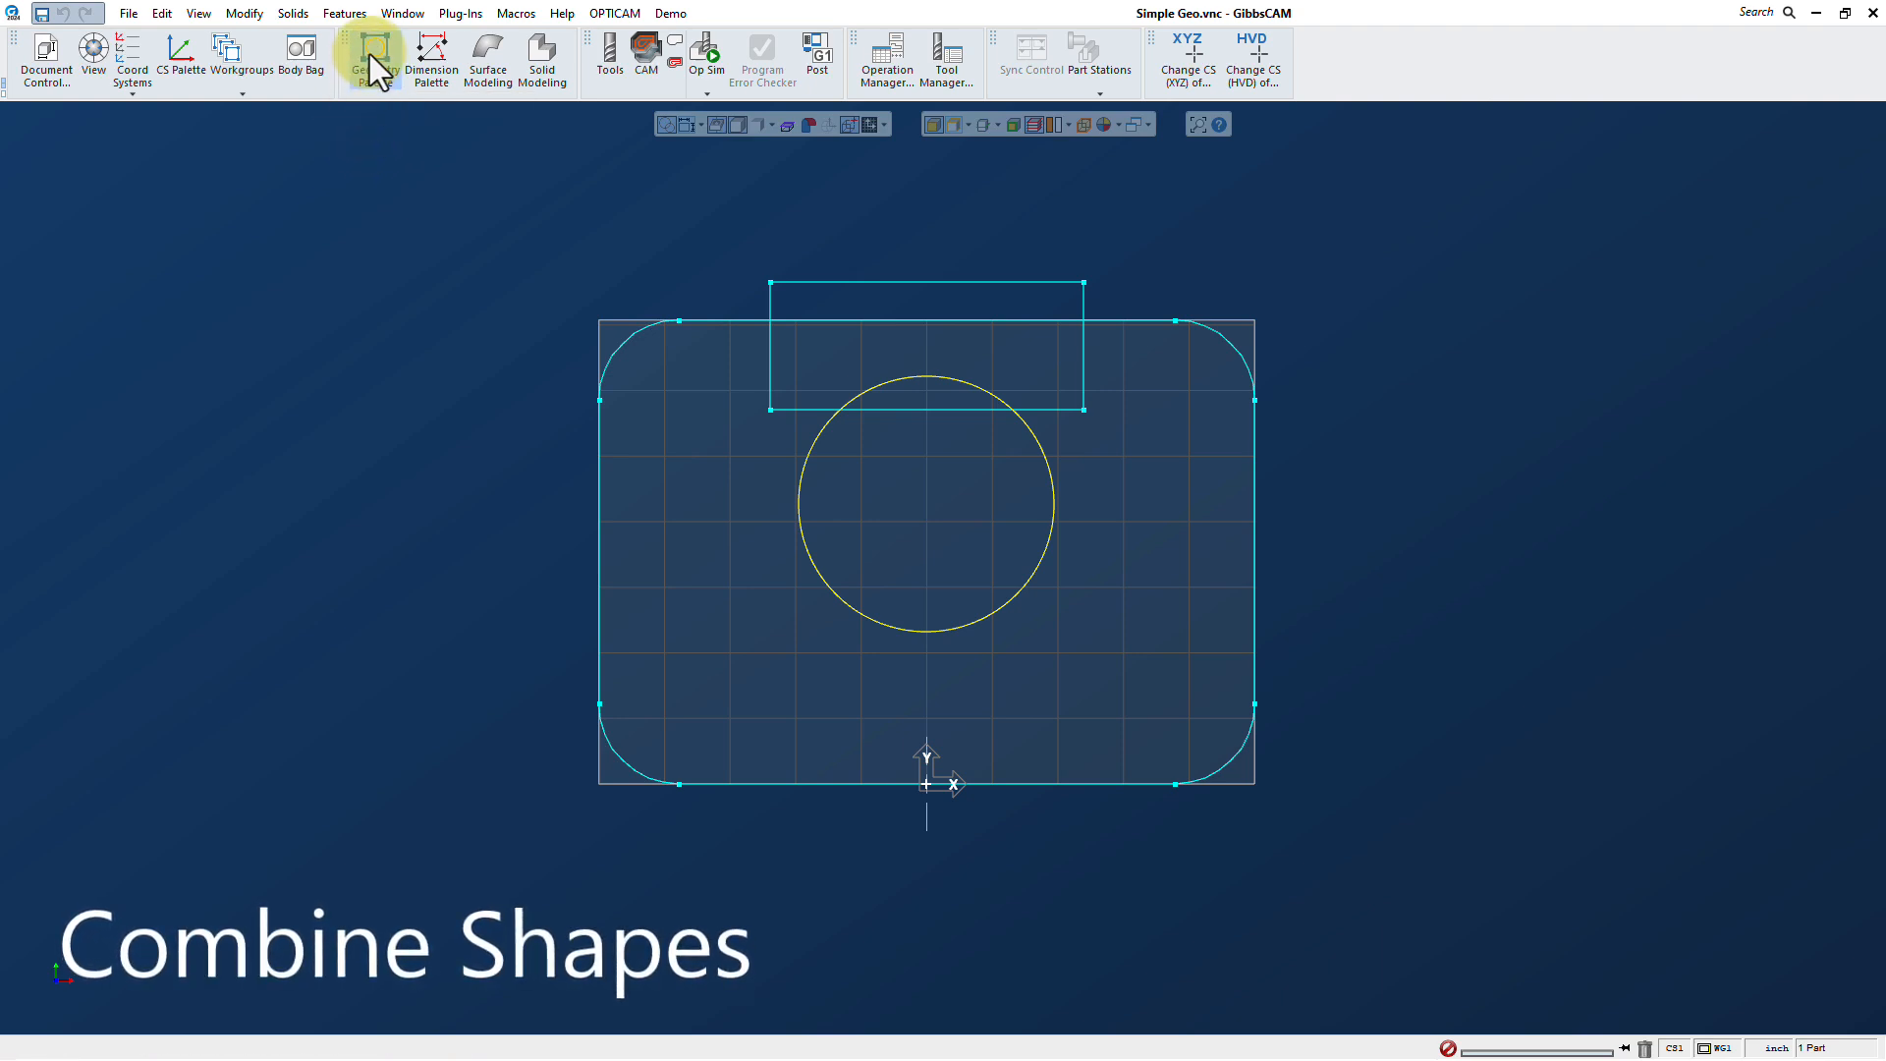
Show the Modify/Combine shape tools from the Geometry palette's Workgroup set
left_click(377, 57)
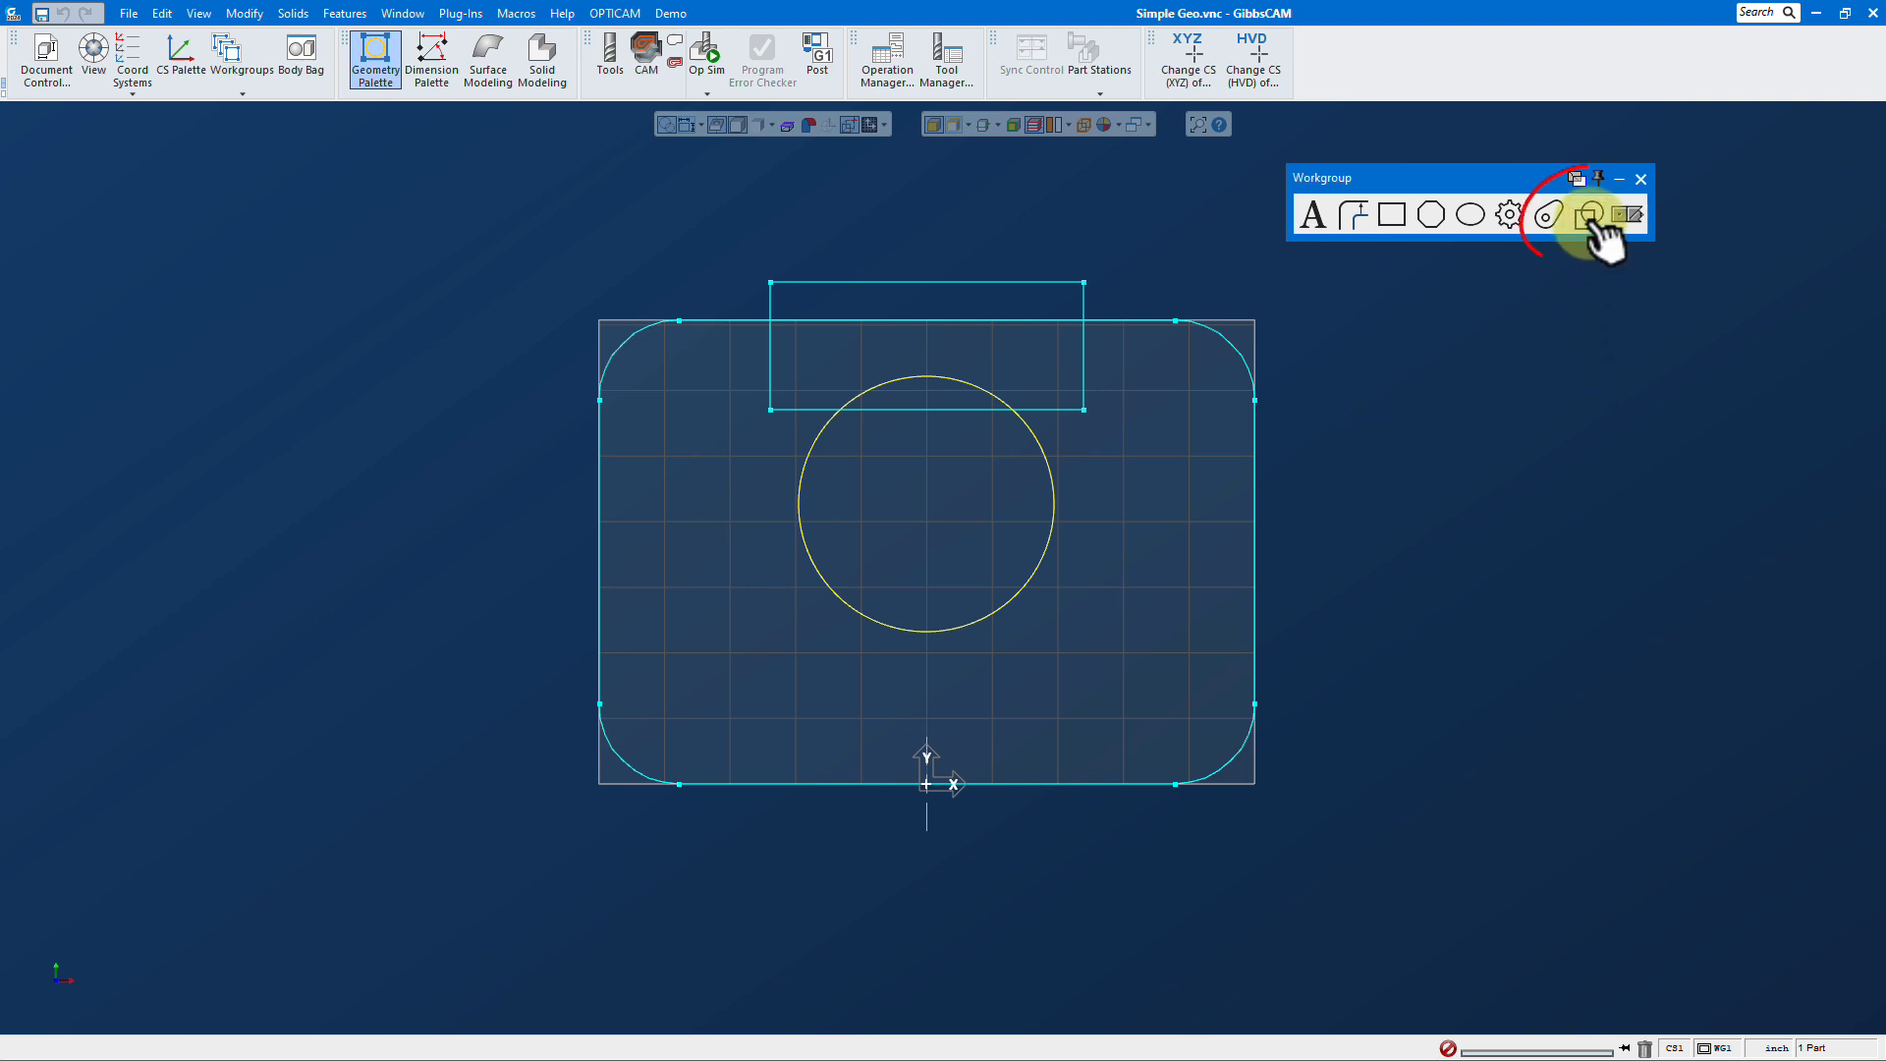
left_click(1590, 214)
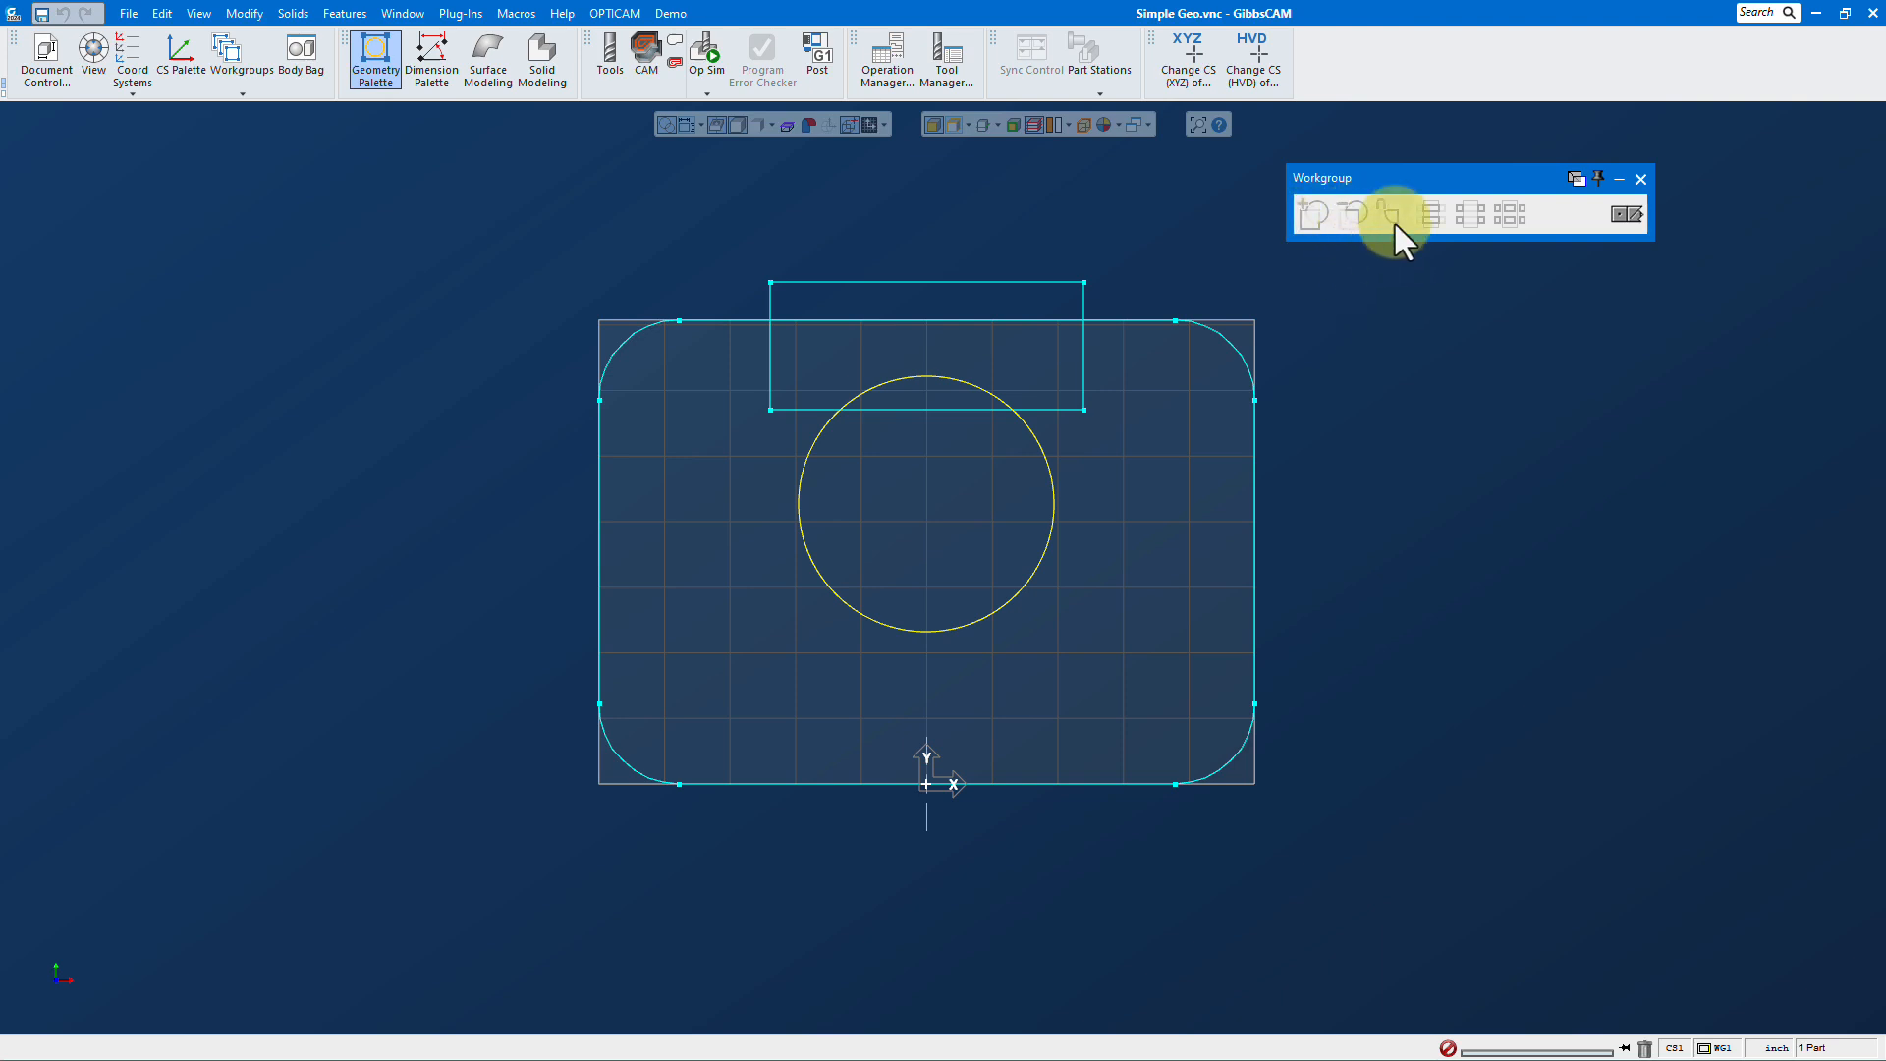
mouse_move(1418, 342)
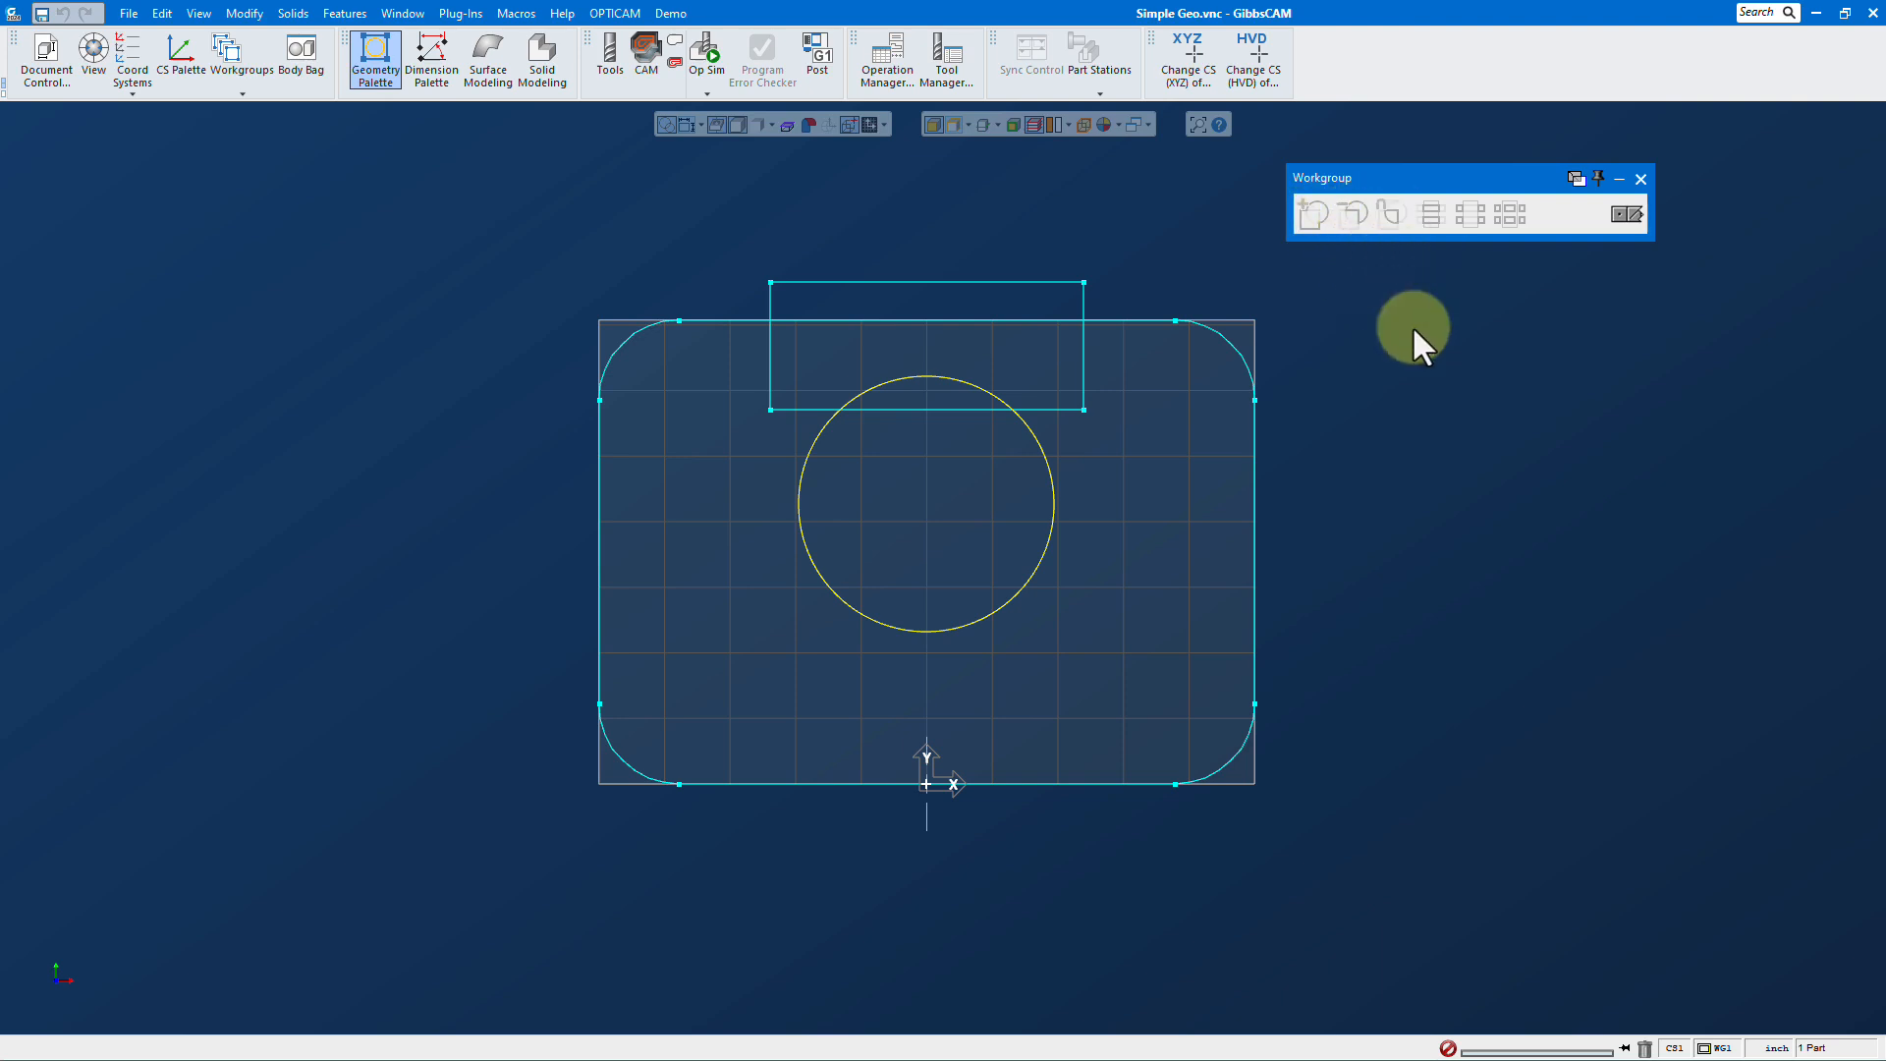
mouse_move(1419, 430)
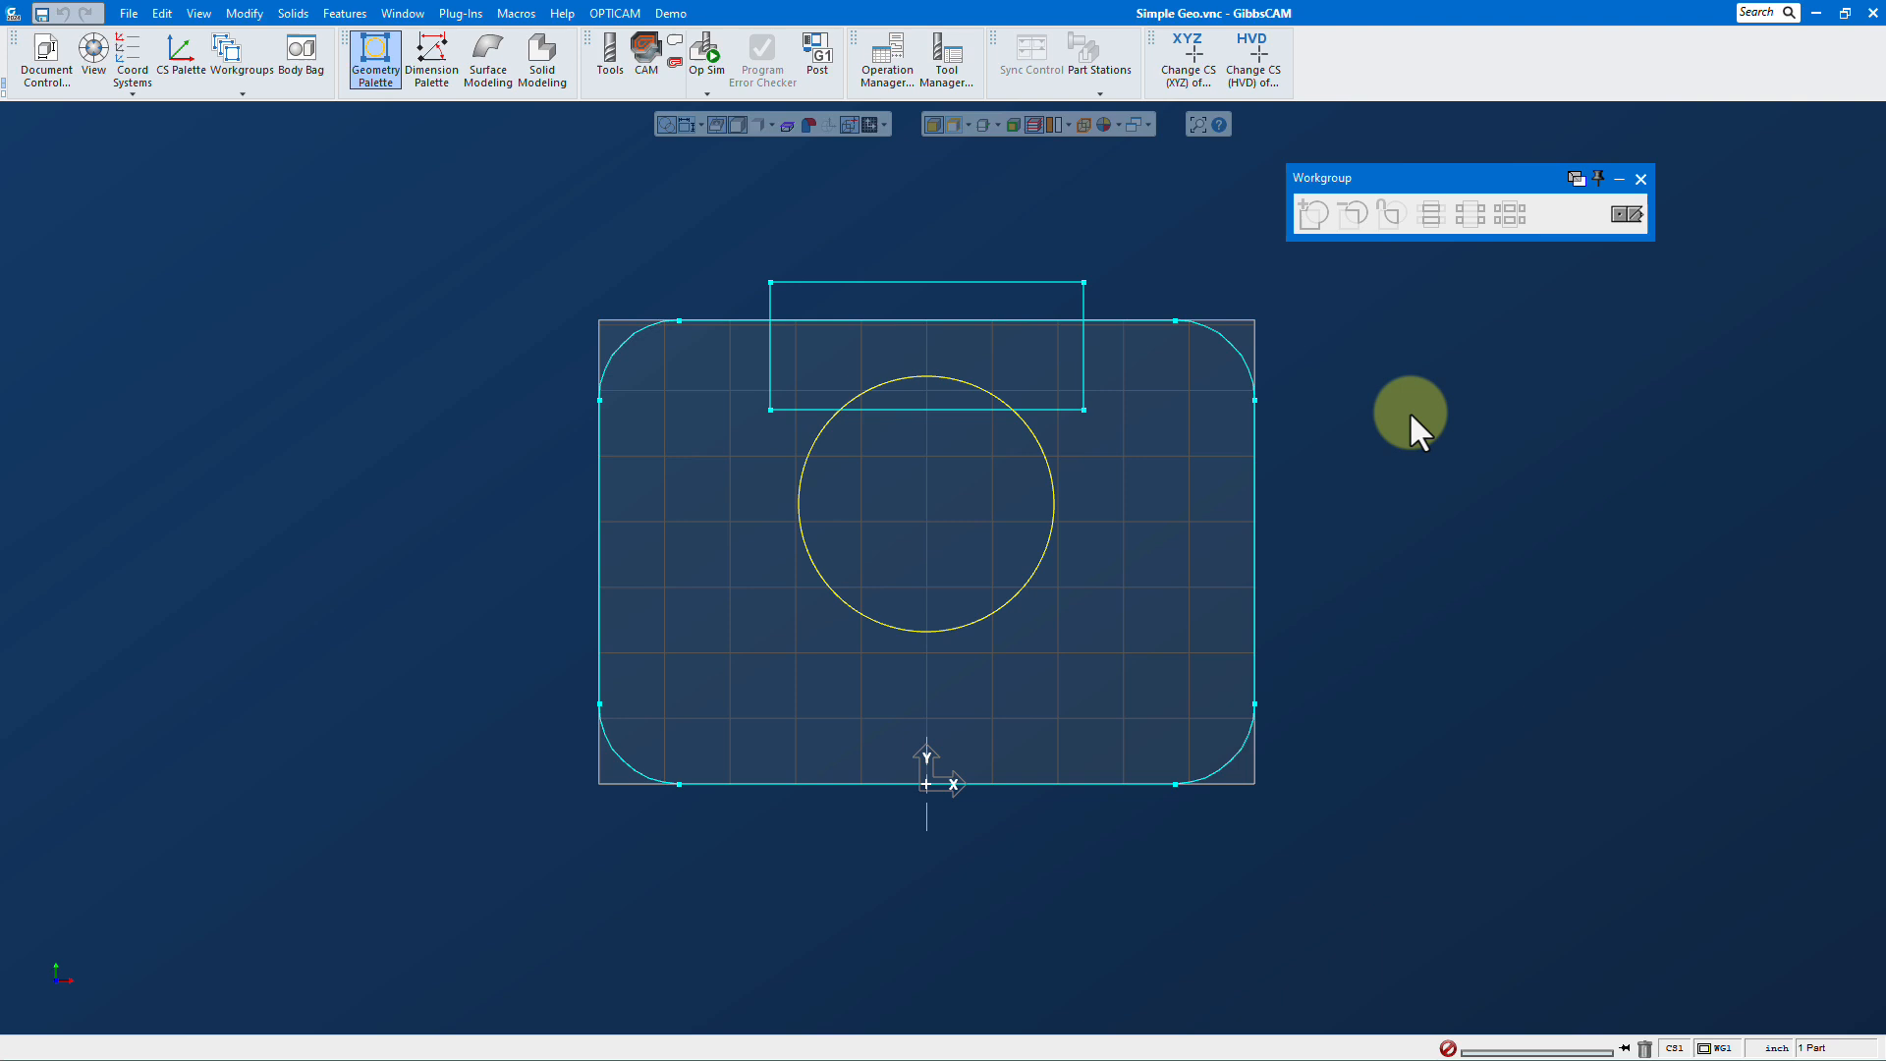
mouse_move(1430, 226)
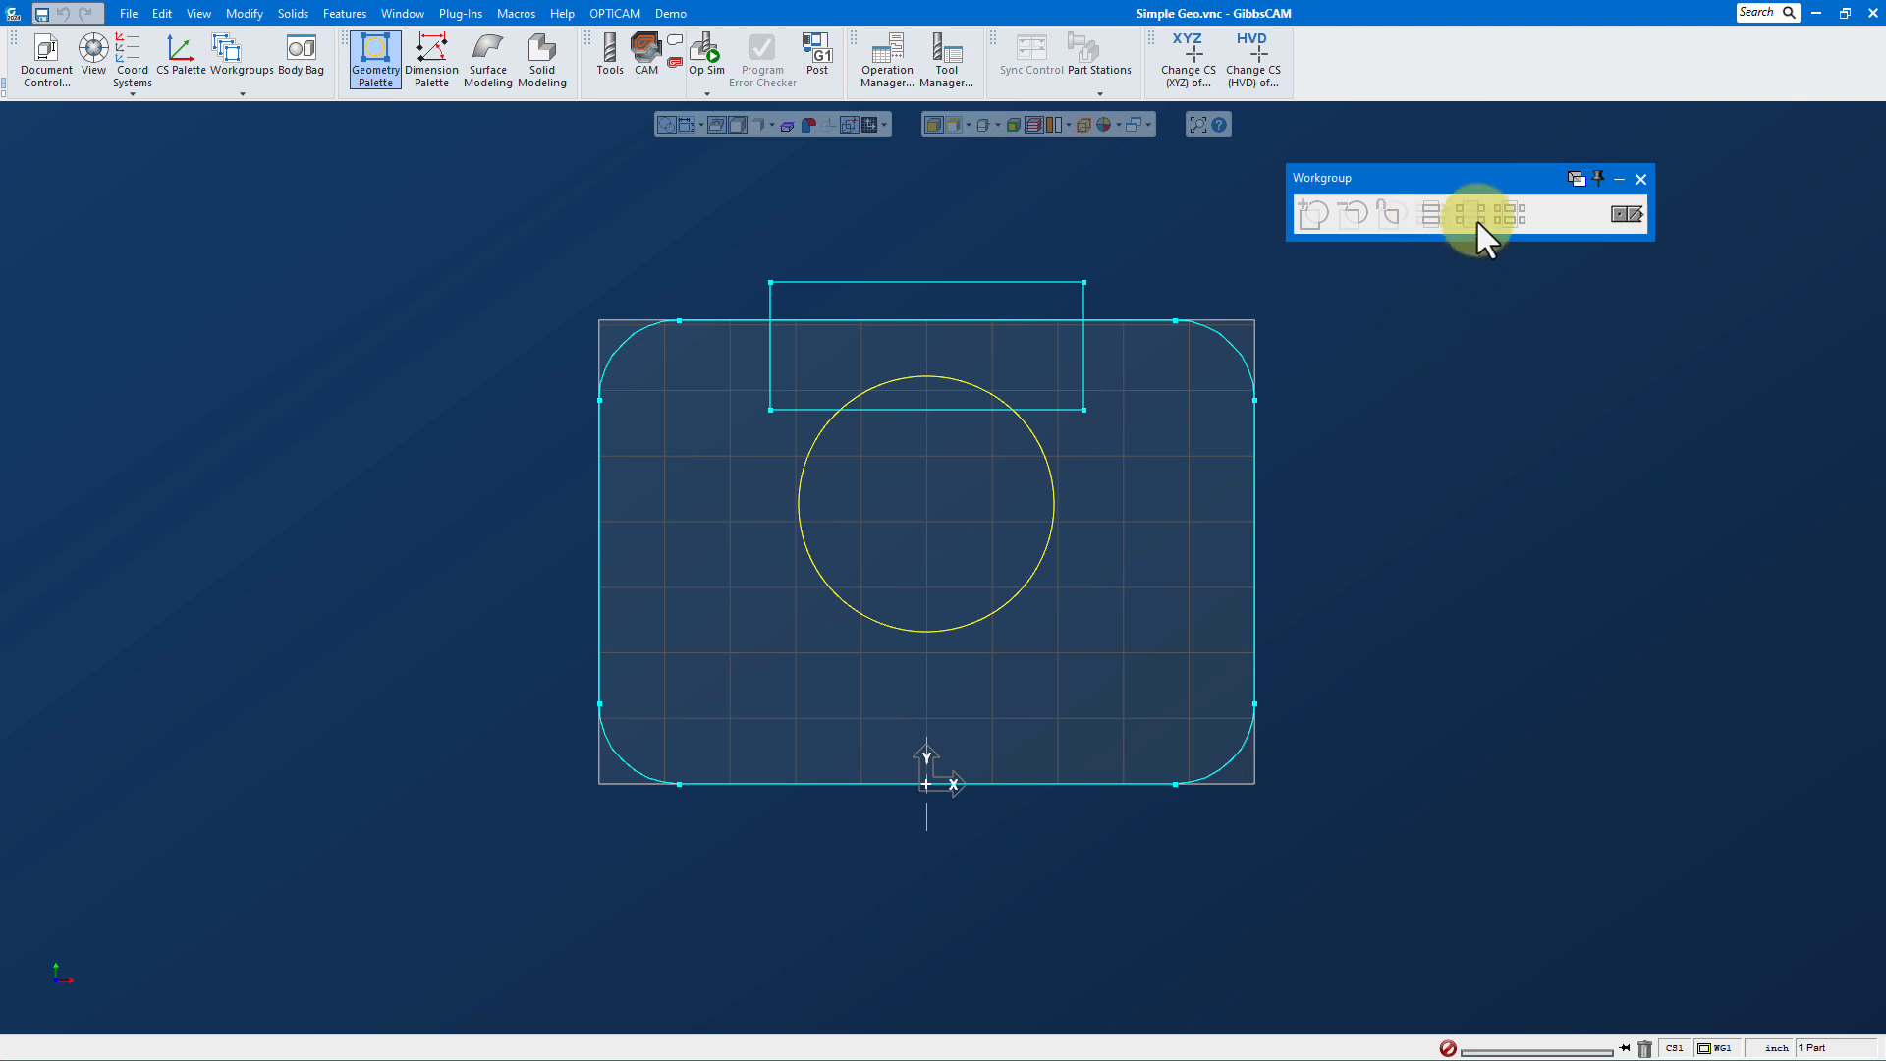
mouse_move(1521, 240)
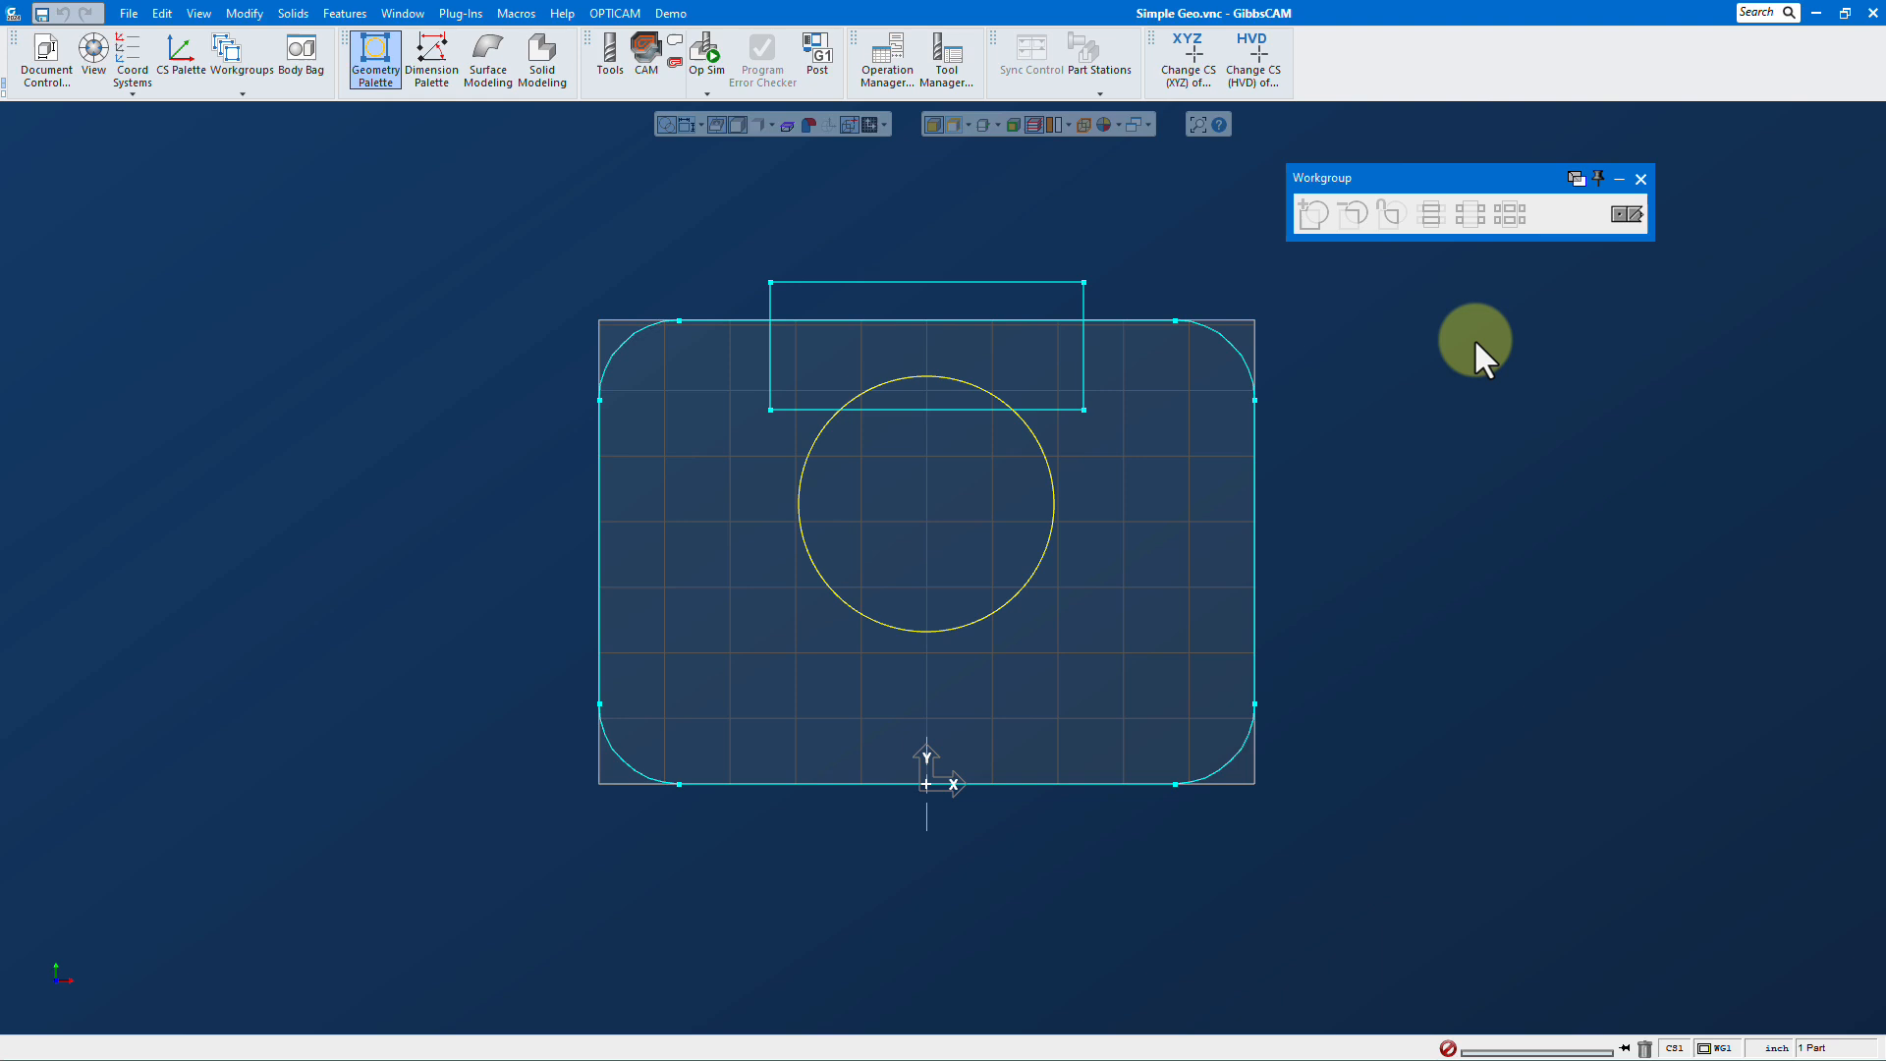
mouse_move(851, 315)
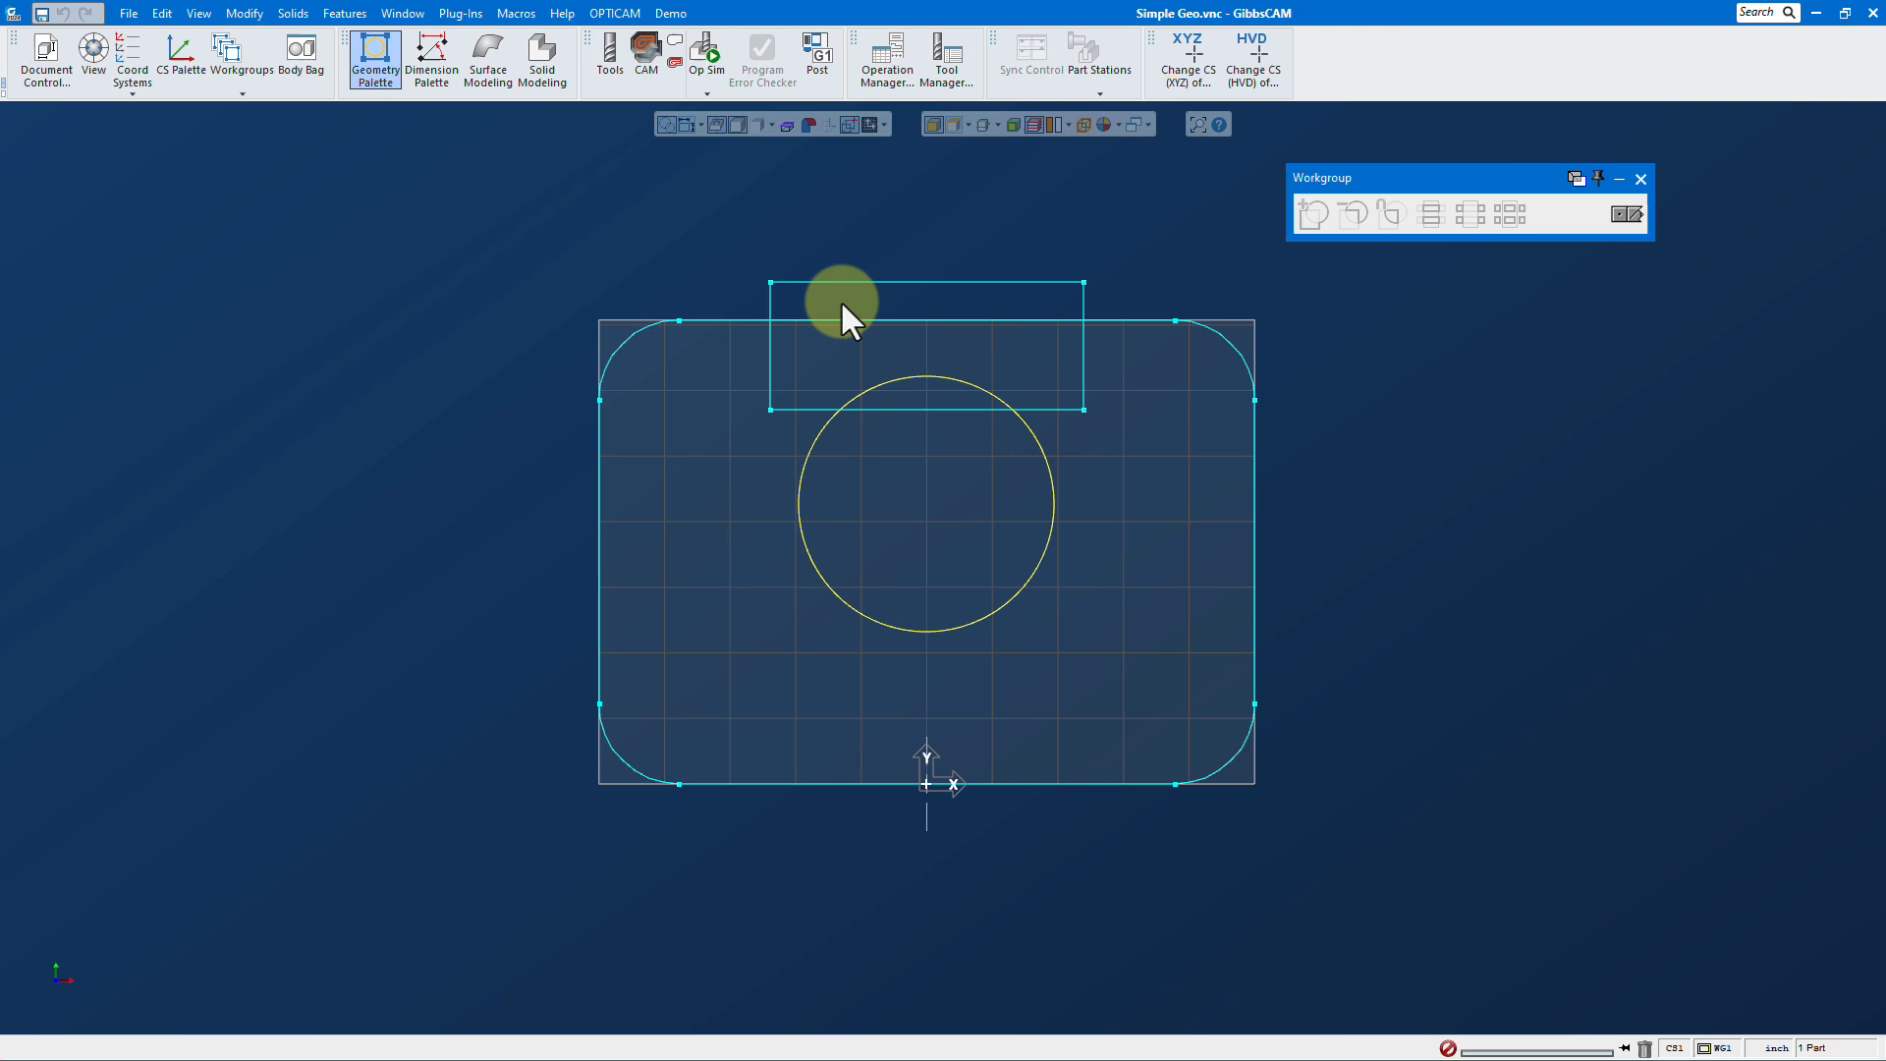
mouse_move(1212, 351)
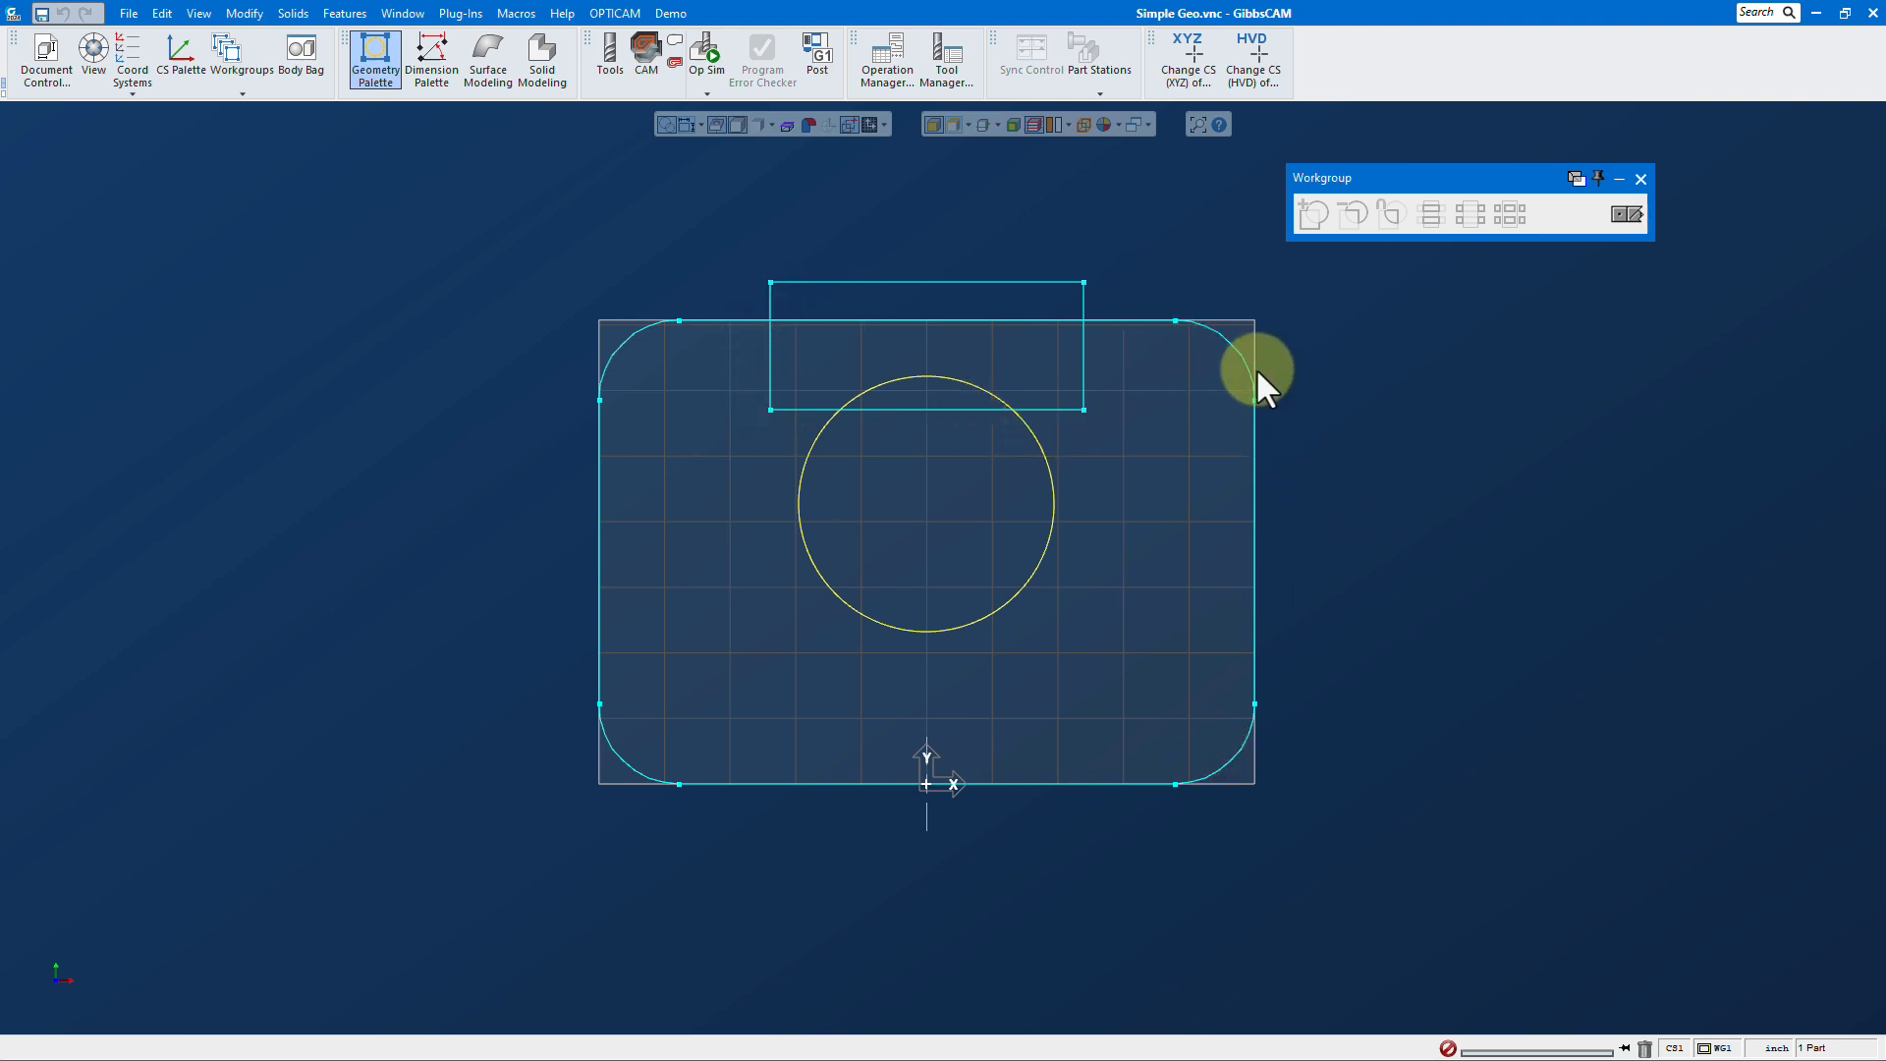
Subtract the slot rectangle from the rounded rectangle, notching its top edge
left_click(1246, 362)
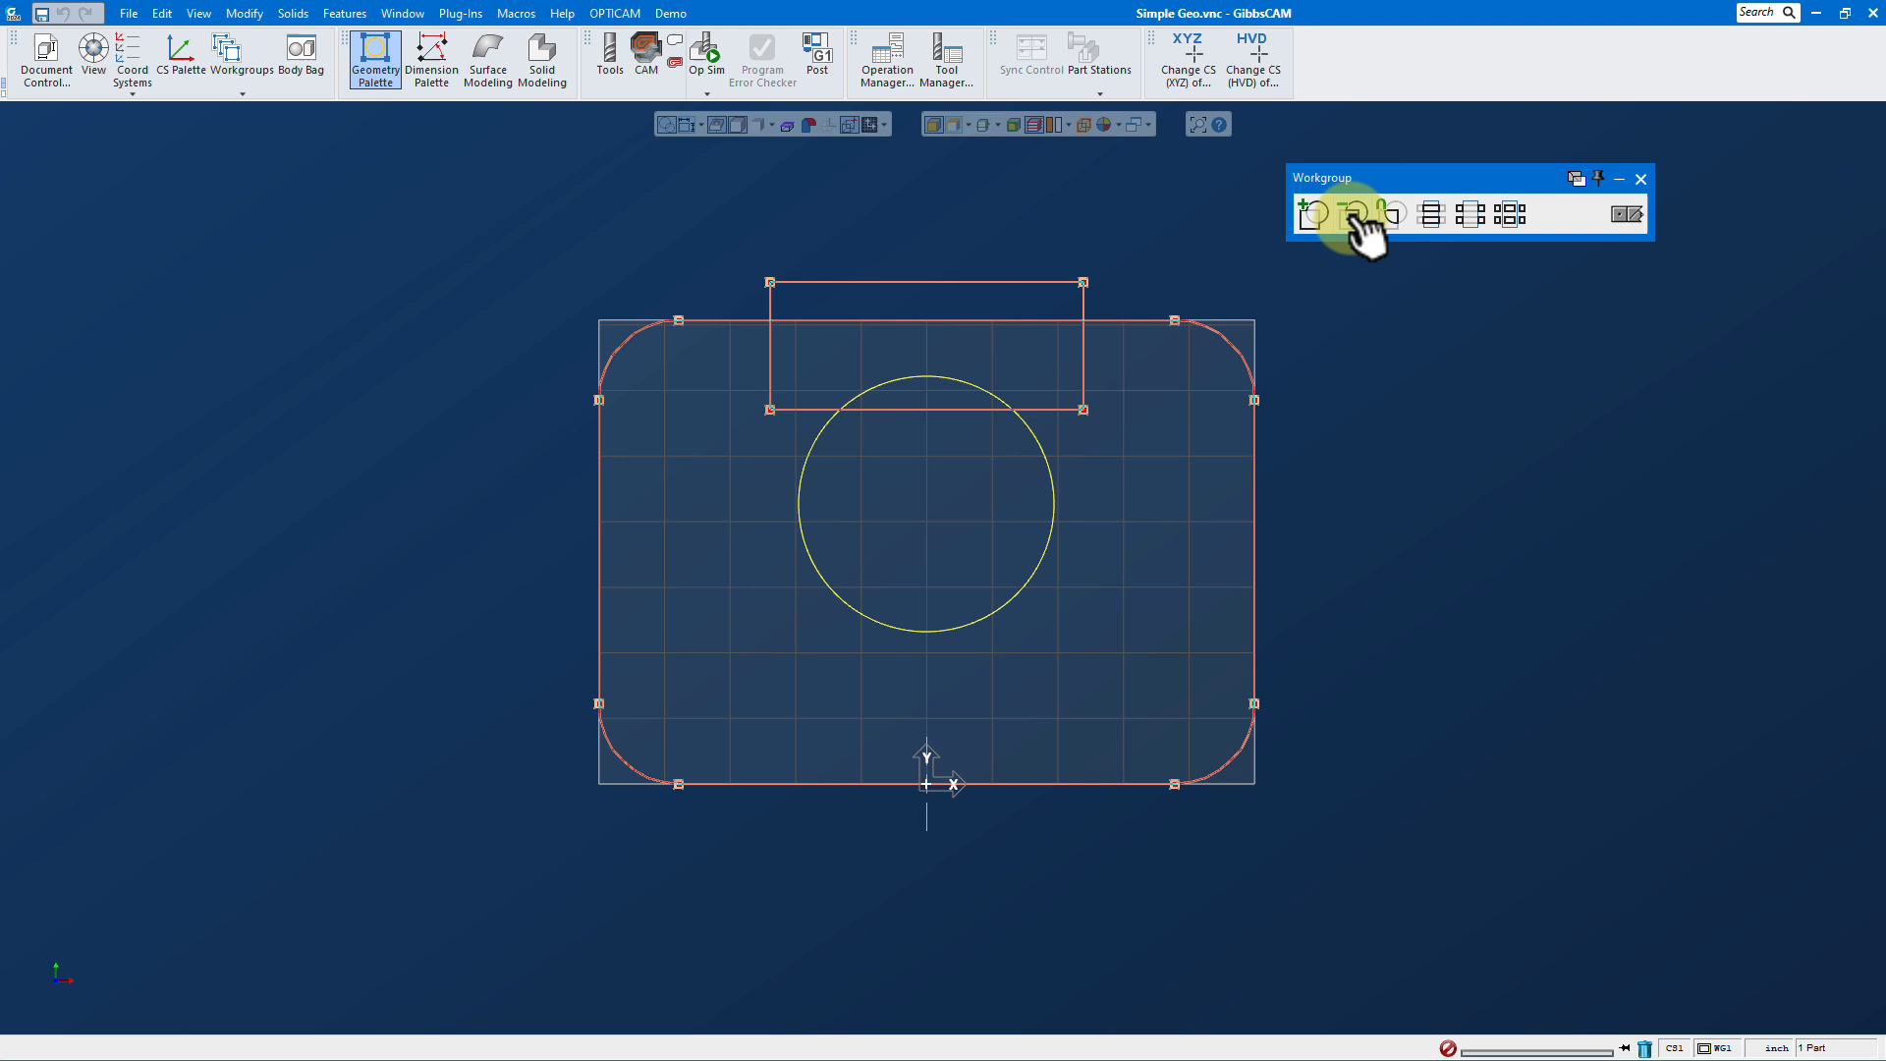
left_click(1357, 214)
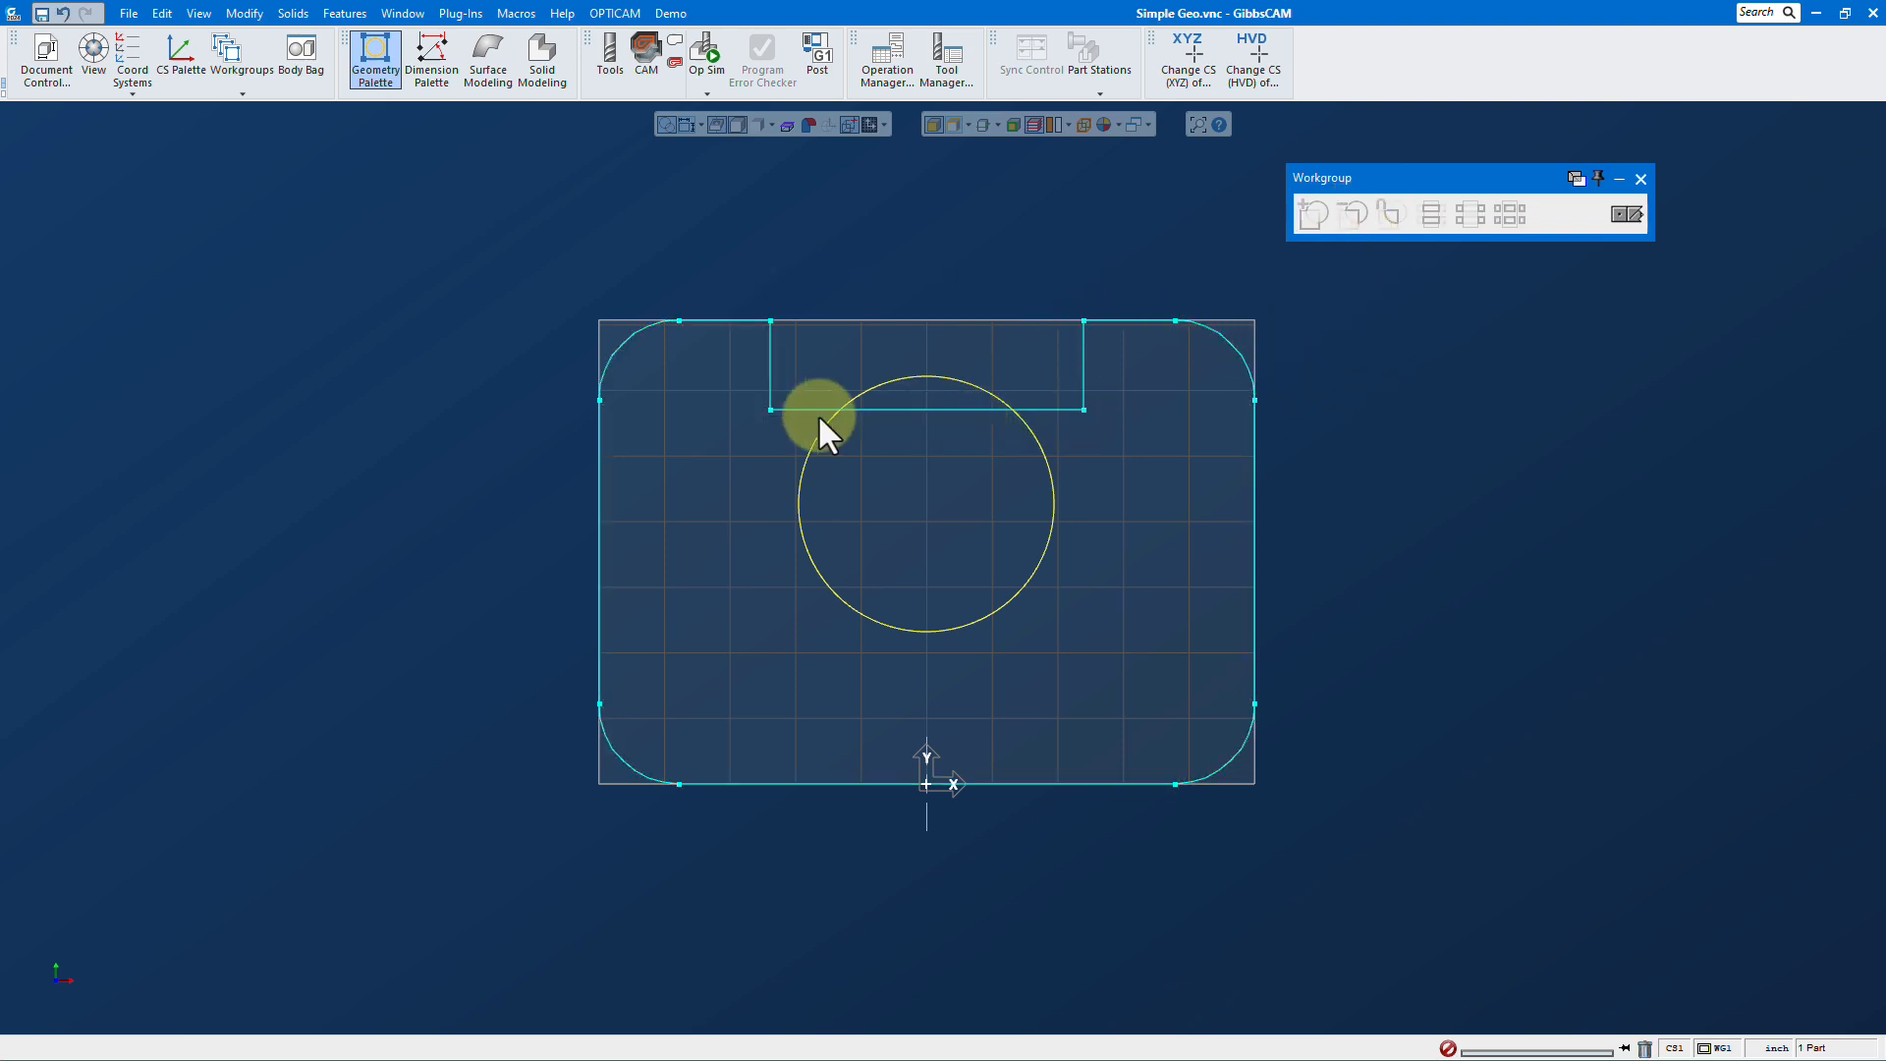
mouse_move(823, 261)
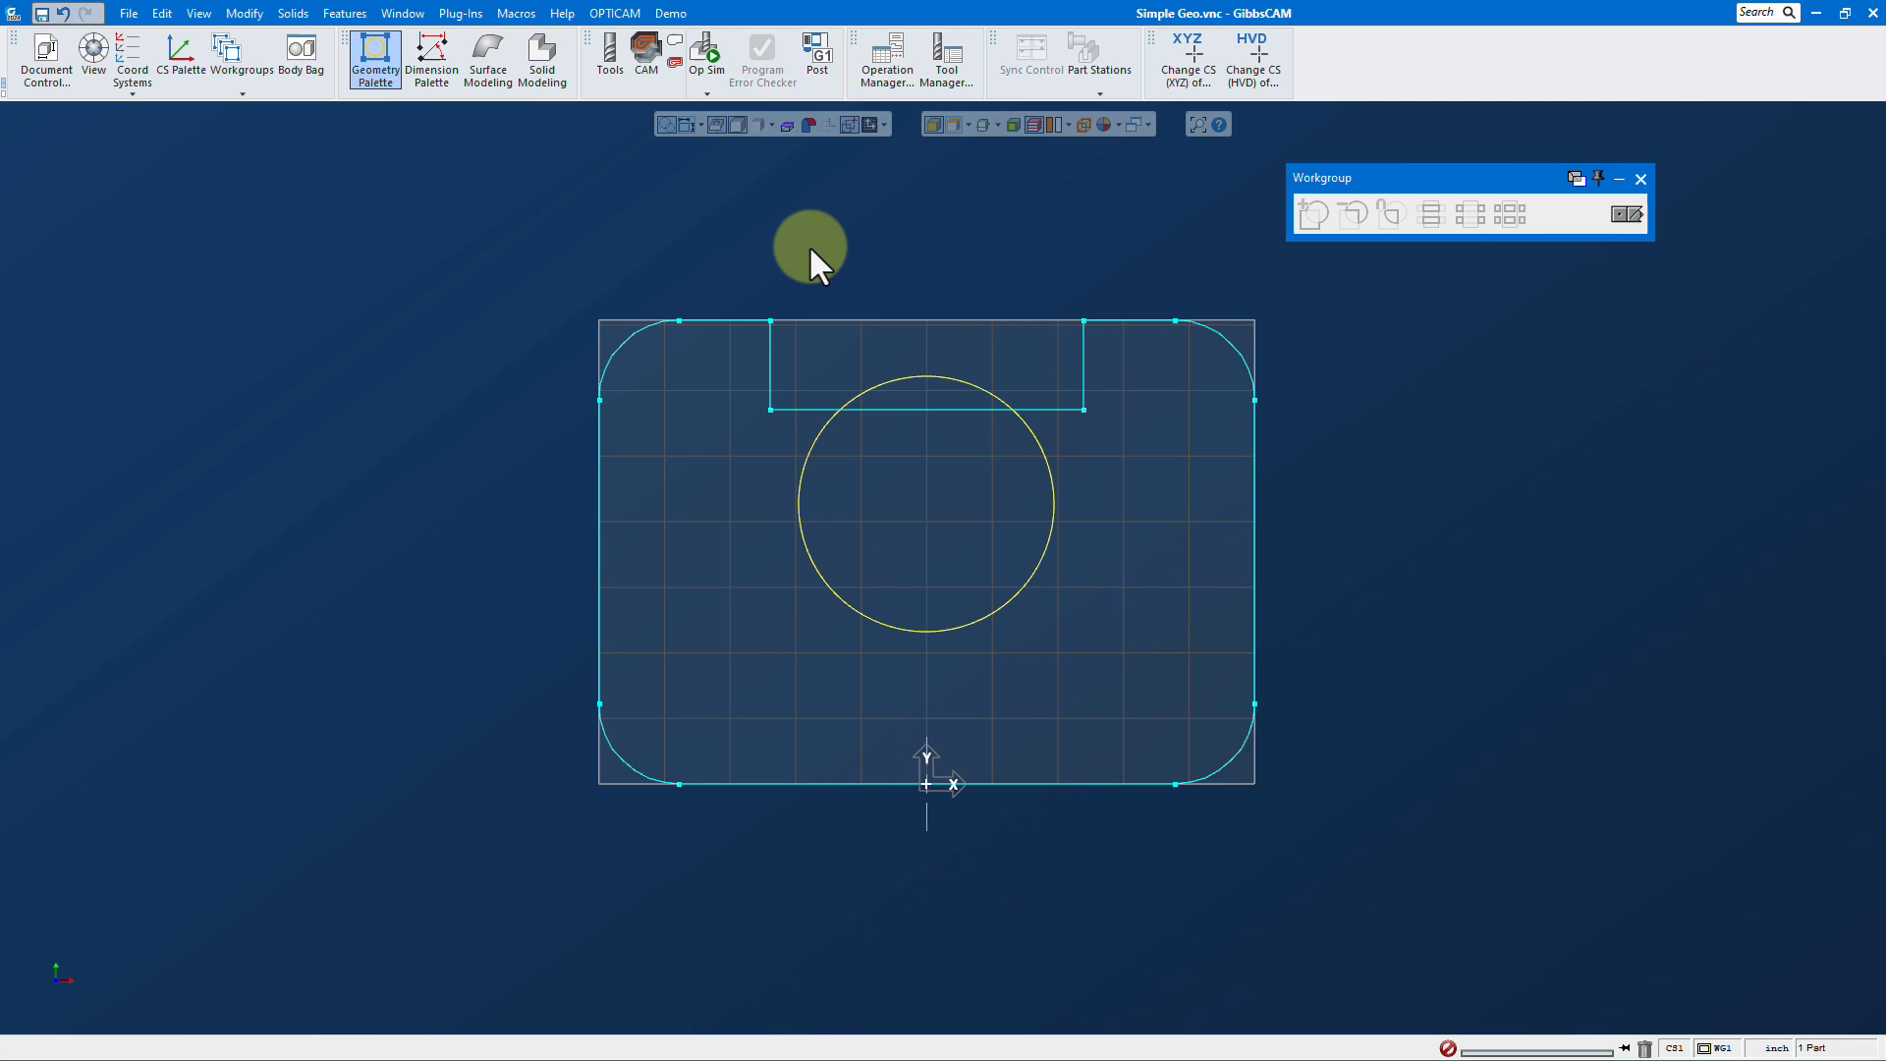
mouse_move(1432, 430)
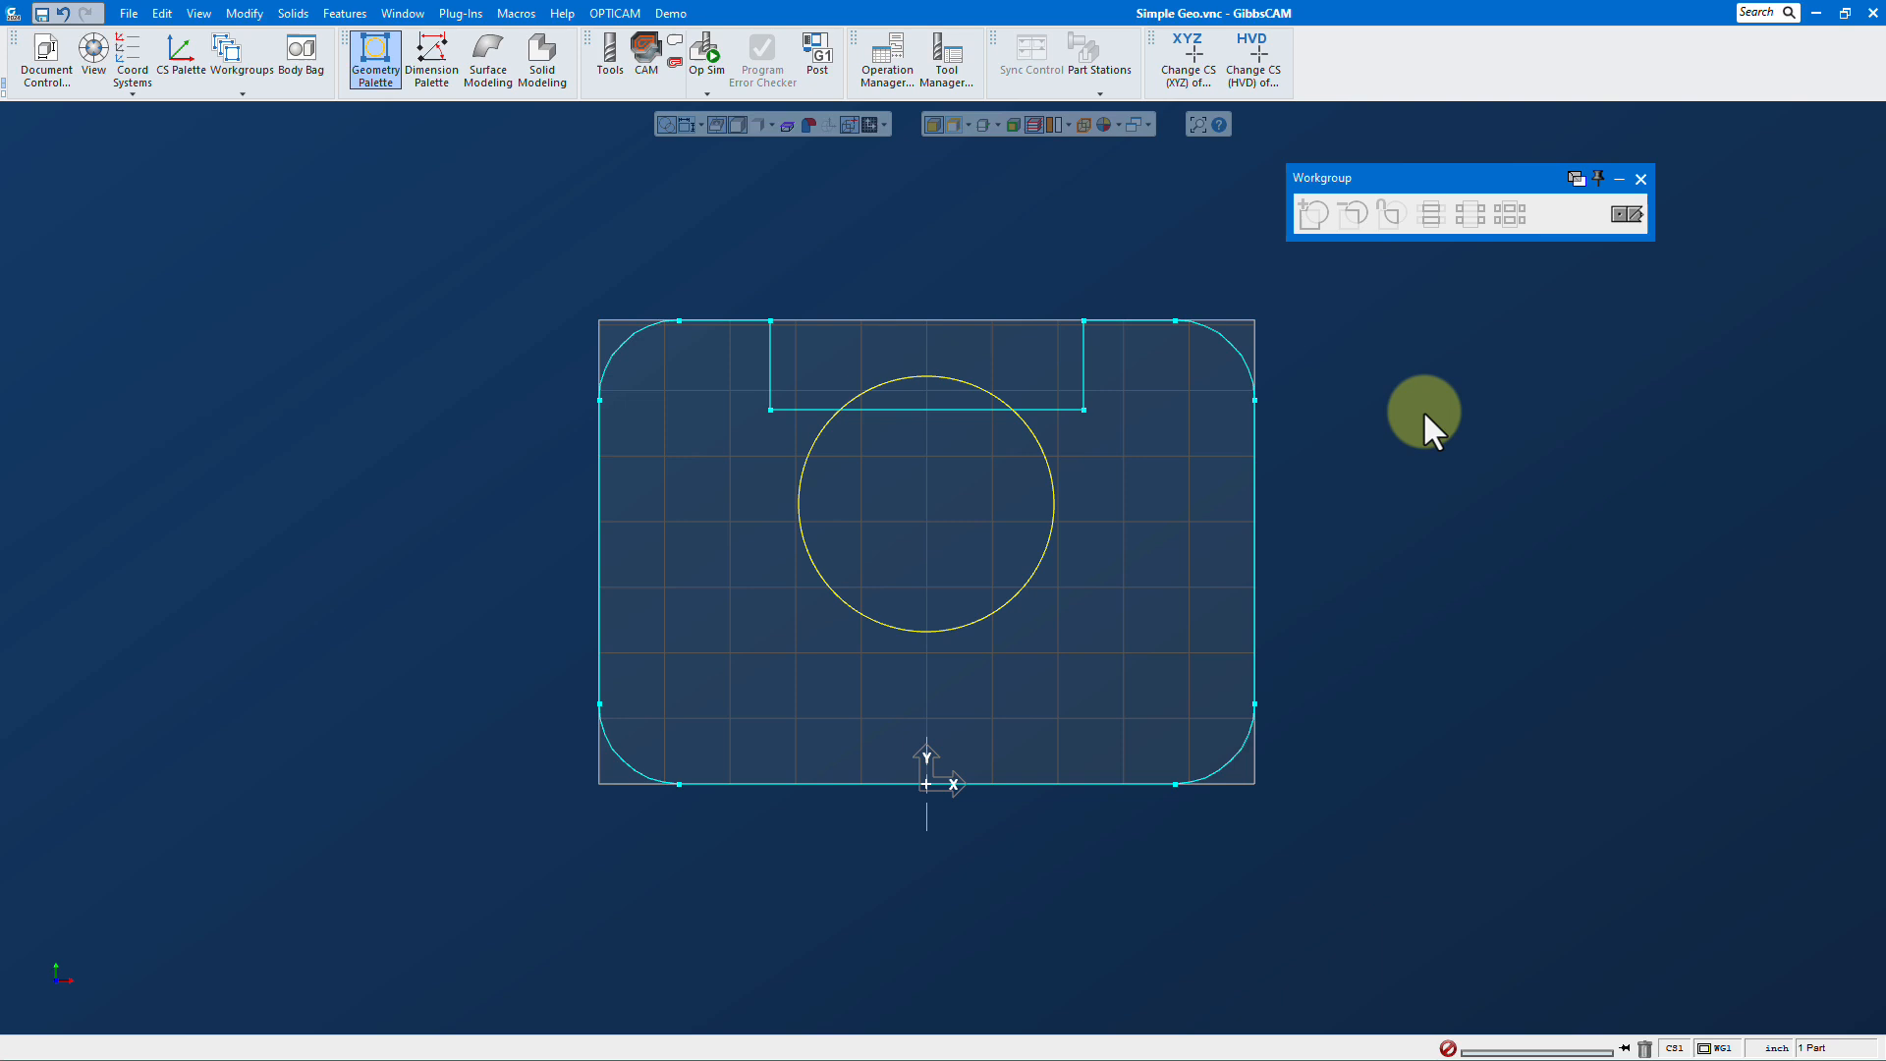
mouse_move(1225, 400)
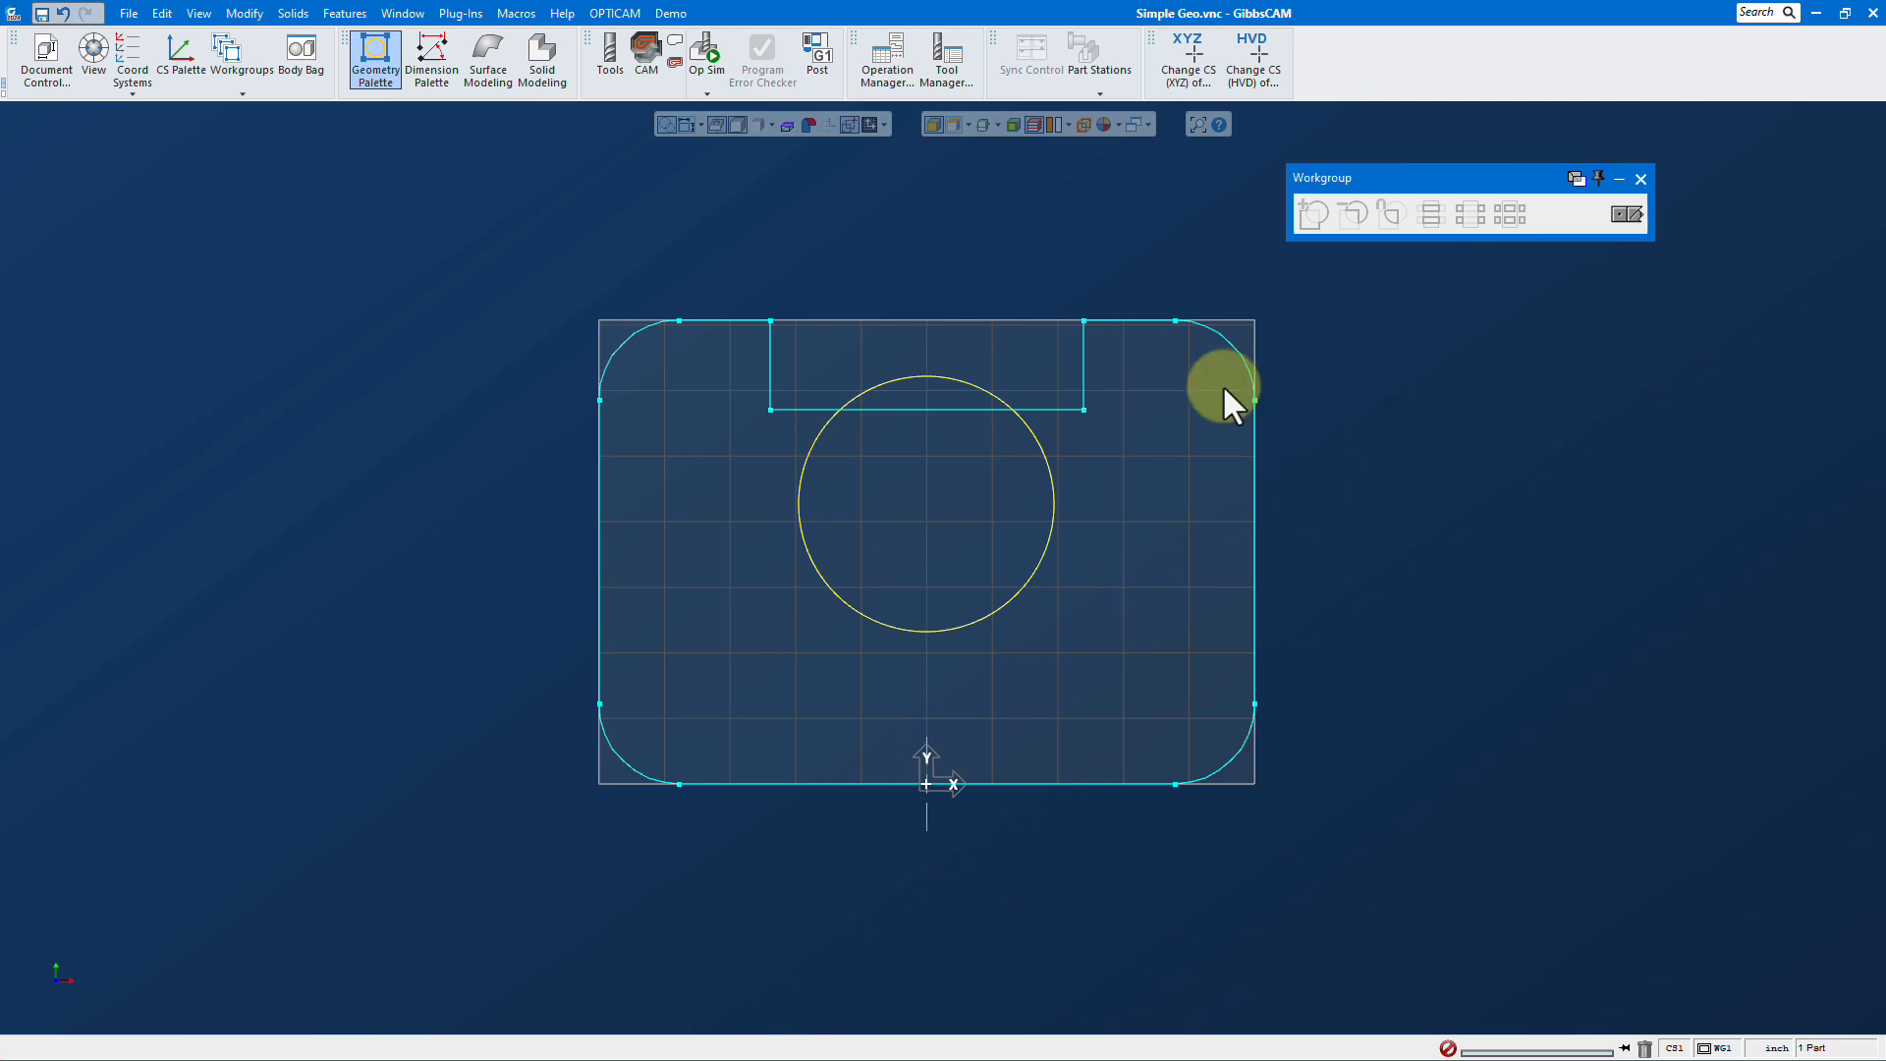
mouse_move(1263, 397)
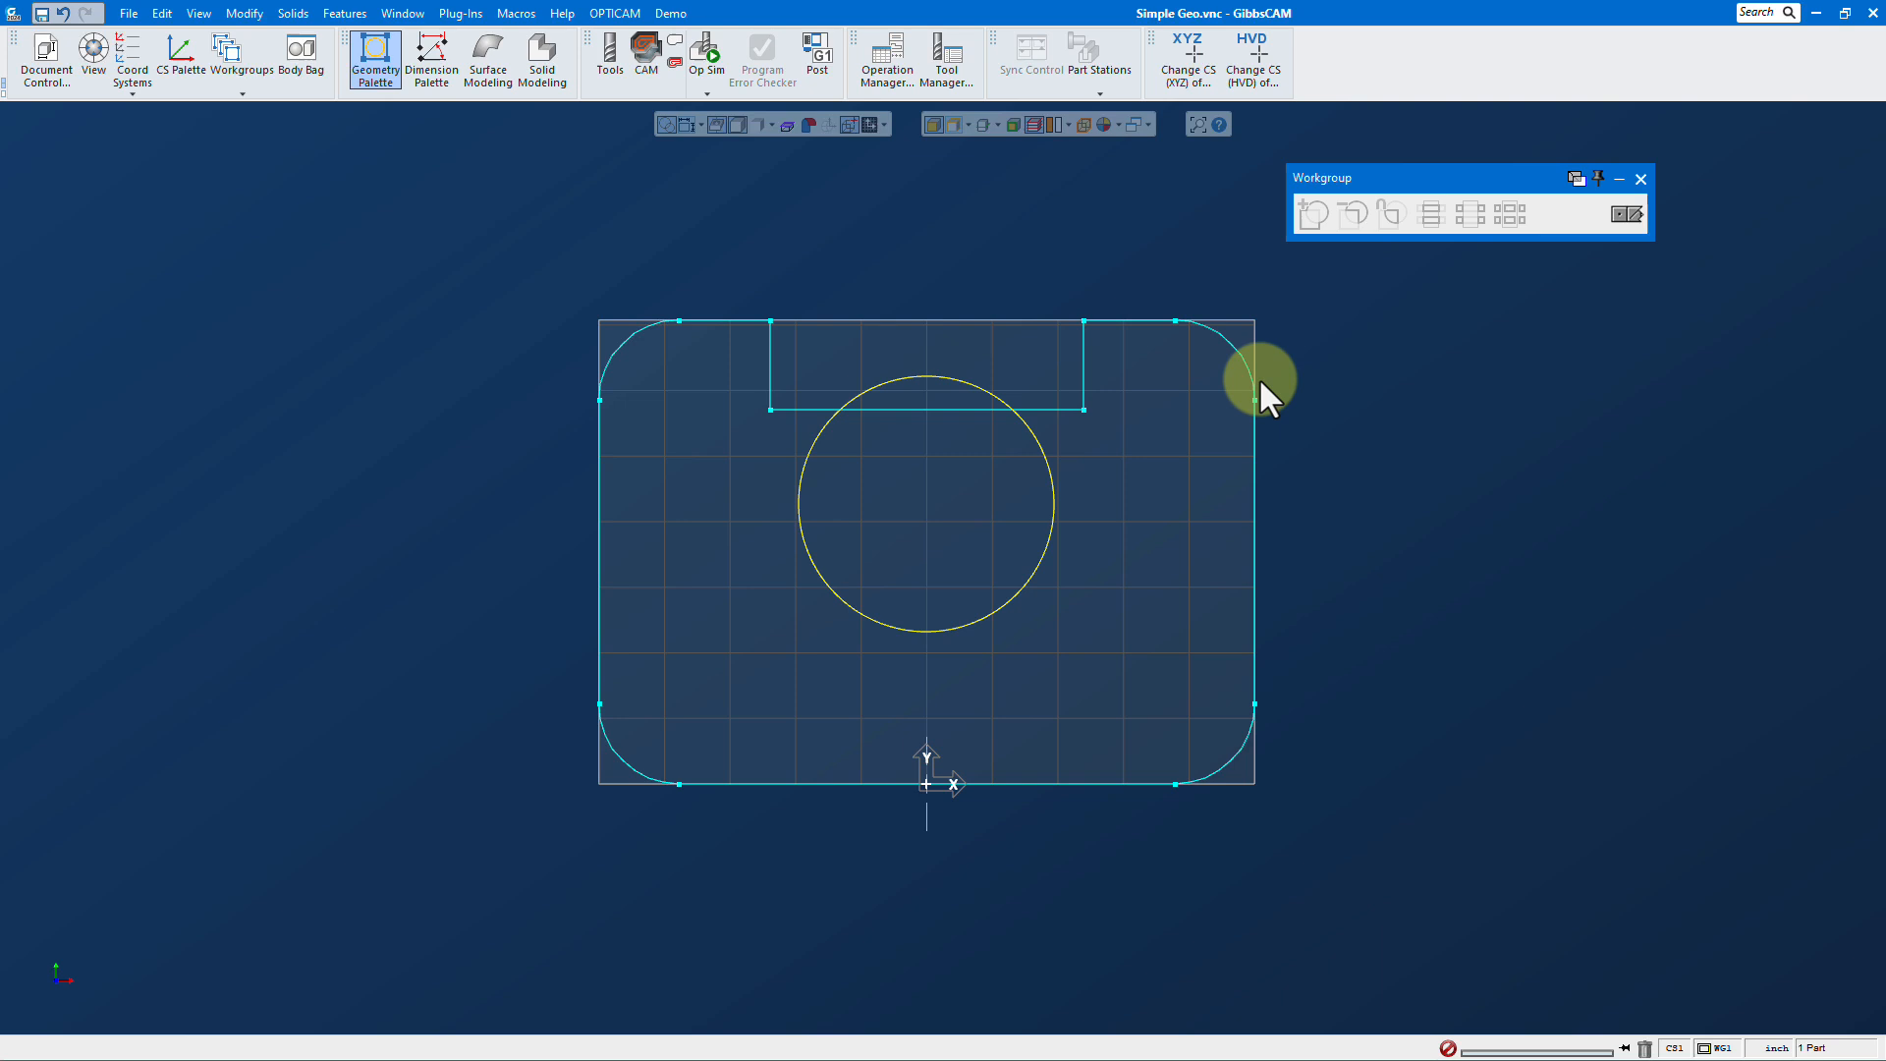
Add the circle into the slotted profile so its arc rounds the slot bottom
left_click(1253, 396)
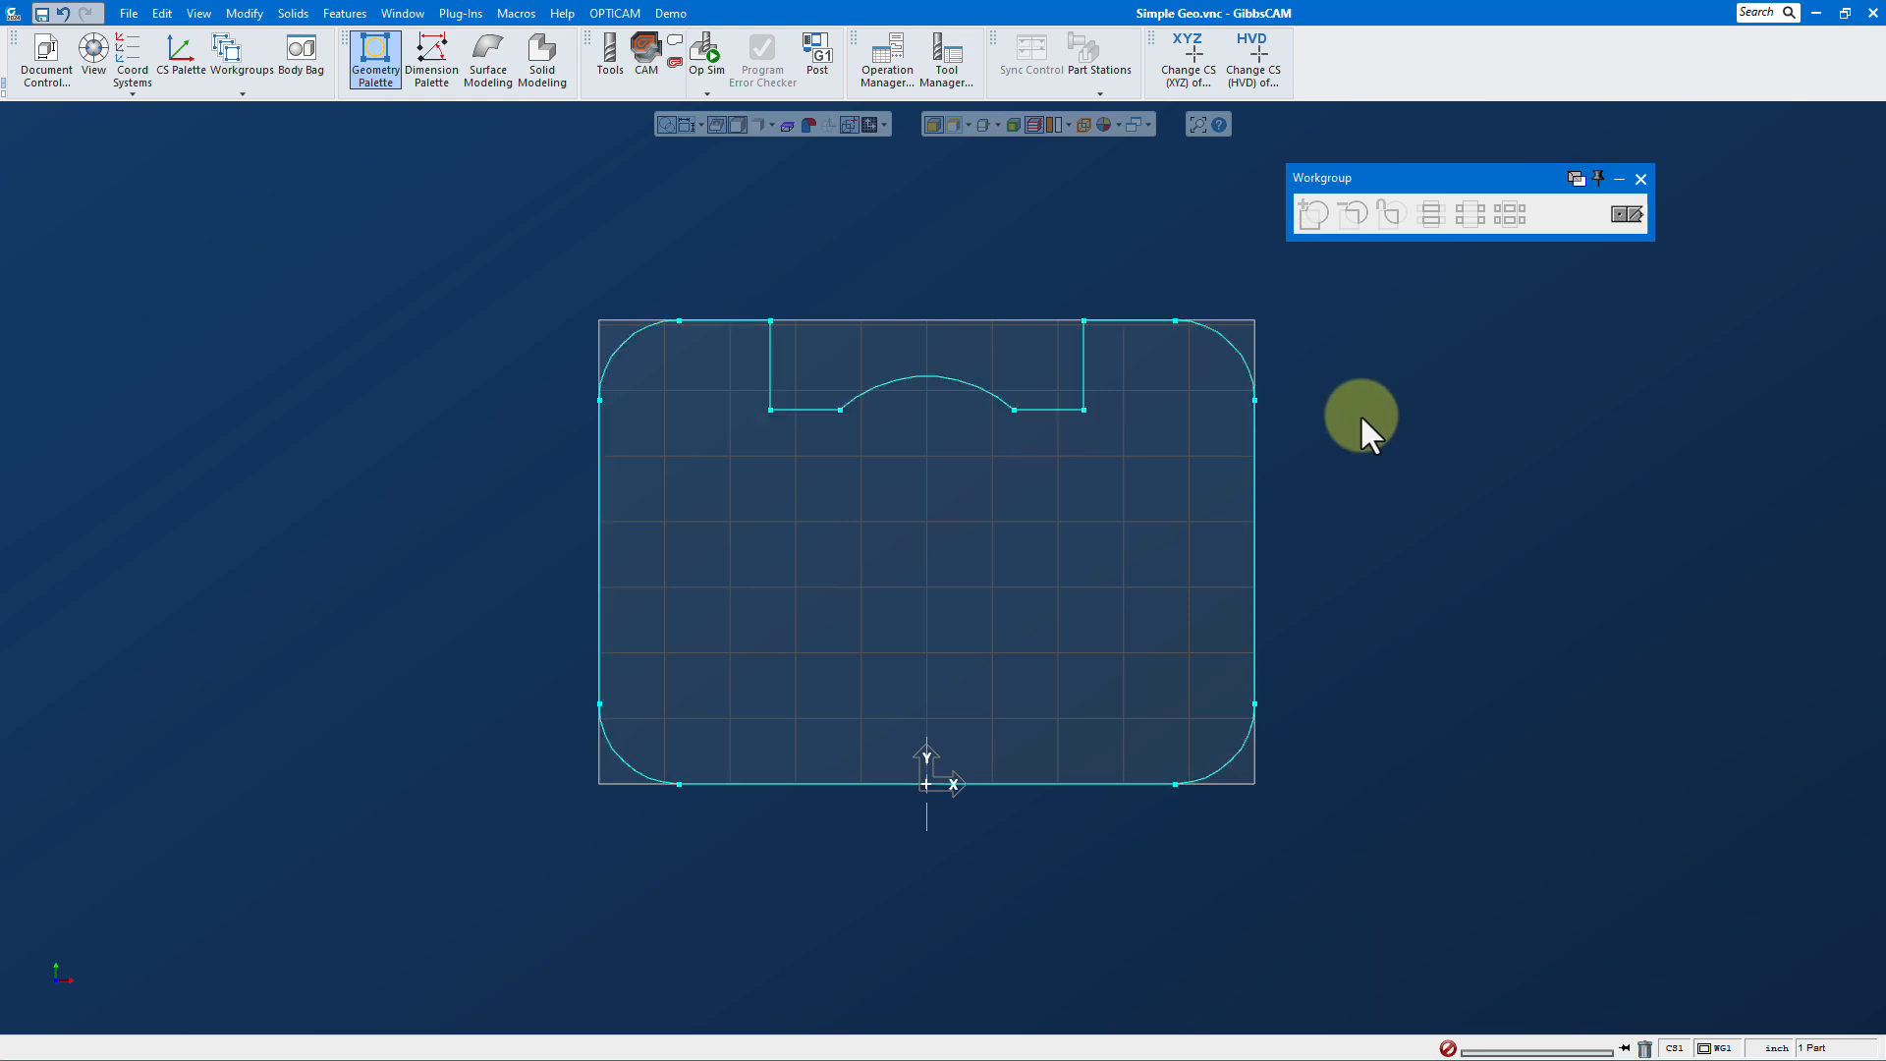
mouse_move(1610, 387)
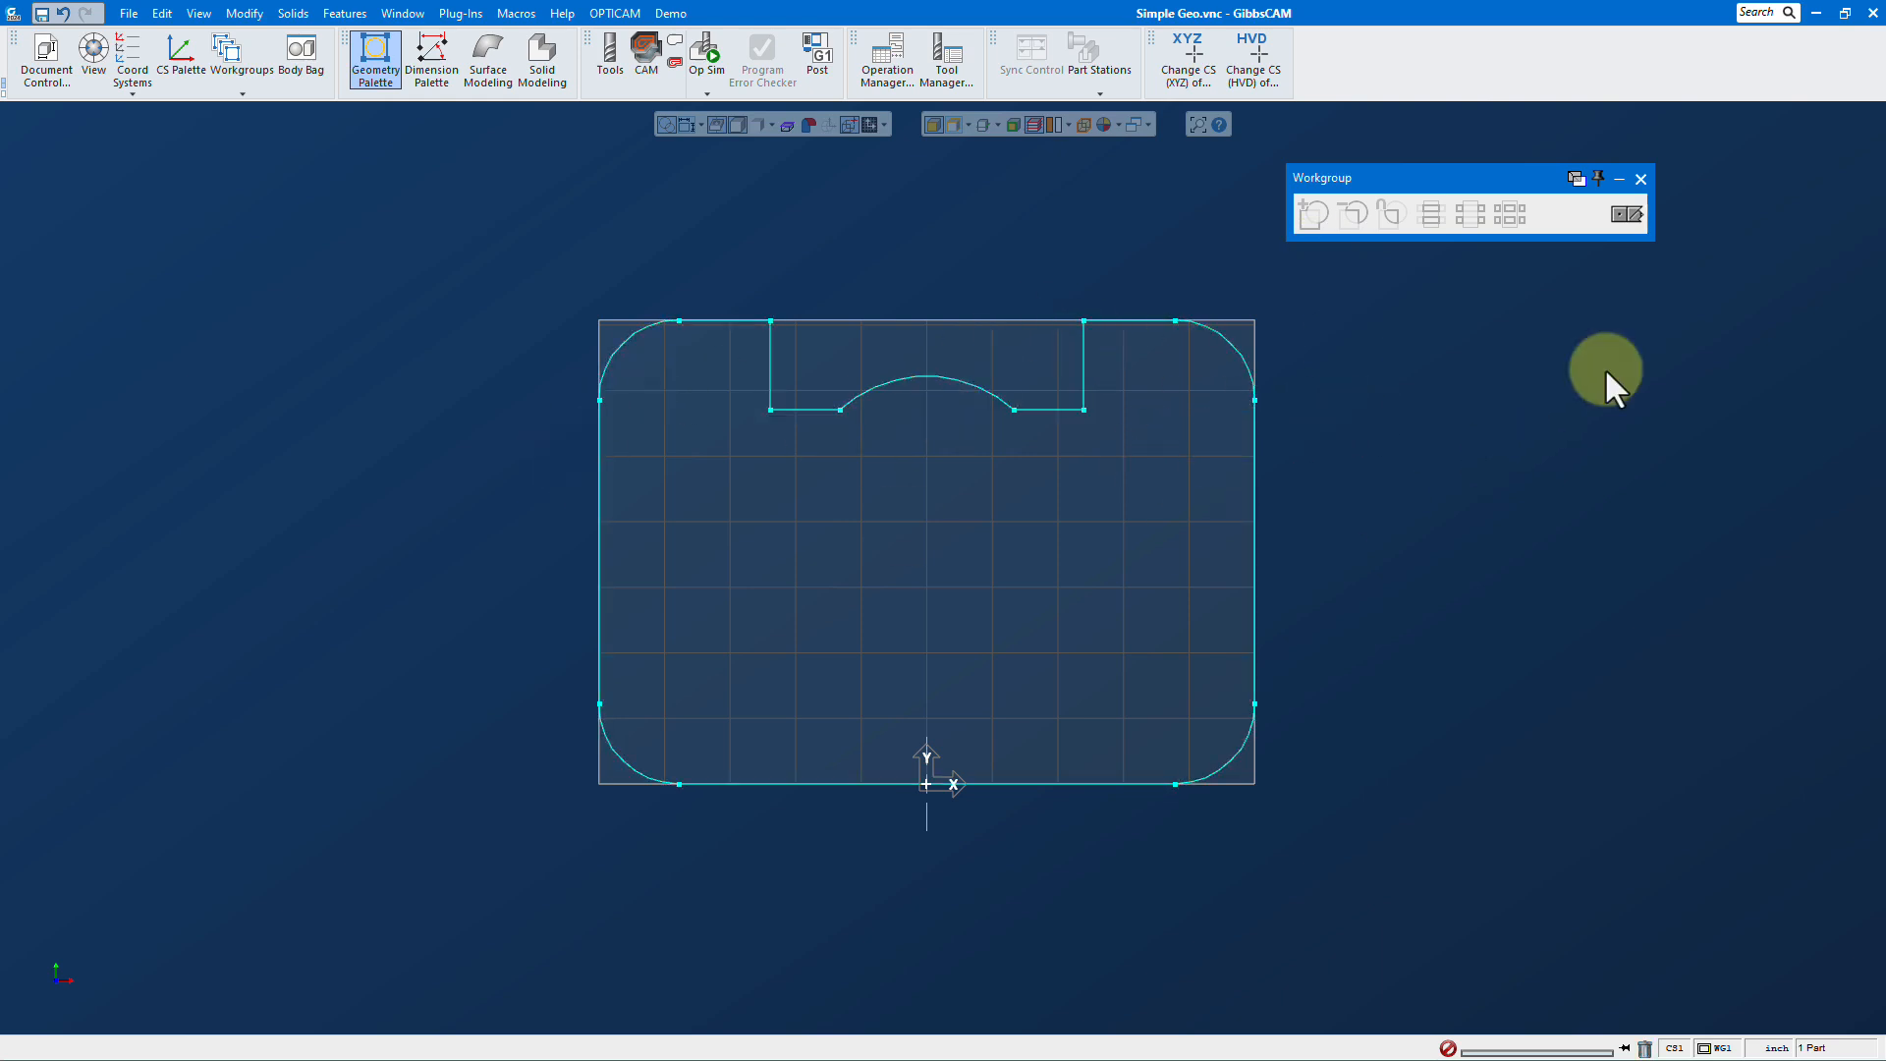
mouse_move(1599, 409)
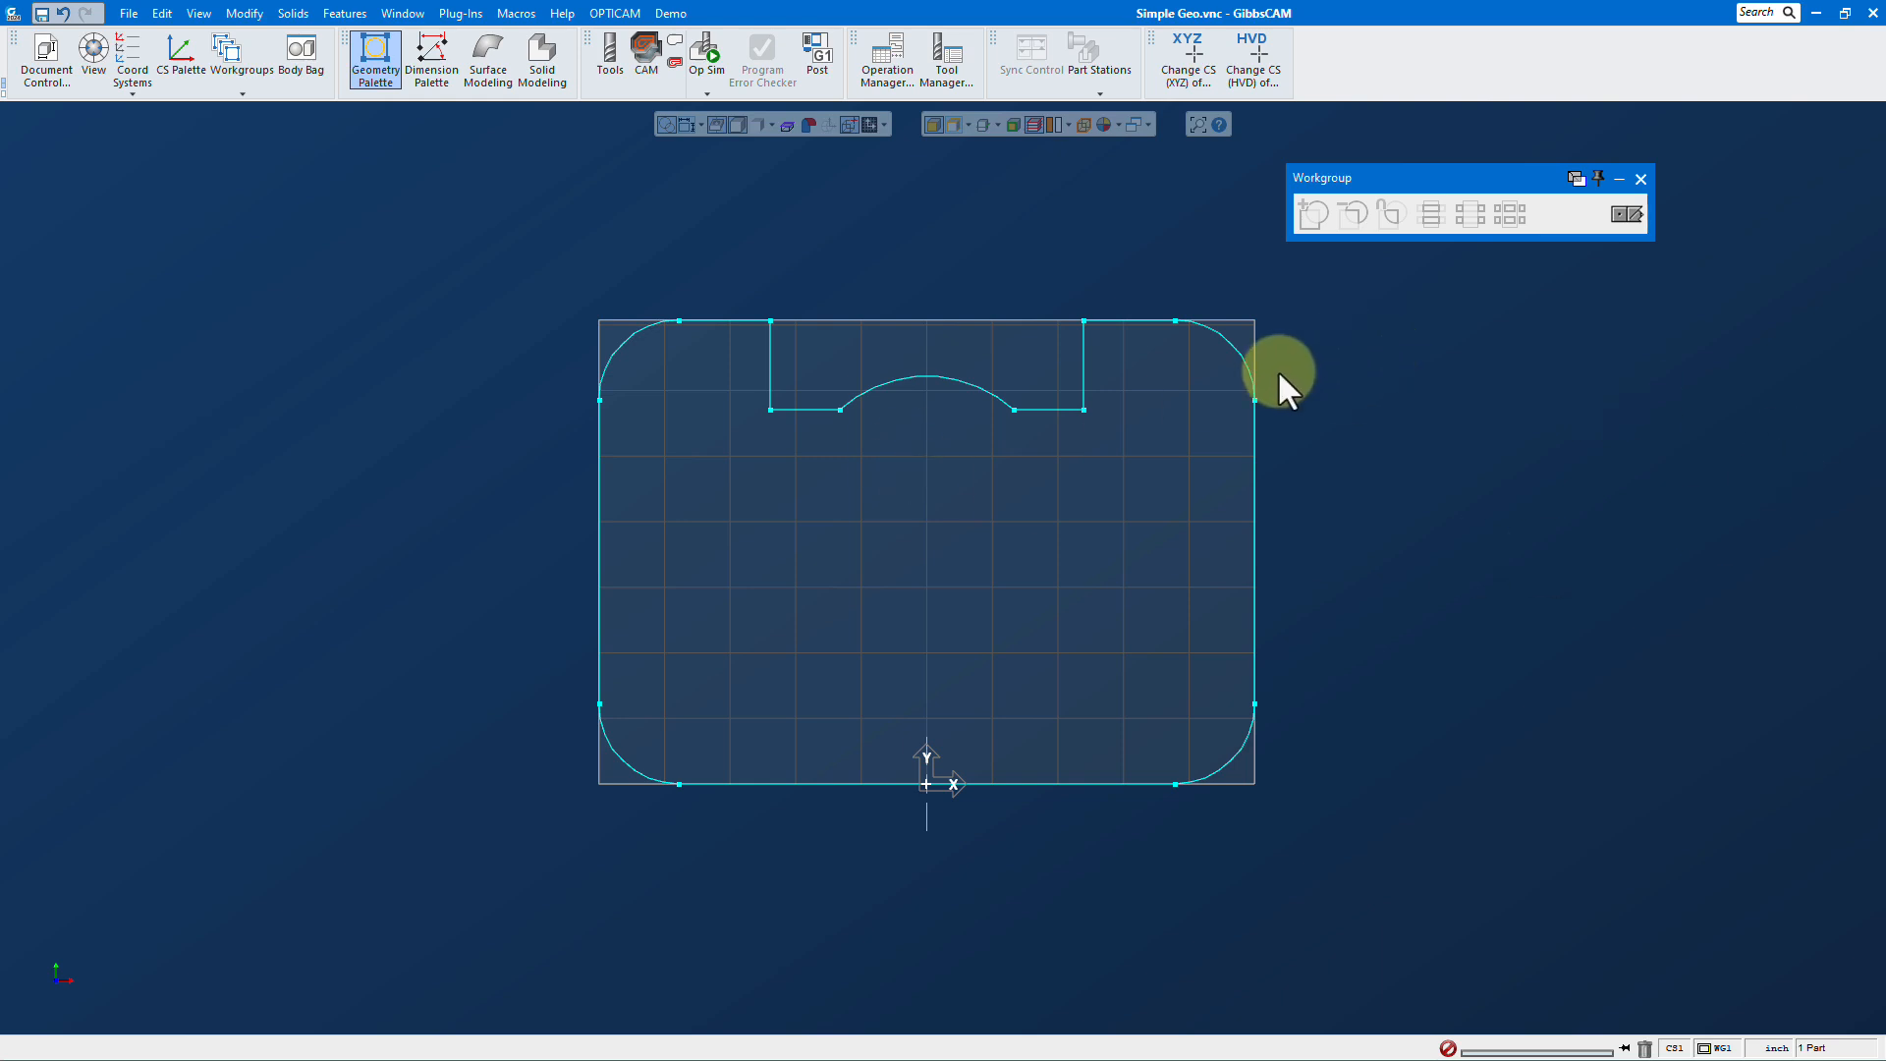
mouse_move(1501, 323)
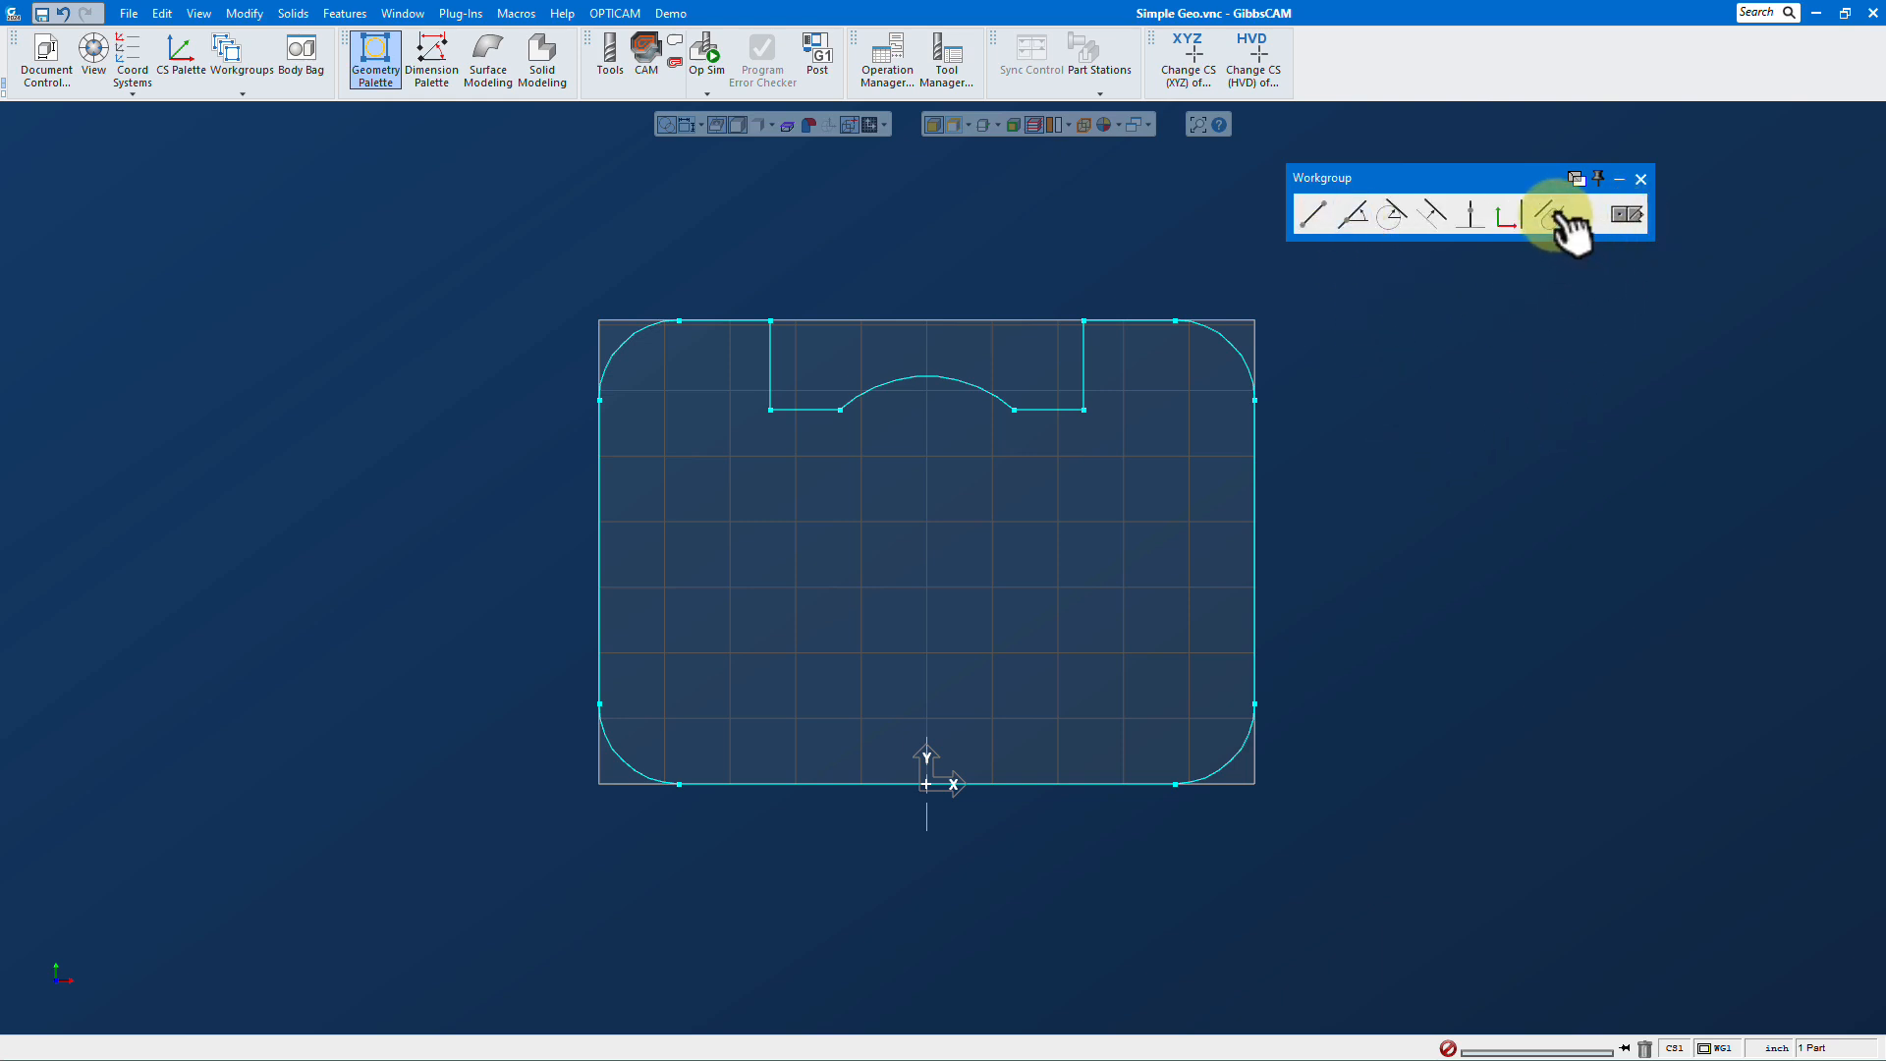
Sketch a slanted line across the profile and trim it against the outline
left_click(1552, 212)
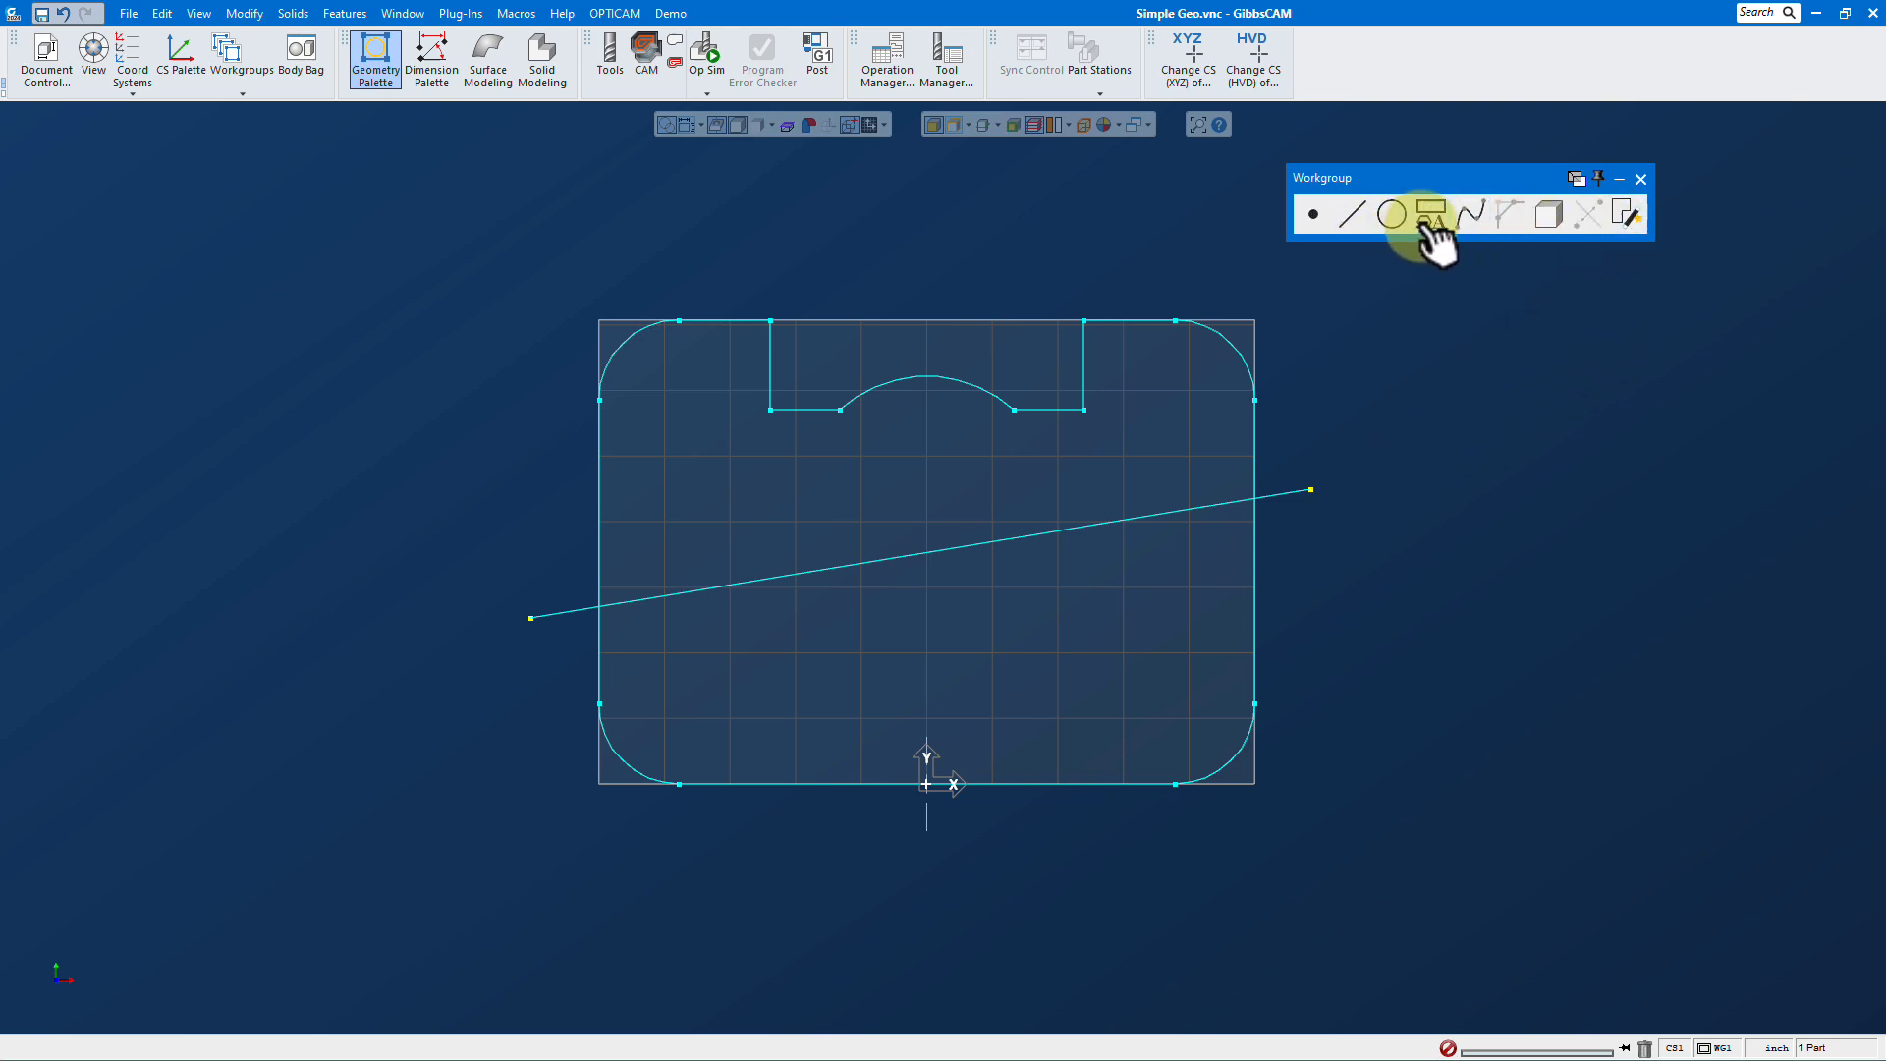
left_click(1430, 214)
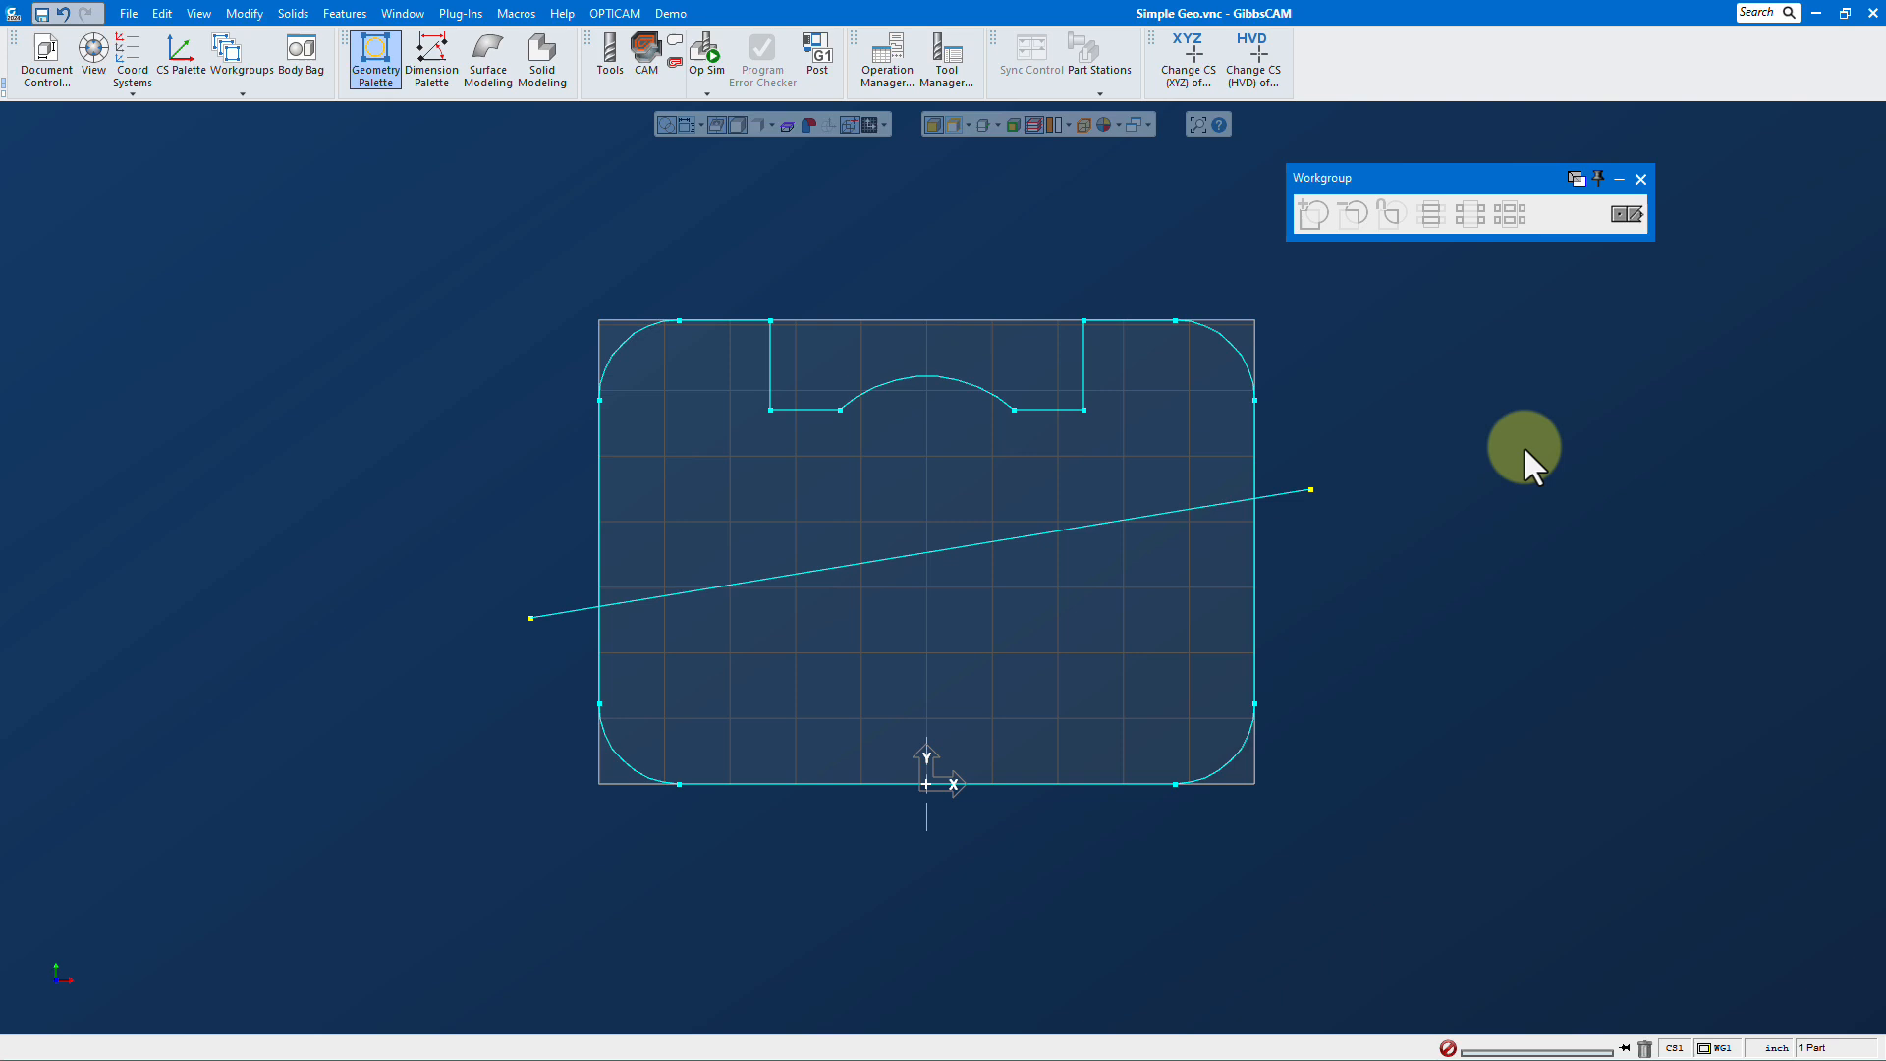
mouse_move(986, 560)
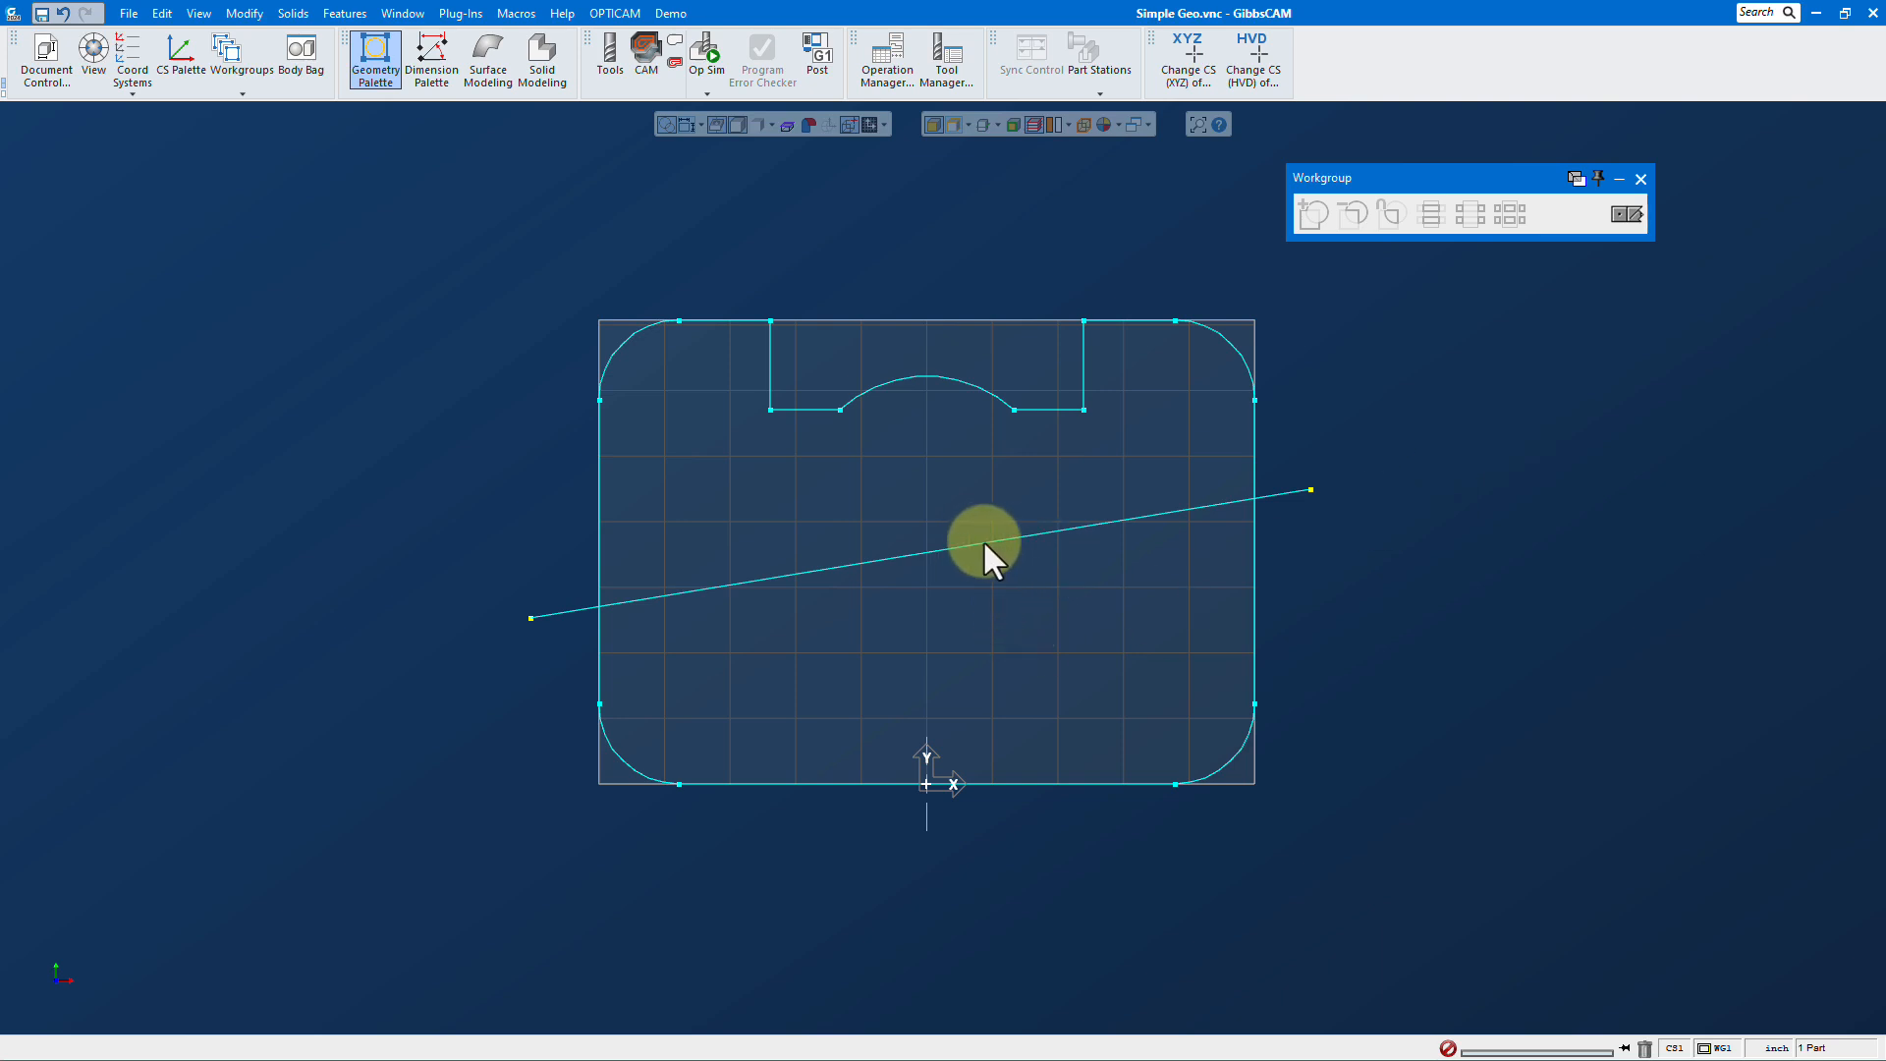
mouse_move(1223, 346)
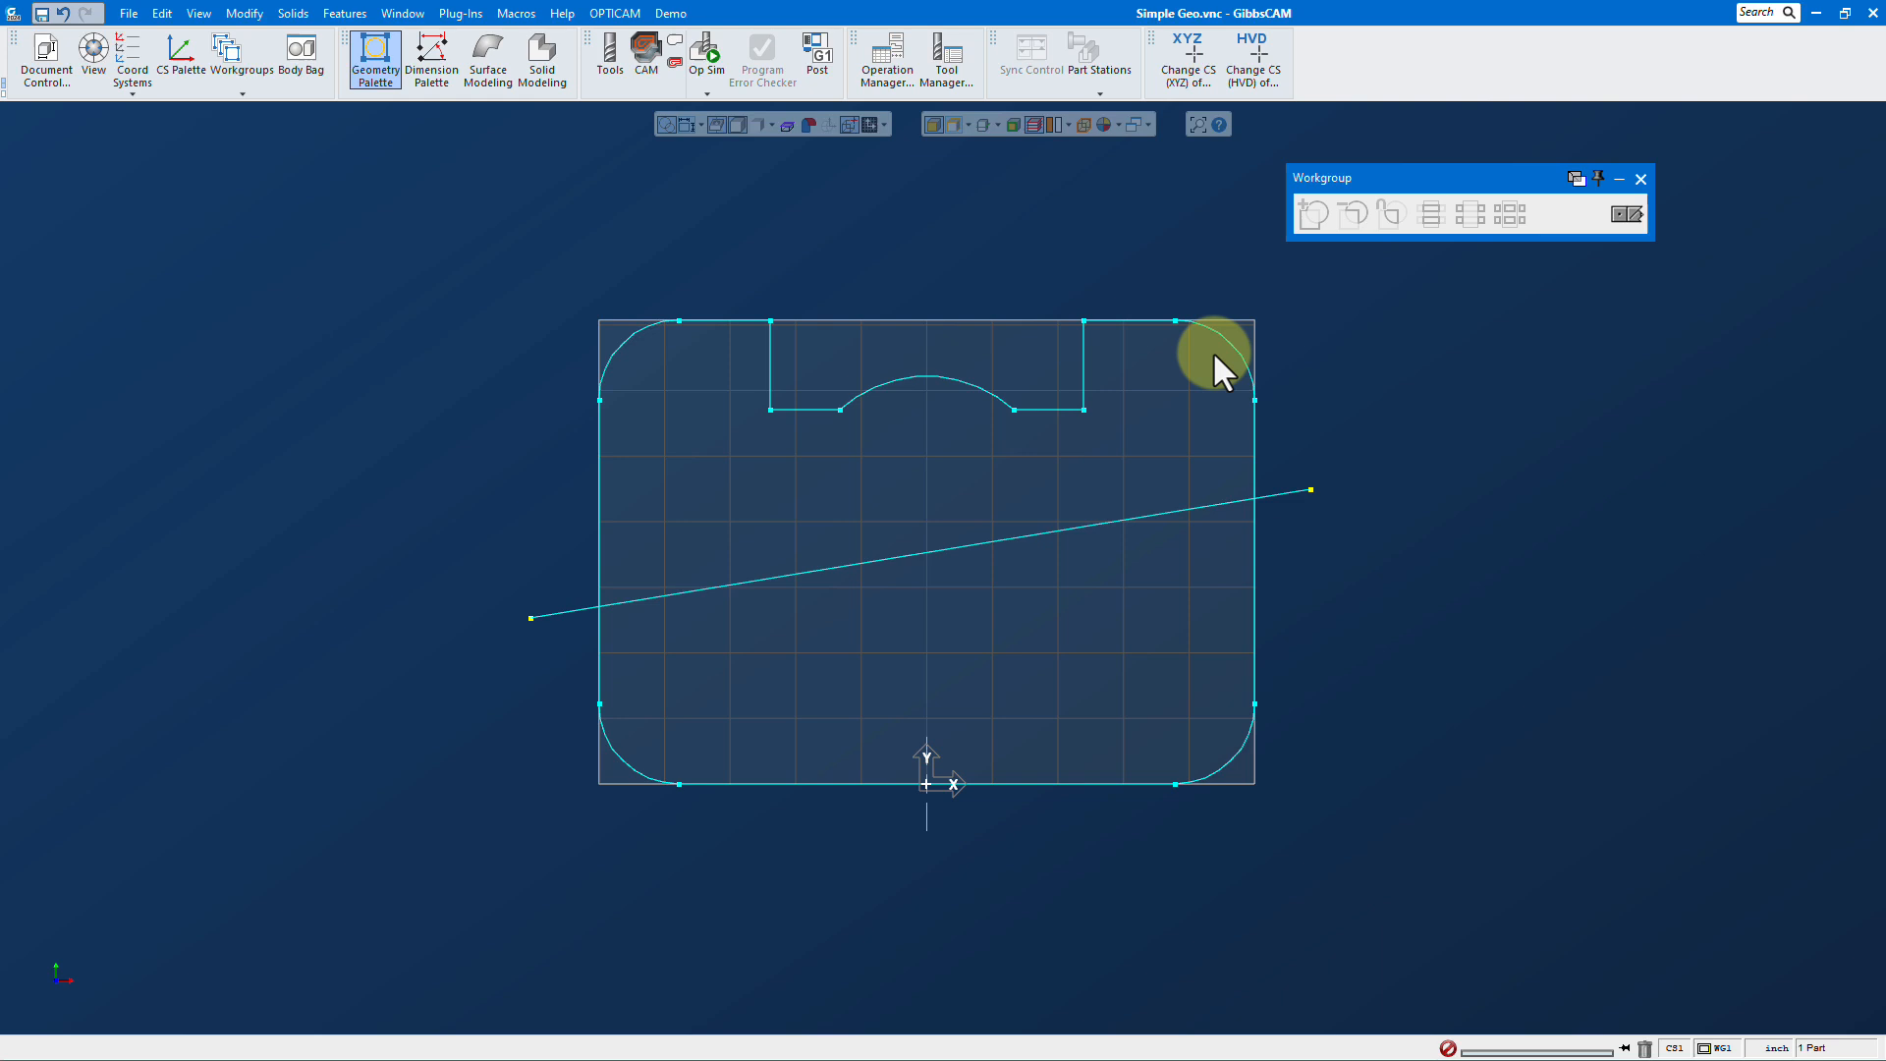
left_click(1226, 362)
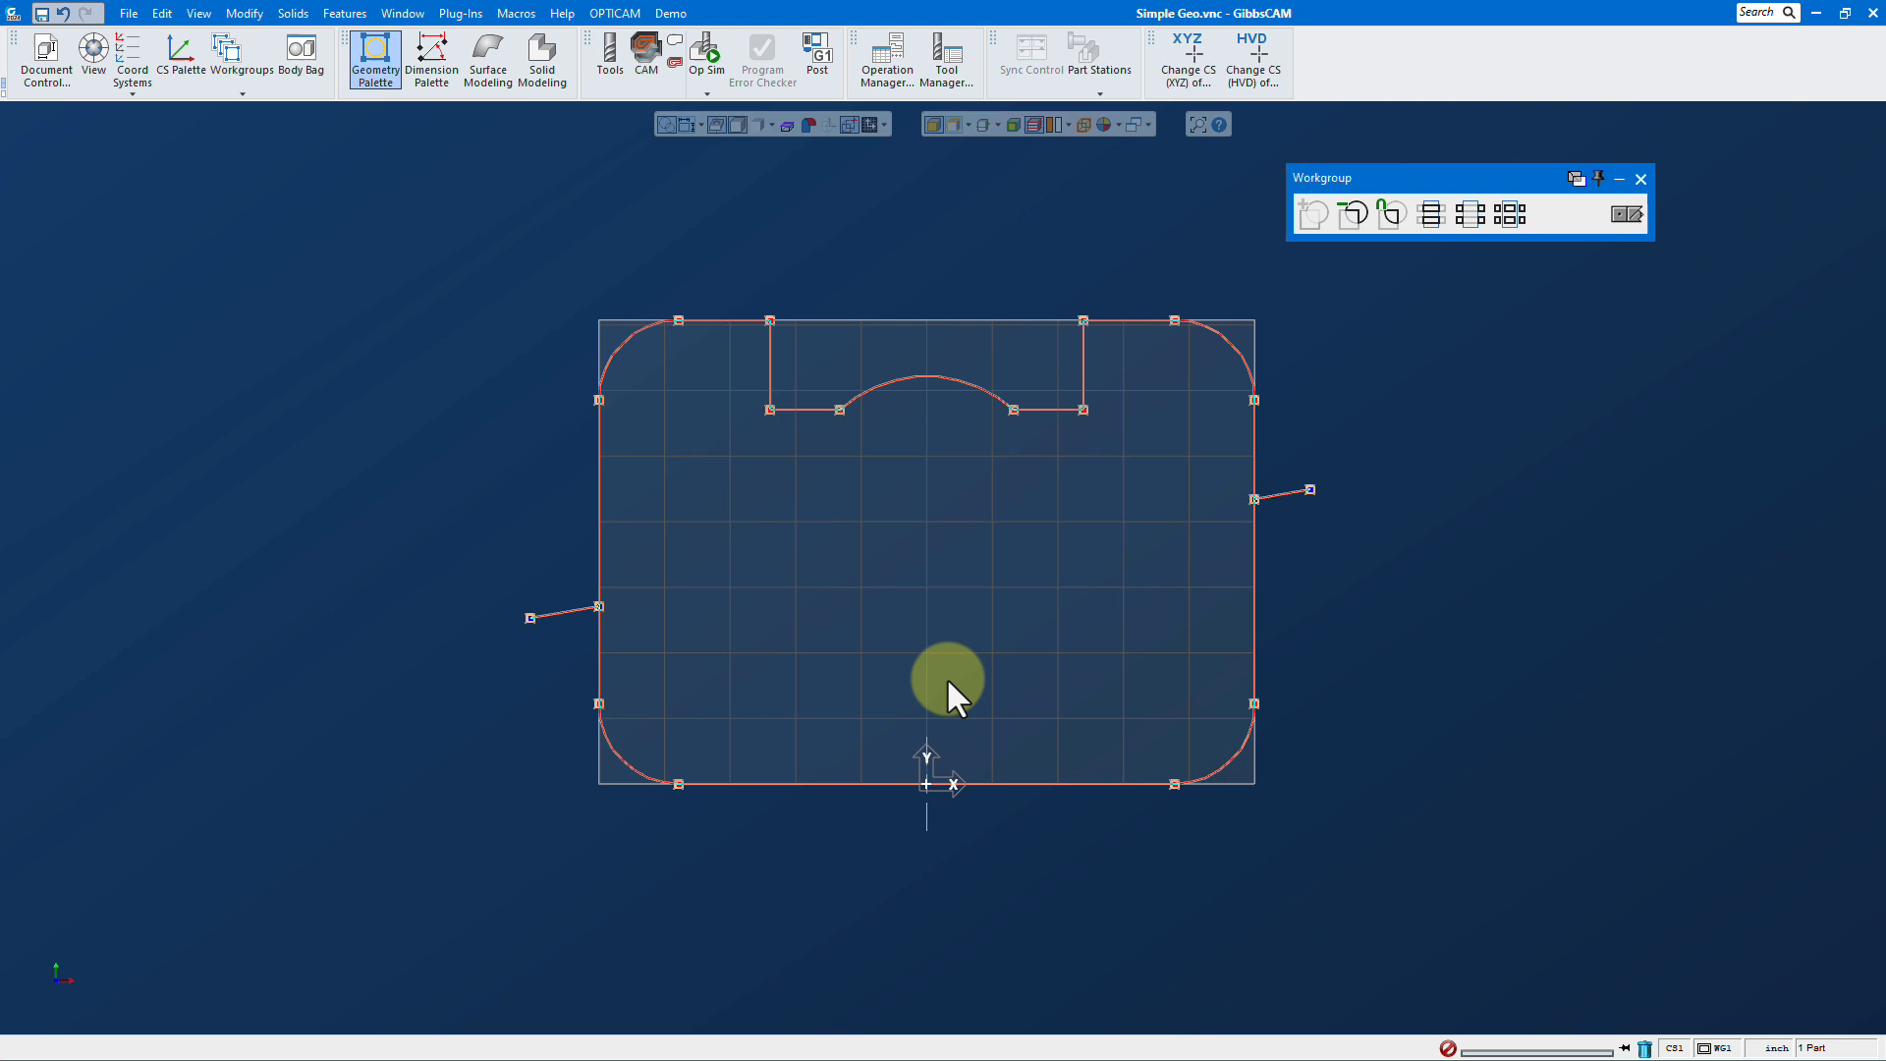
mouse_move(646, 641)
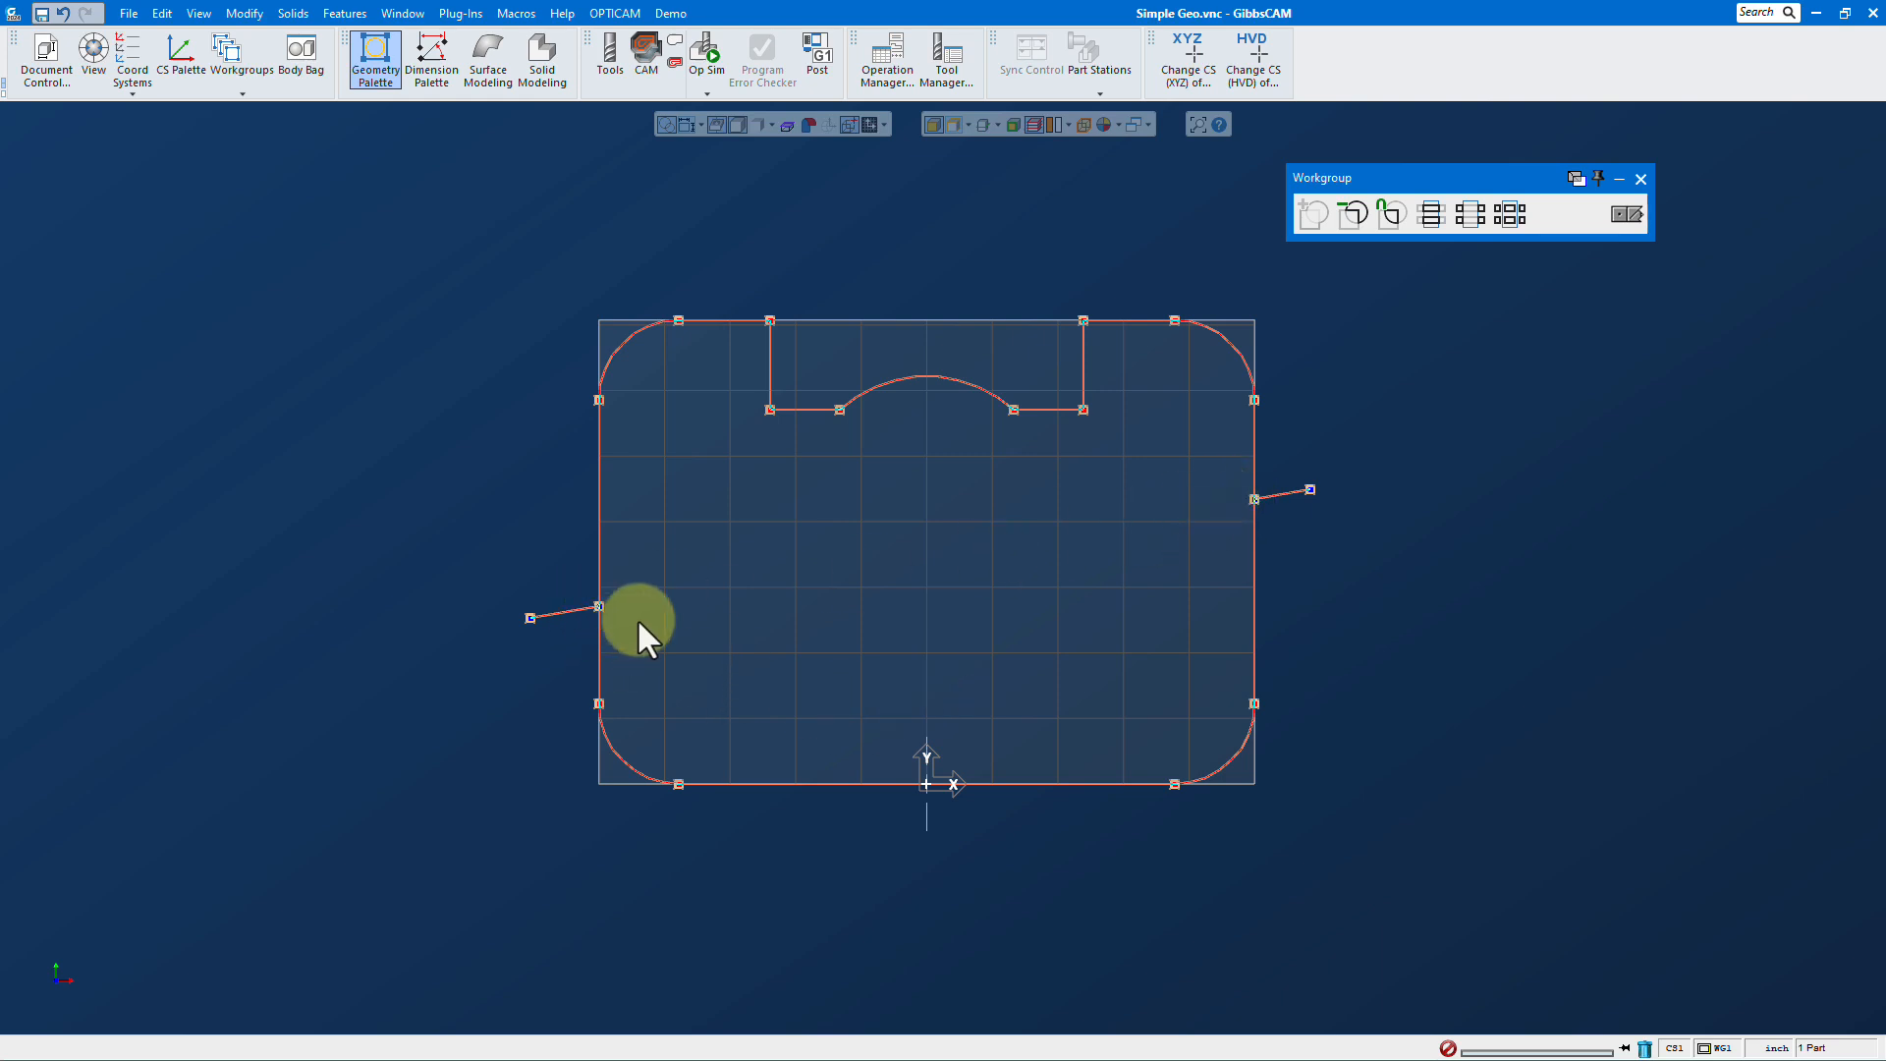
mouse_move(1341, 535)
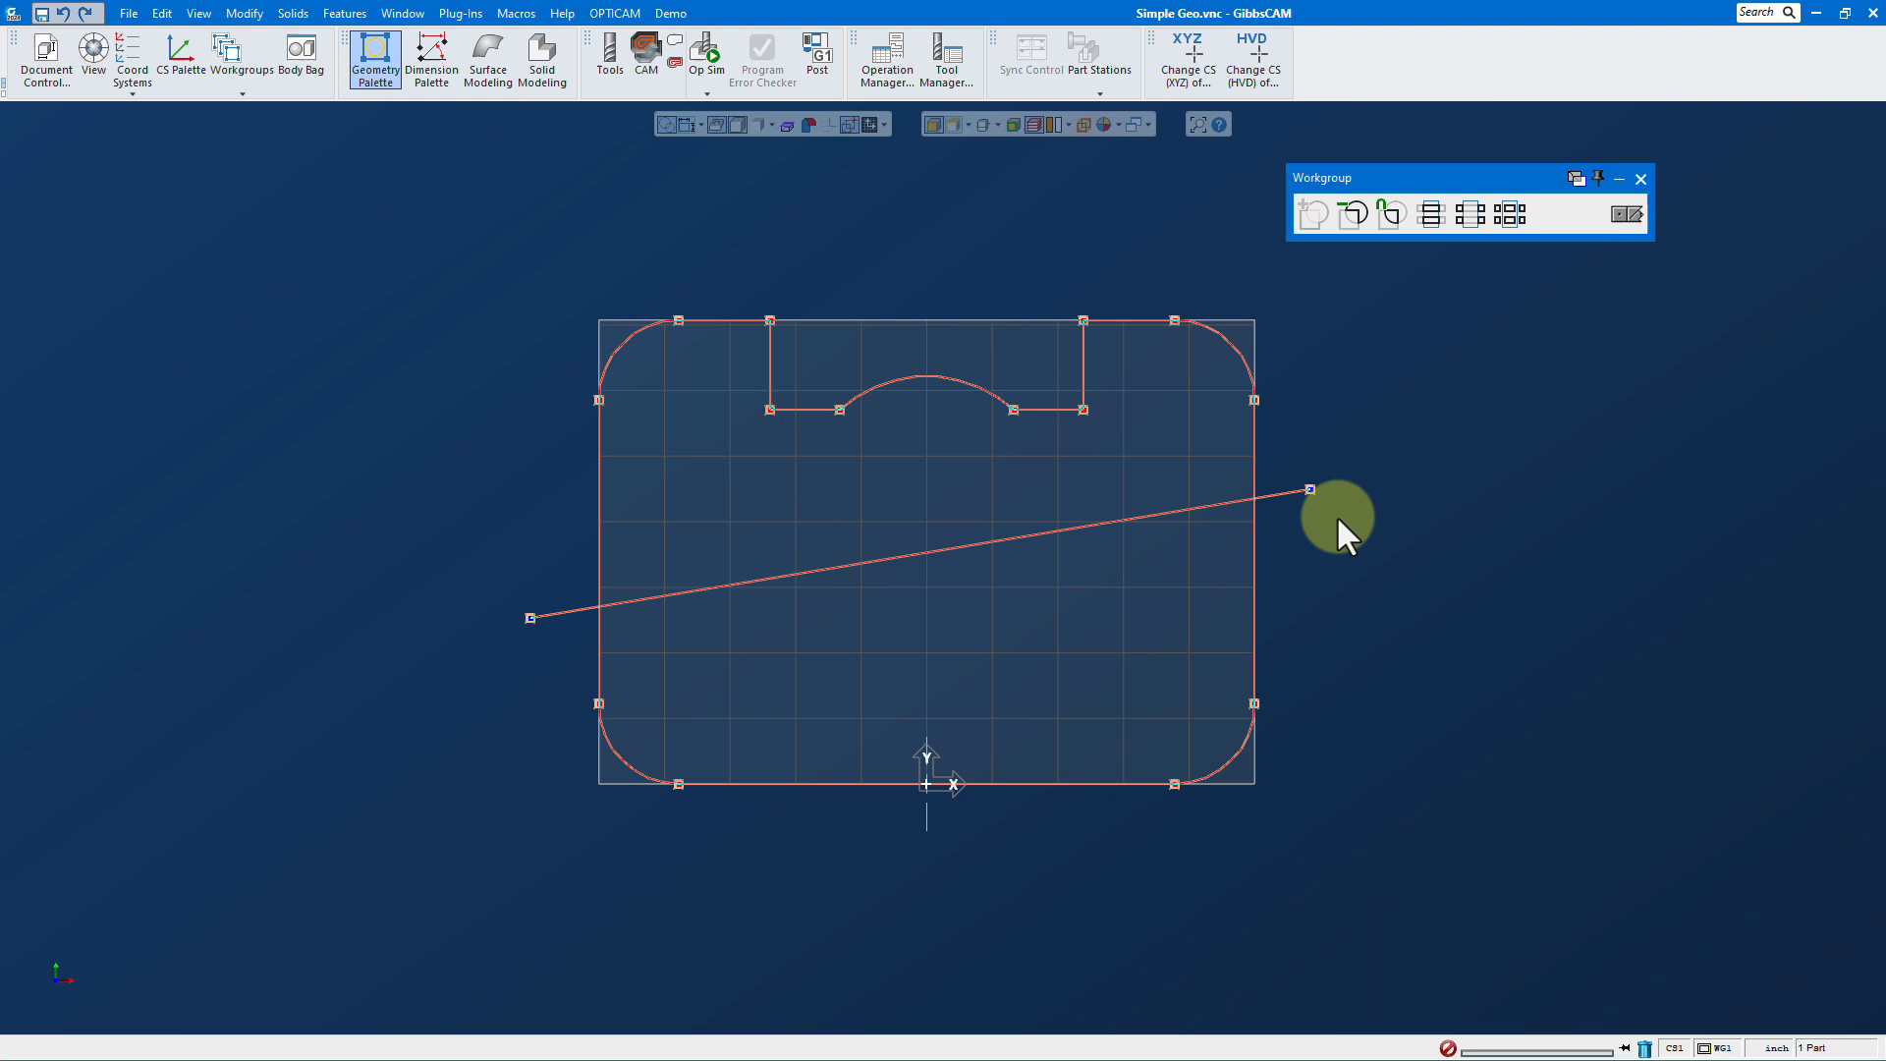
mouse_move(1508, 214)
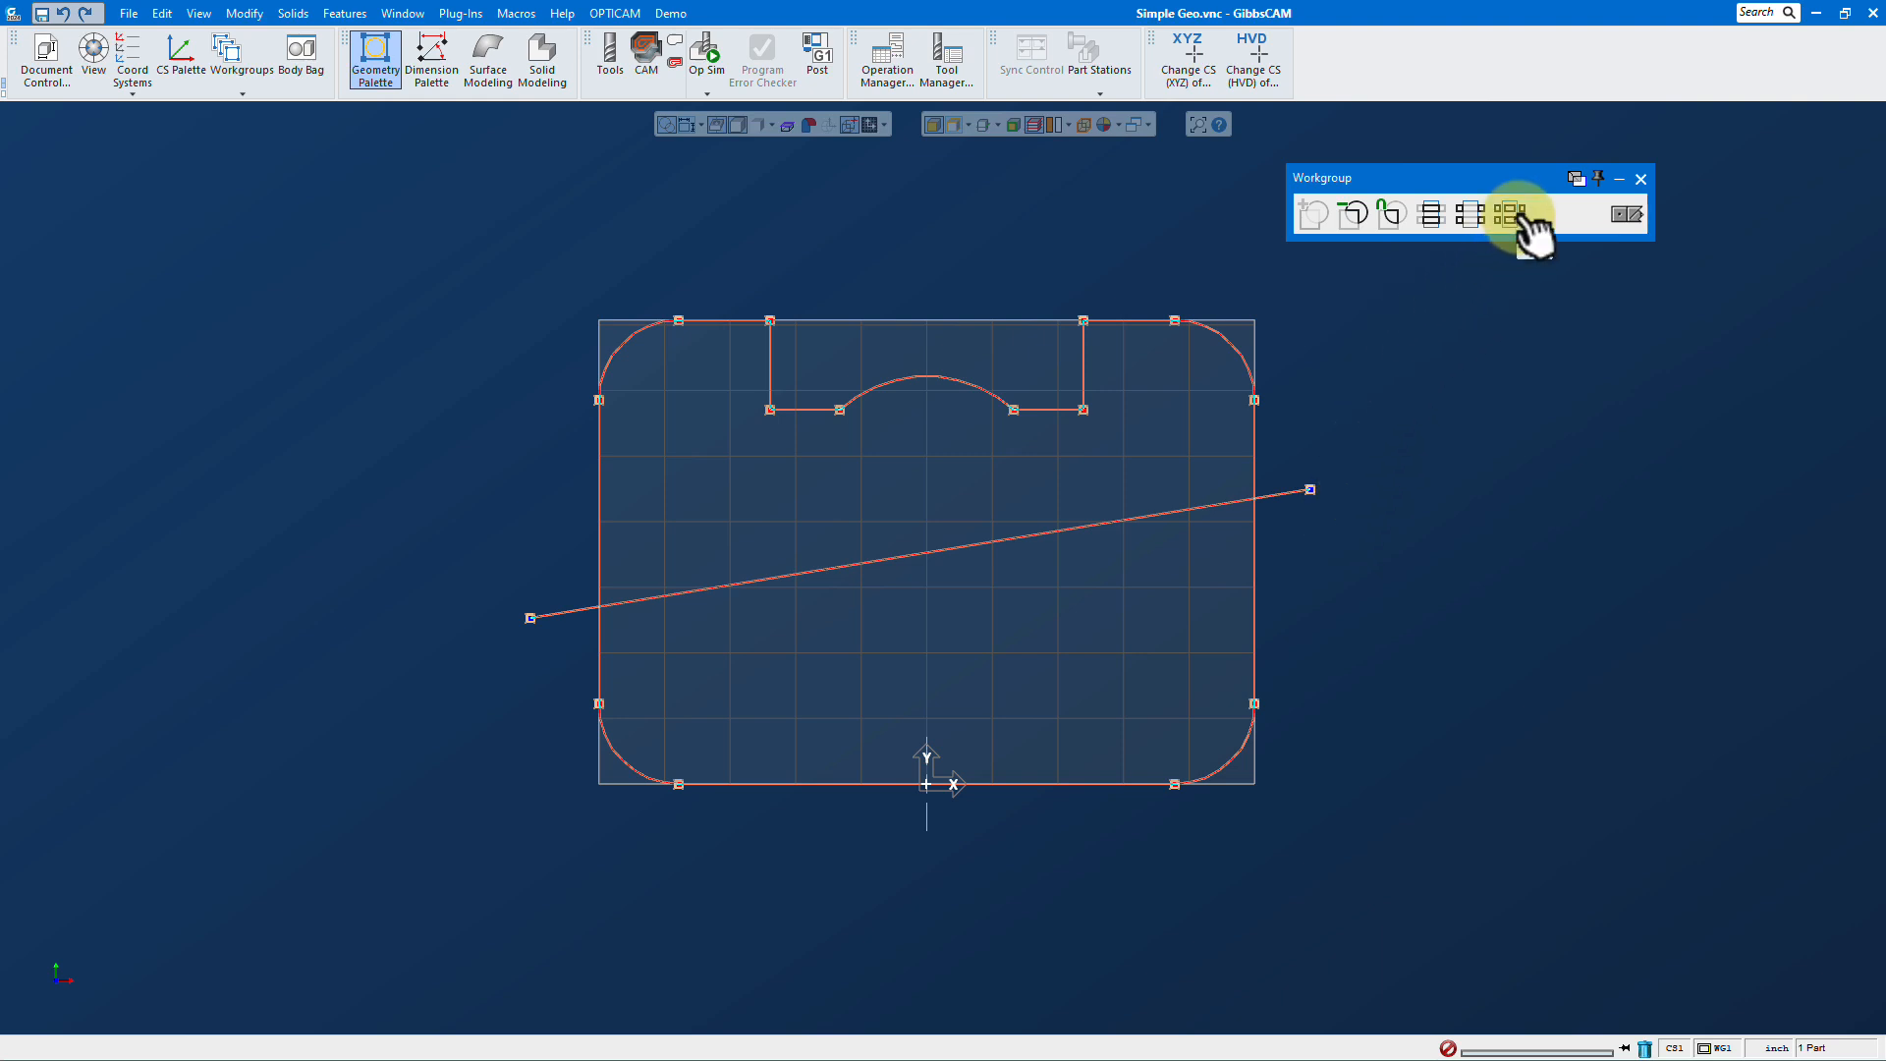
Slice the profile along the slanted line, leaving only the notched outline
left_click(1510, 212)
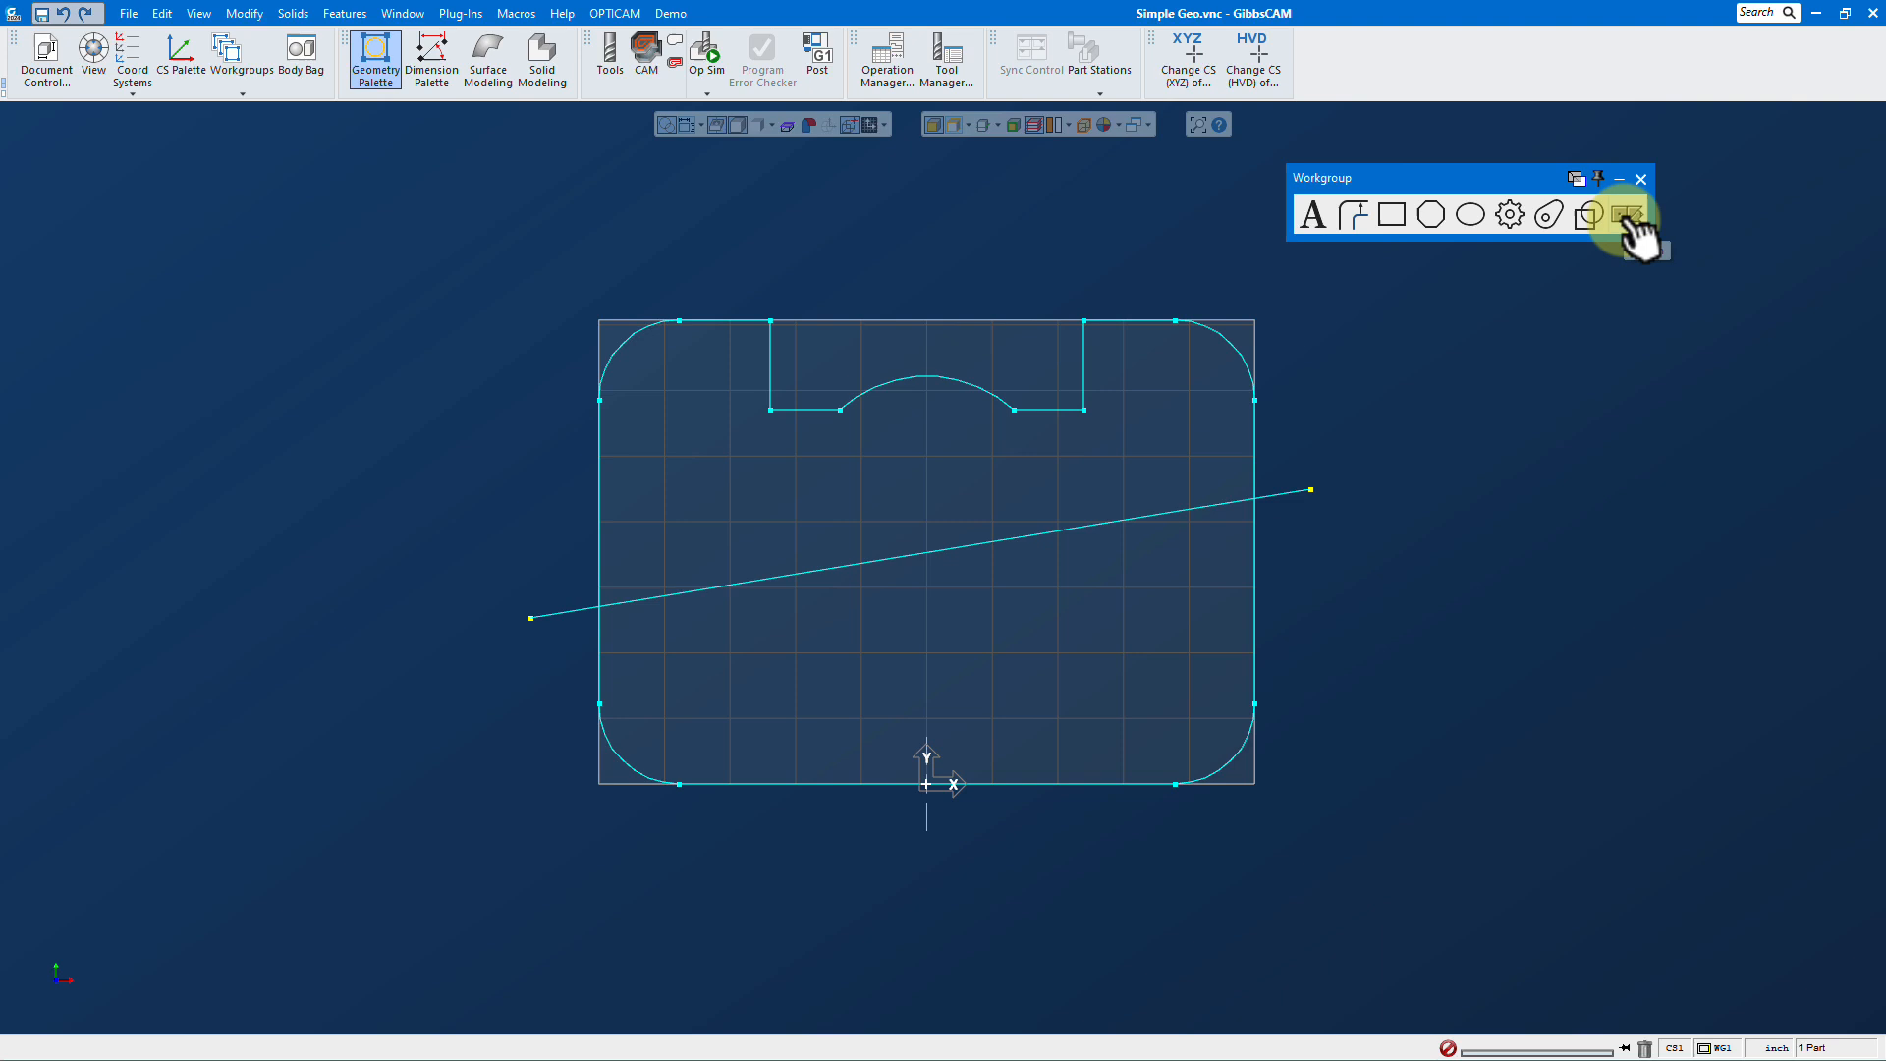
left_click(1630, 215)
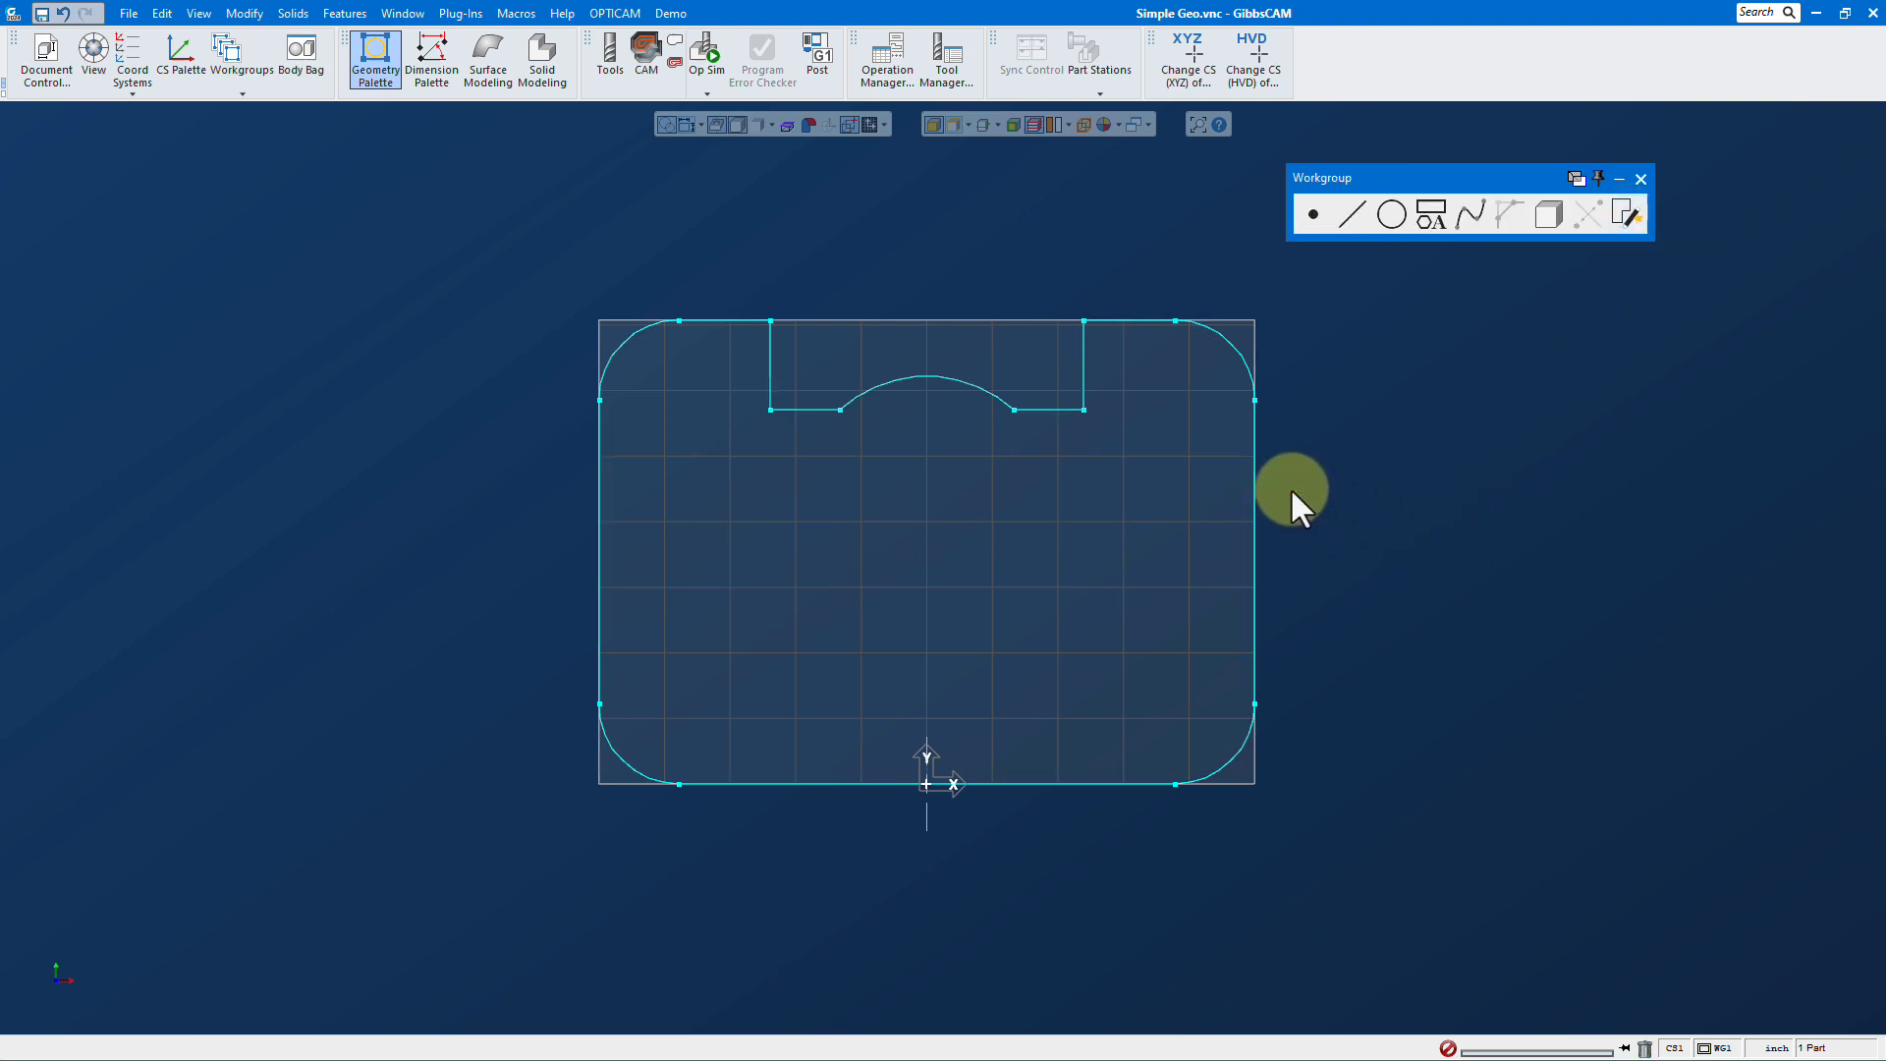
mouse_move(1263, 542)
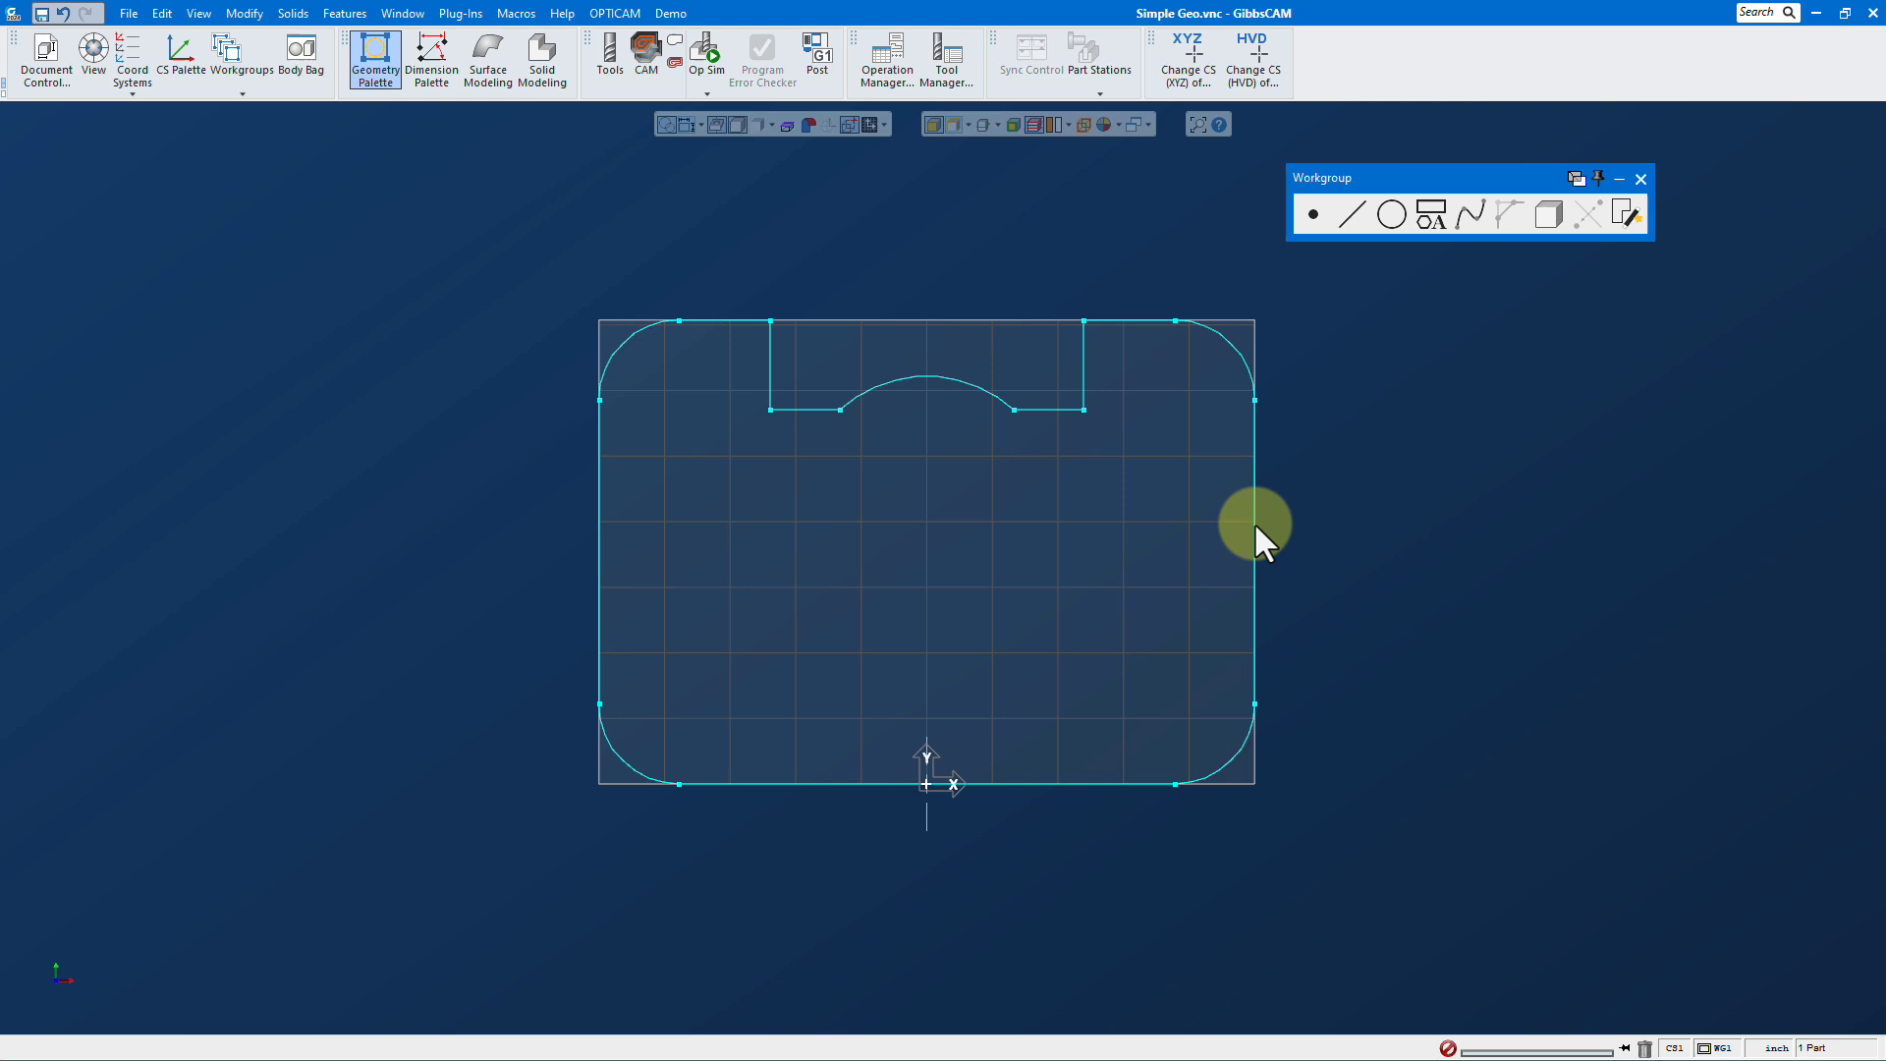
mouse_move(1375, 446)
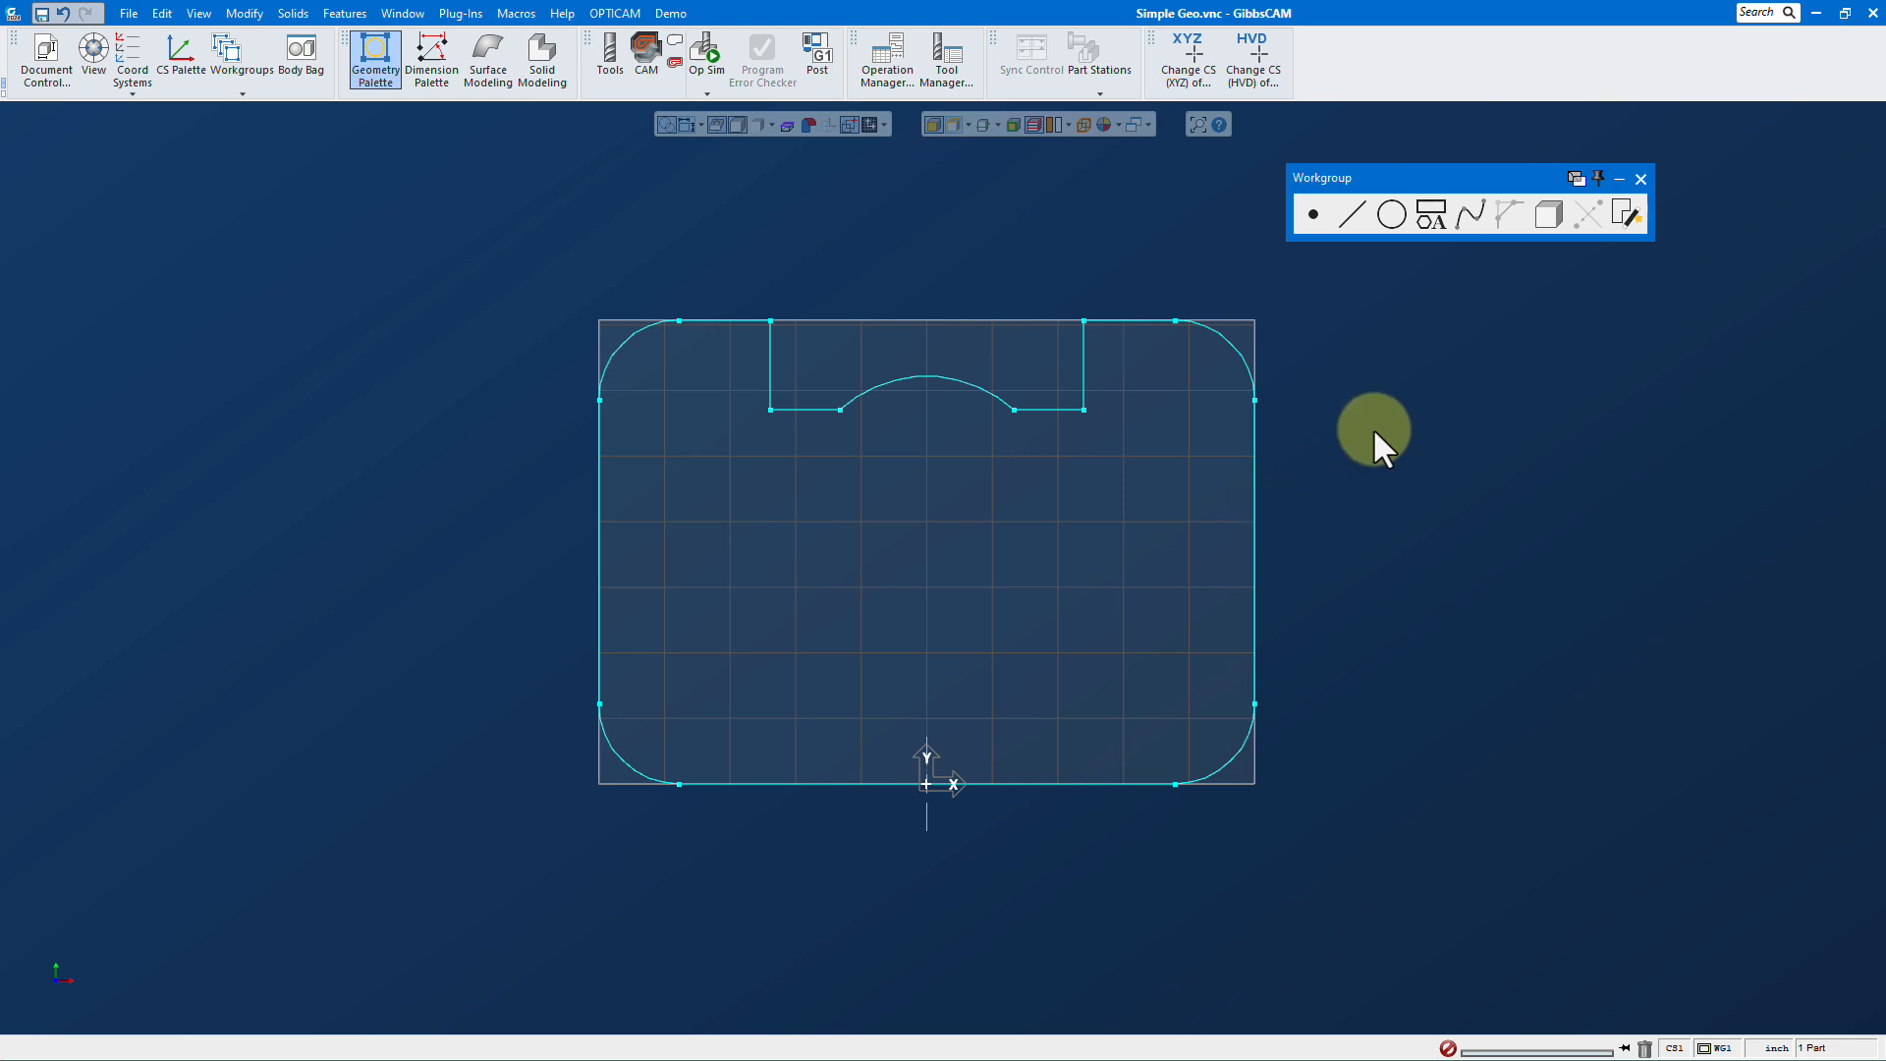